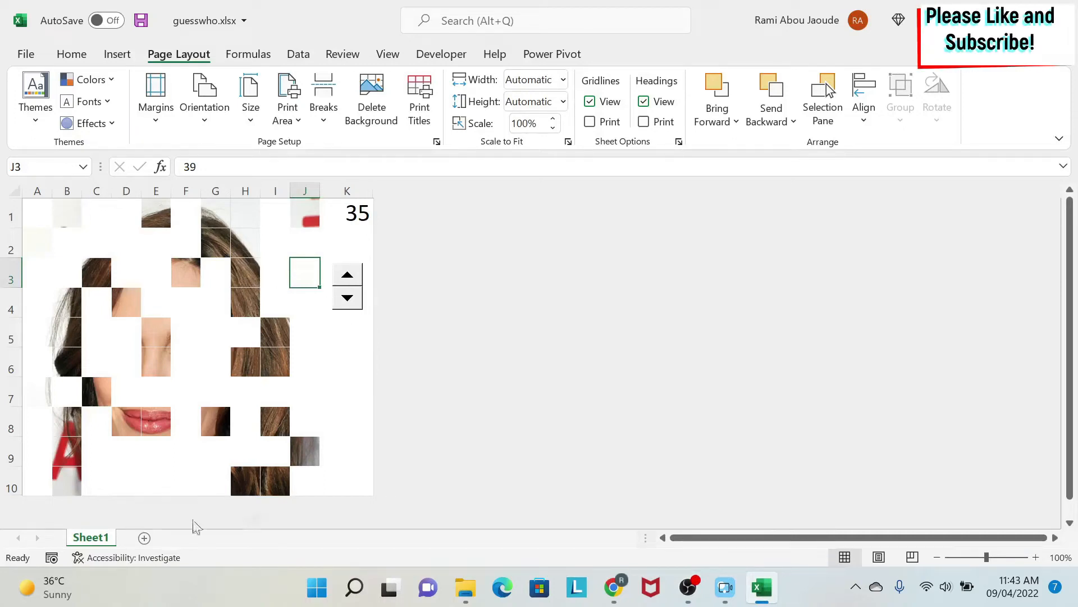
Step the K1 spin button up to 100 to reveal the whole photo
click(347, 273)
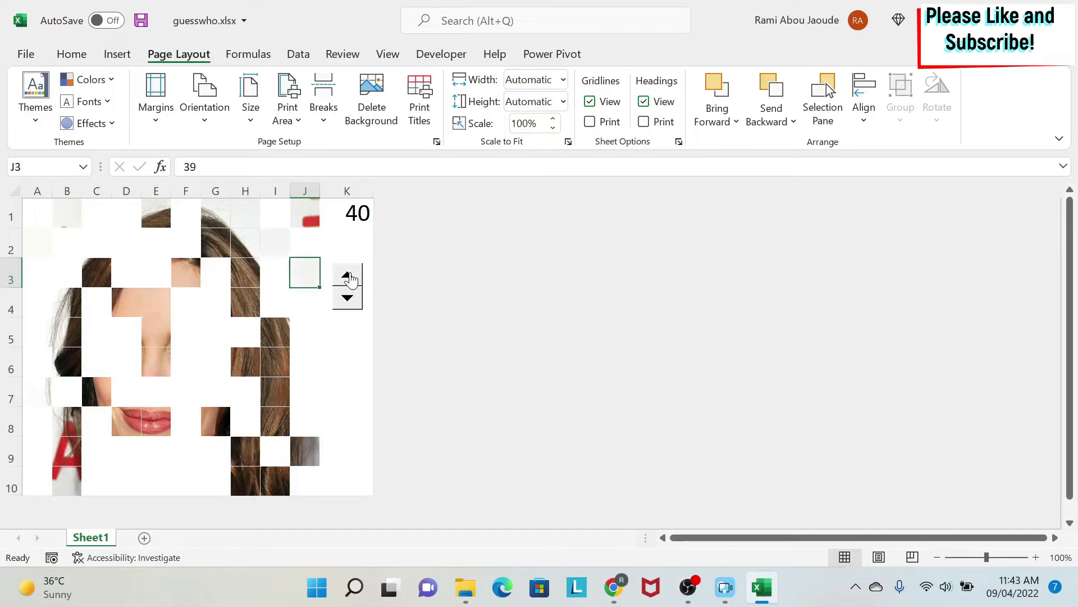
click(346, 273)
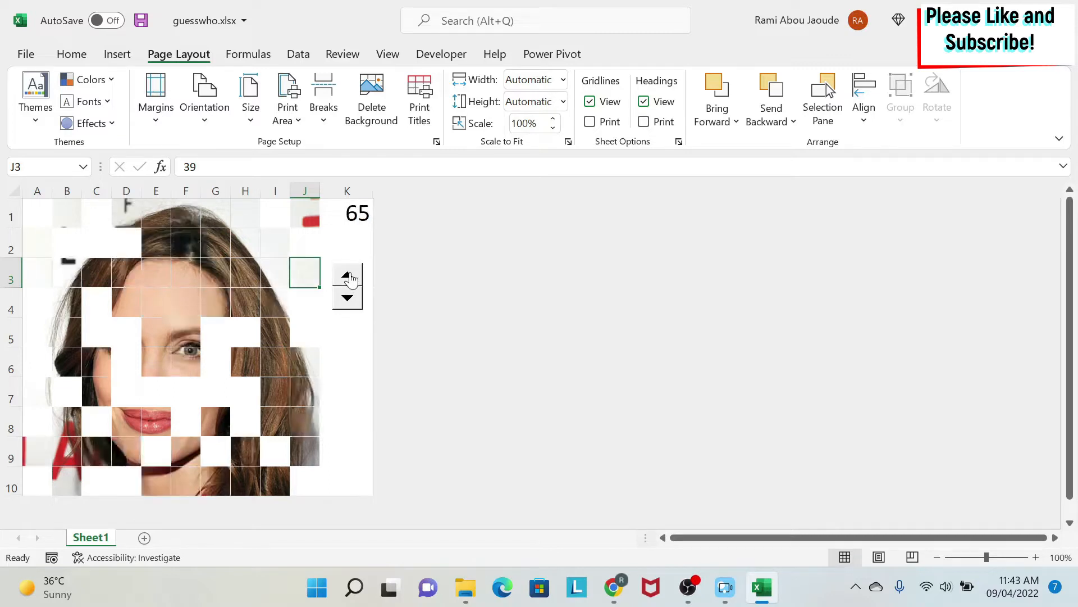
click(347, 272)
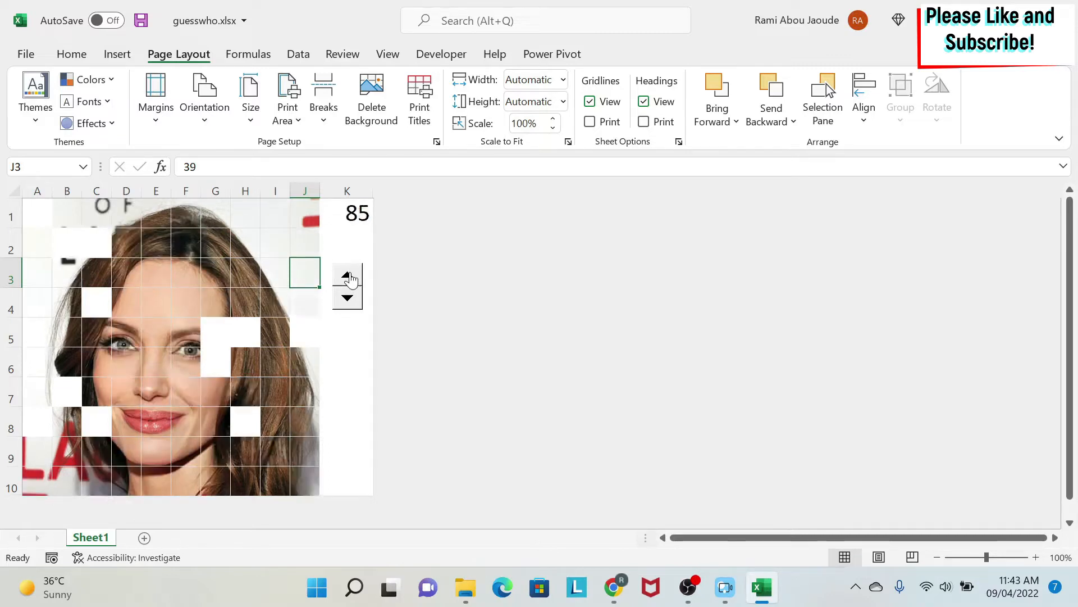
click(346, 273)
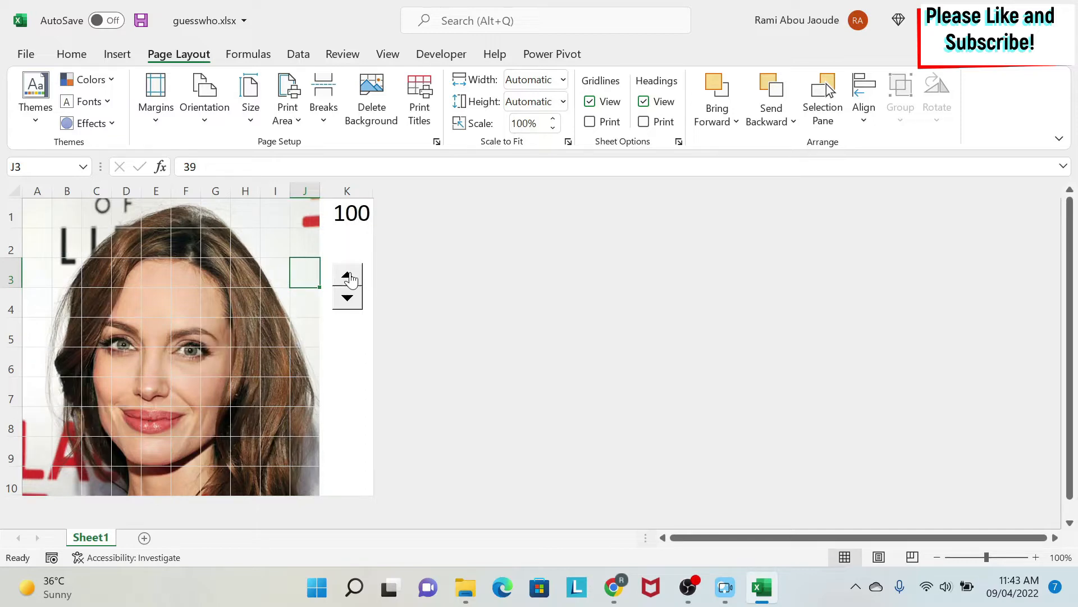
mouse_move(213, 428)
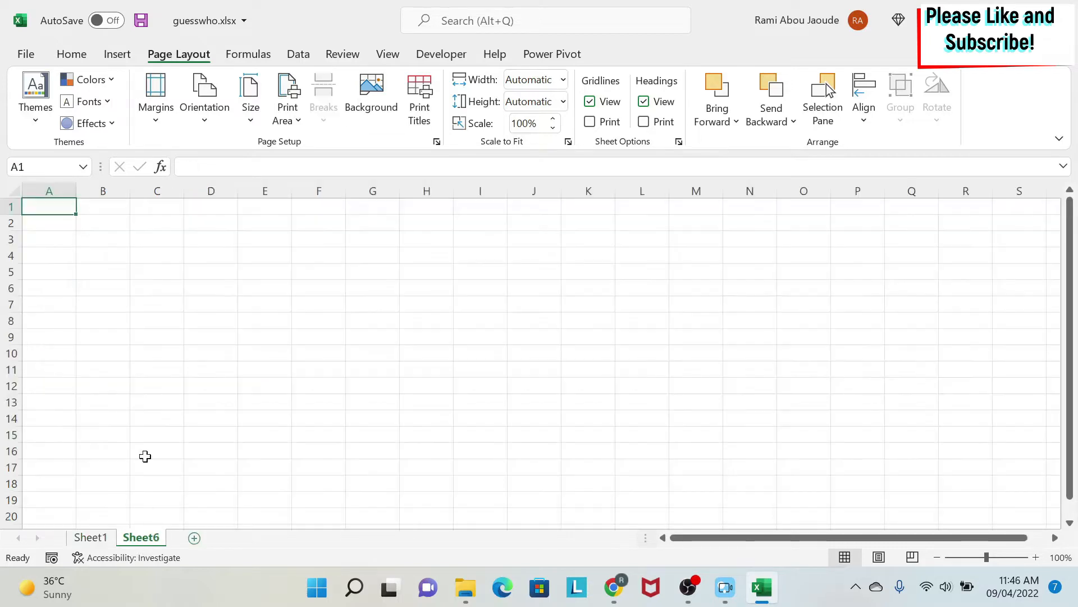
mouse_move(181, 60)
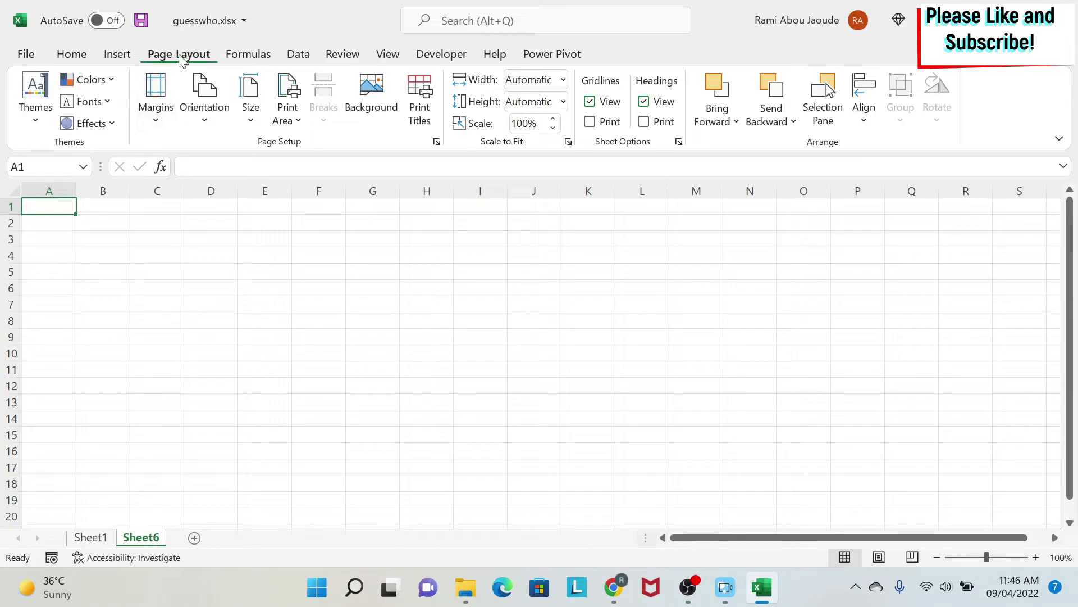
Search Bing images and insert a close-up celebrity face photo as the sheet background
click(370, 96)
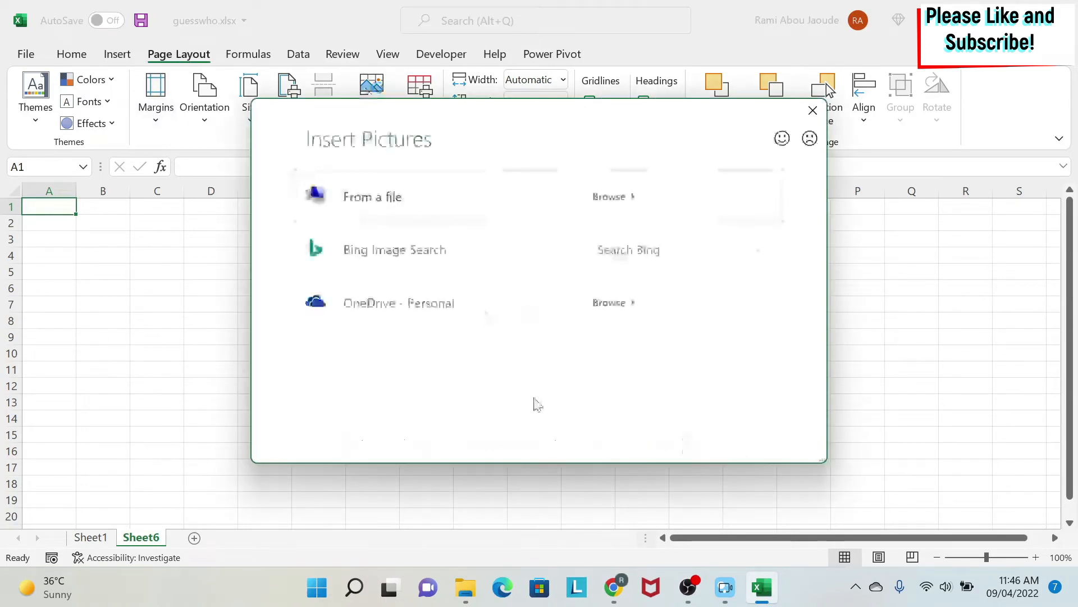
text(angelina jo)
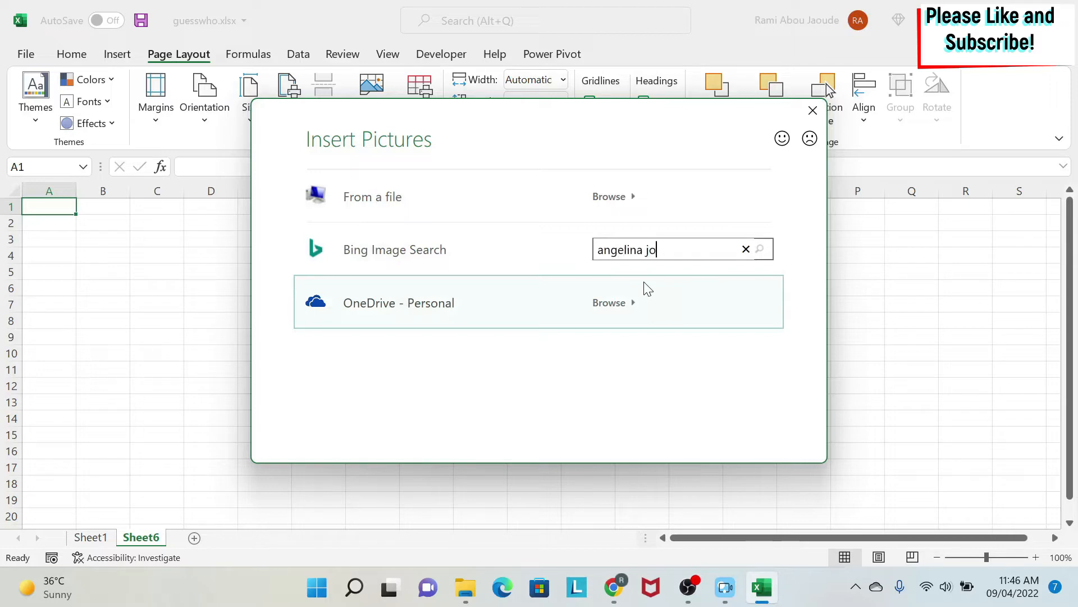
click(758, 248)
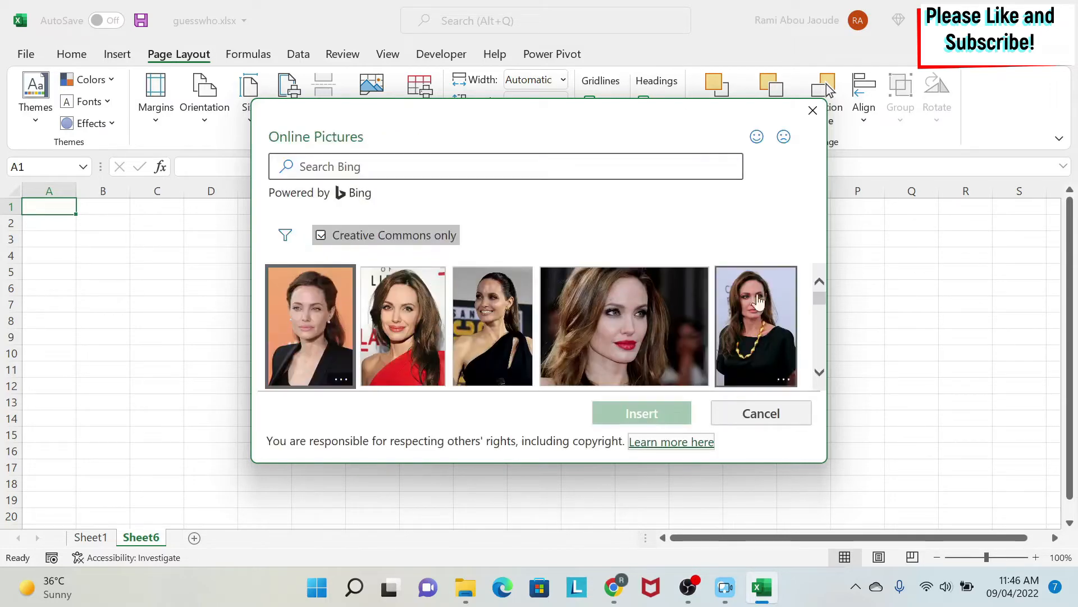
scroll(down, 3)
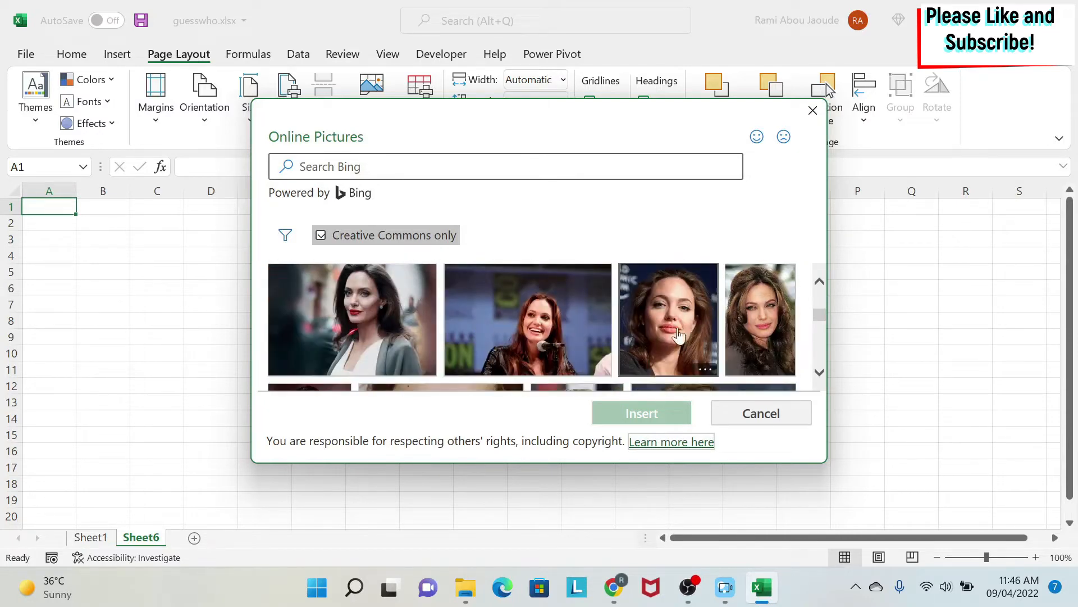
click(667, 319)
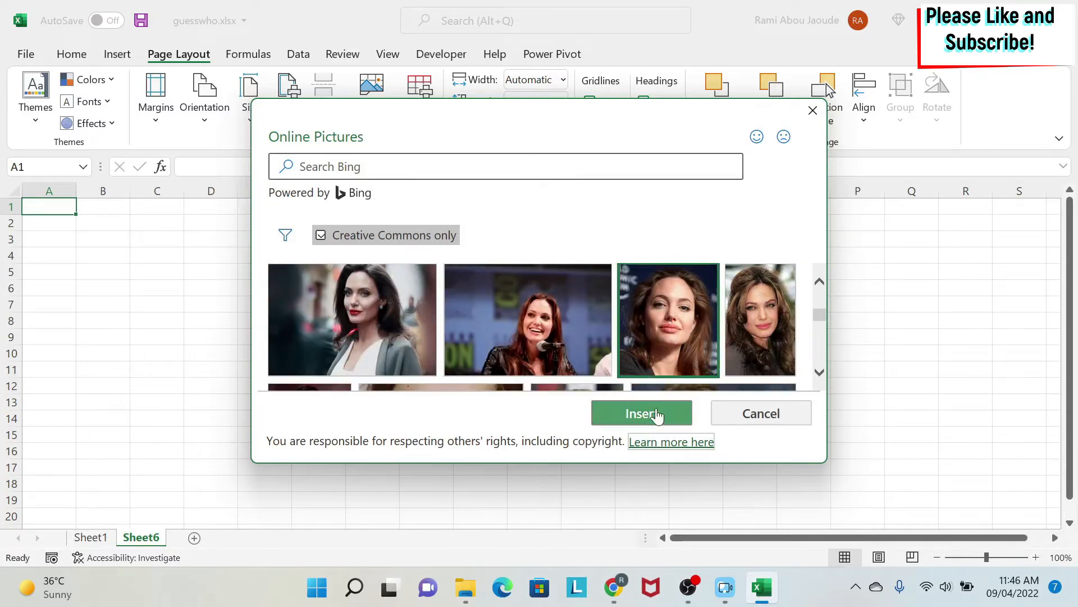
click(641, 413)
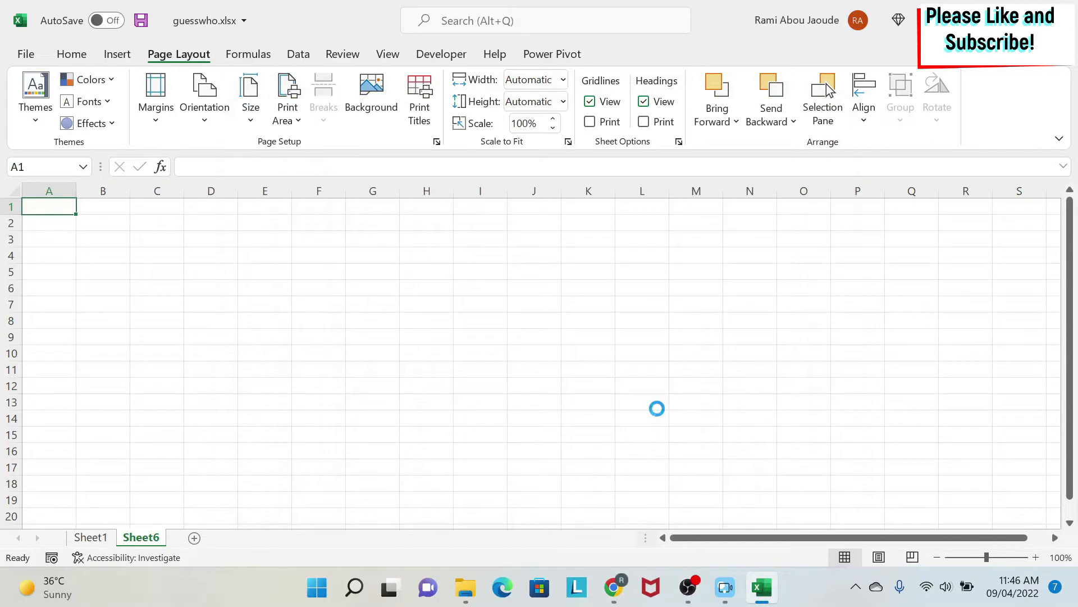
Use the Page Layout Background command again while the tiled portrait loads
click(370, 96)
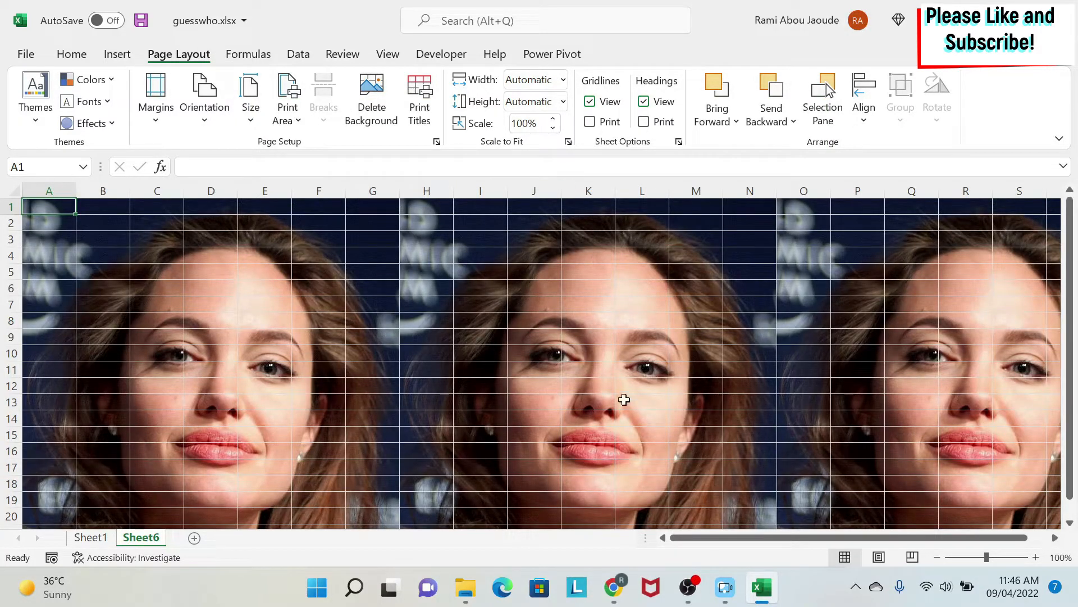
mouse_move(203, 319)
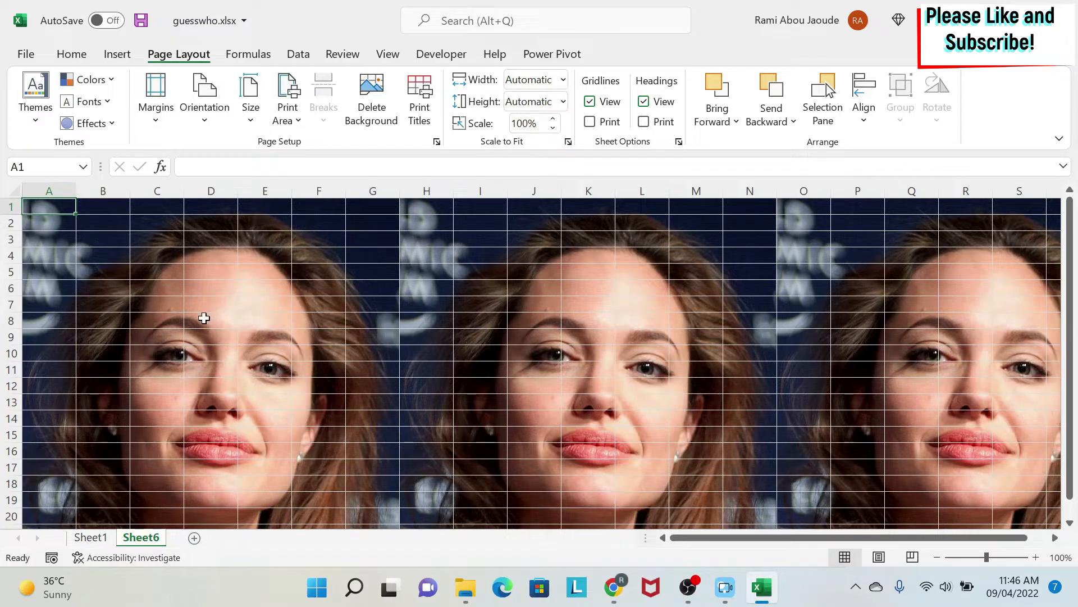
mouse_move(513, 187)
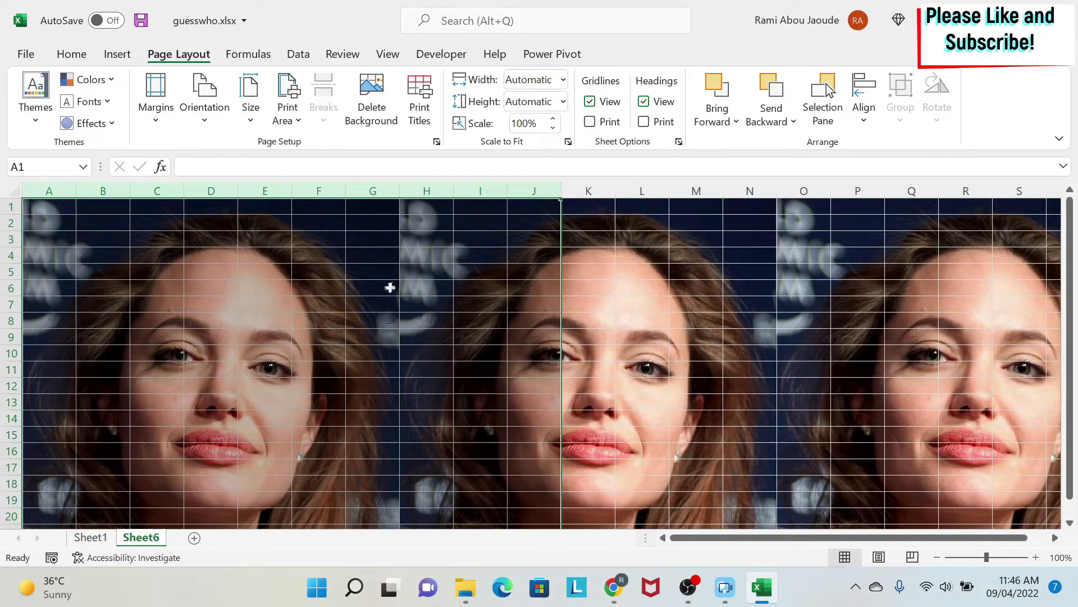
mouse_move(481, 248)
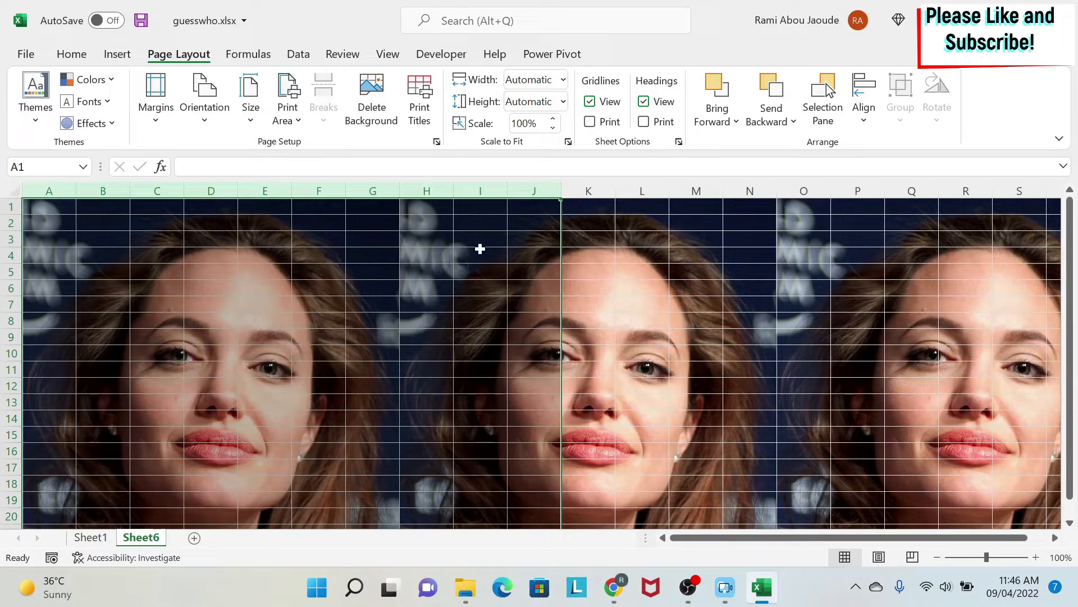
mouse_move(562, 190)
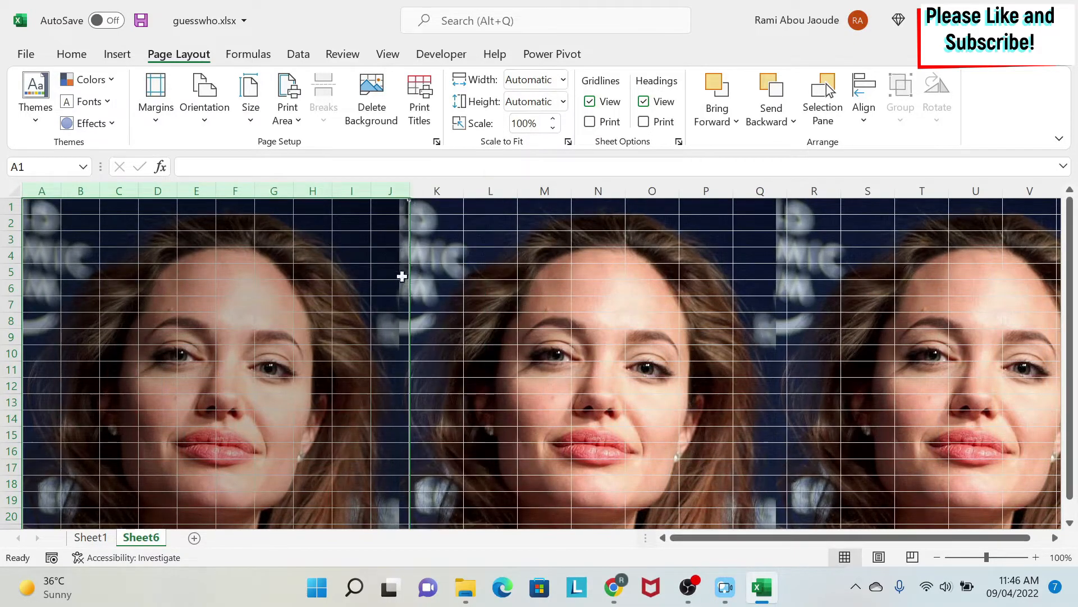
mouse_move(371, 208)
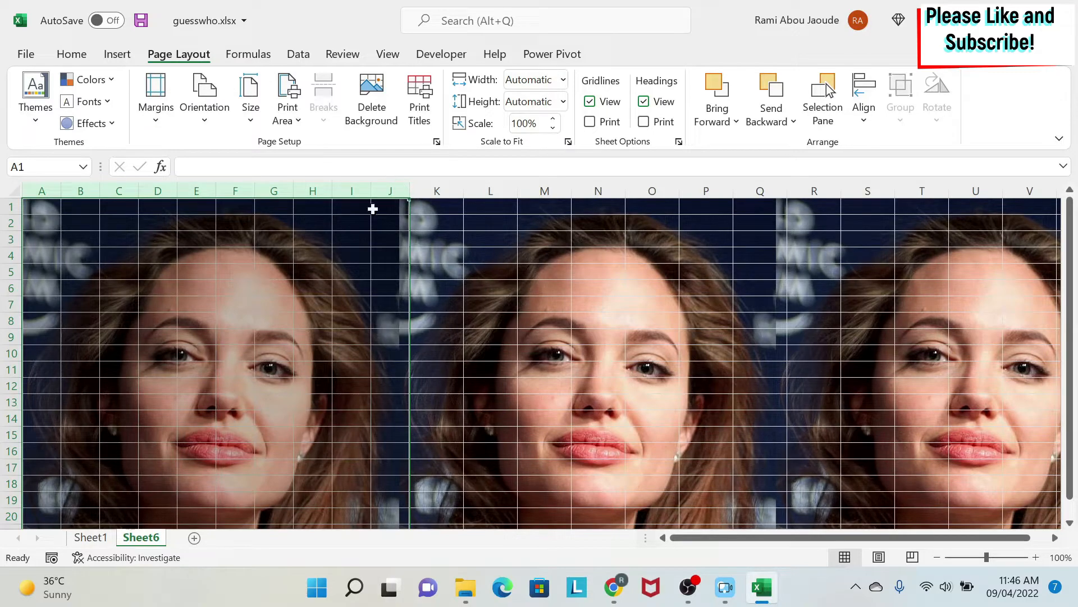
mouse_move(285, 217)
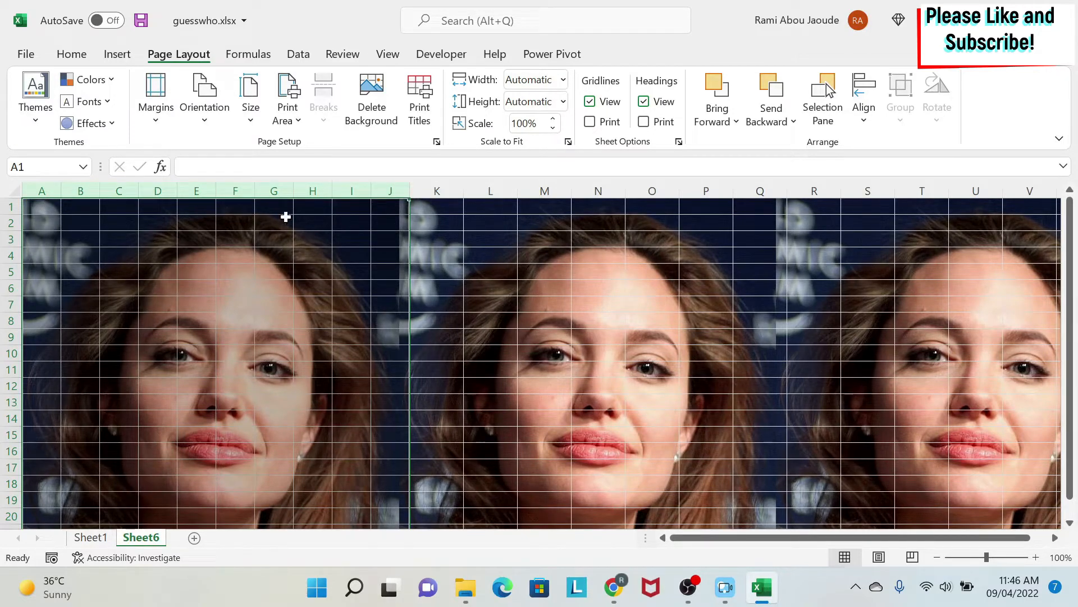
Select columns L through the sheet's last column and open their Hide menu
click(436, 191)
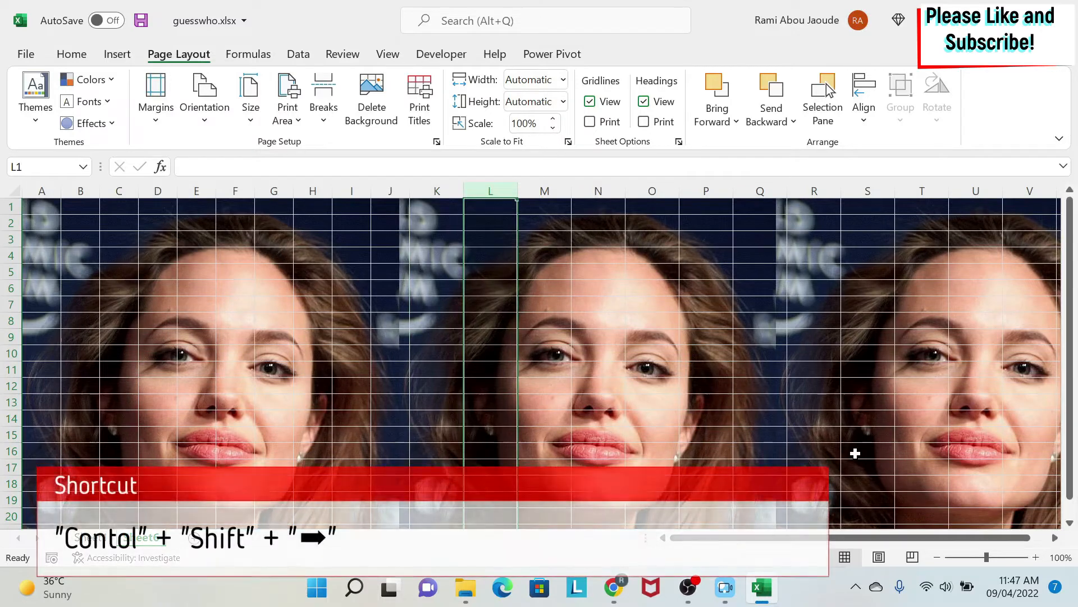
key(ctrl+shift+right)
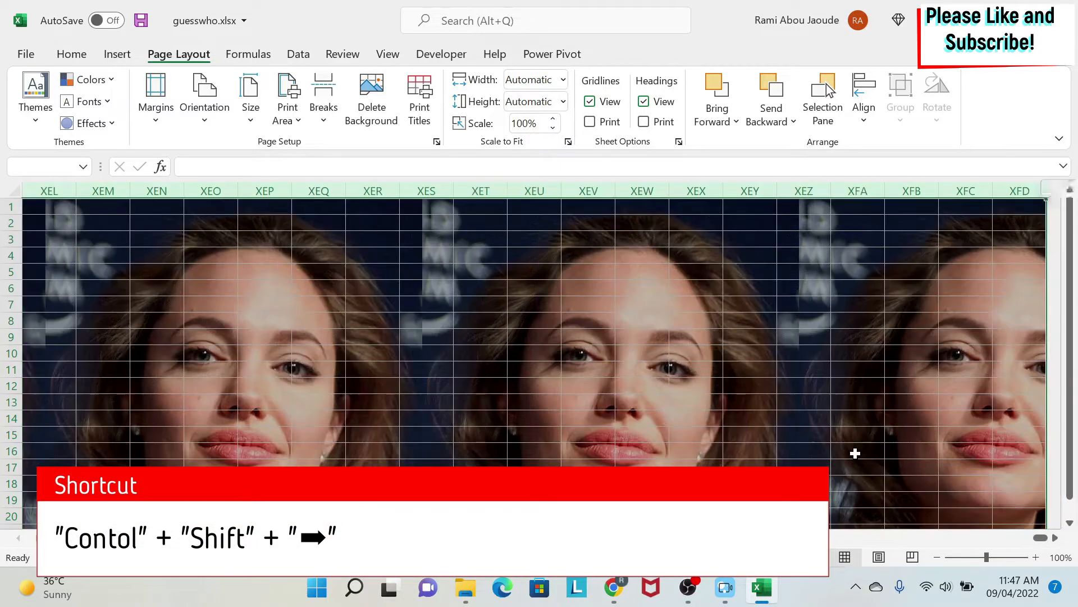
right_click(534, 191)
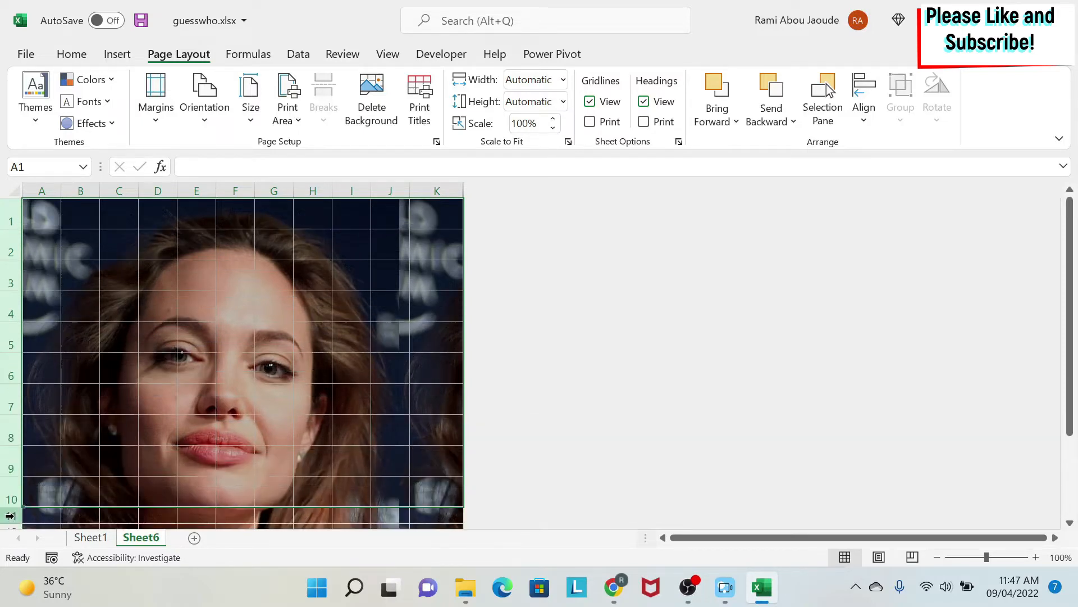
mouse_move(39, 488)
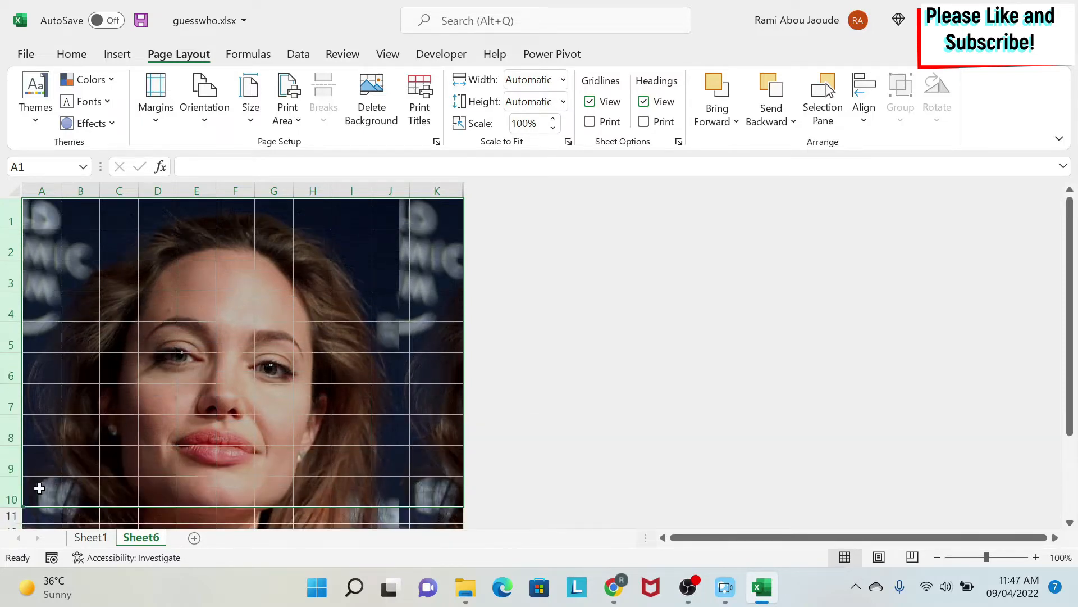
Select row 11 to start hiding all rows below the grid
click(40, 494)
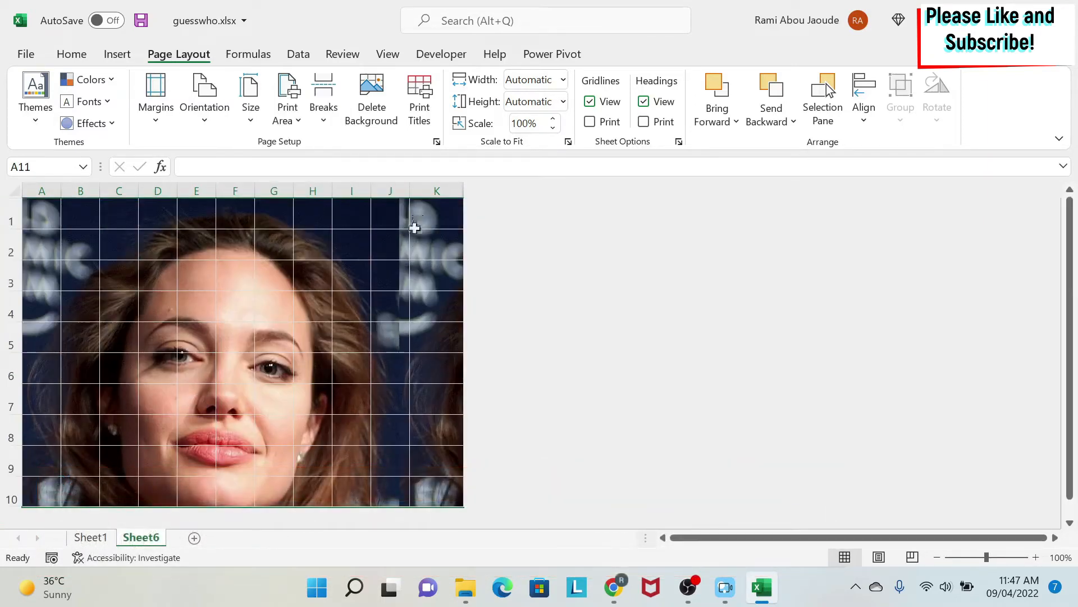
Fill column K white to mask the leftover strip of the portrait
click(436, 220)
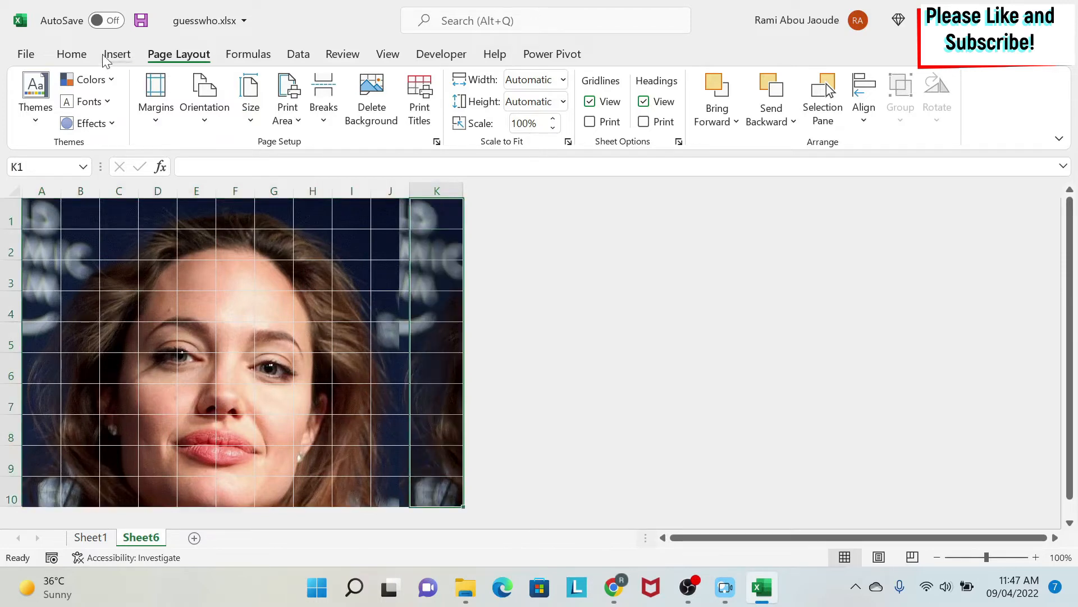
click(71, 54)
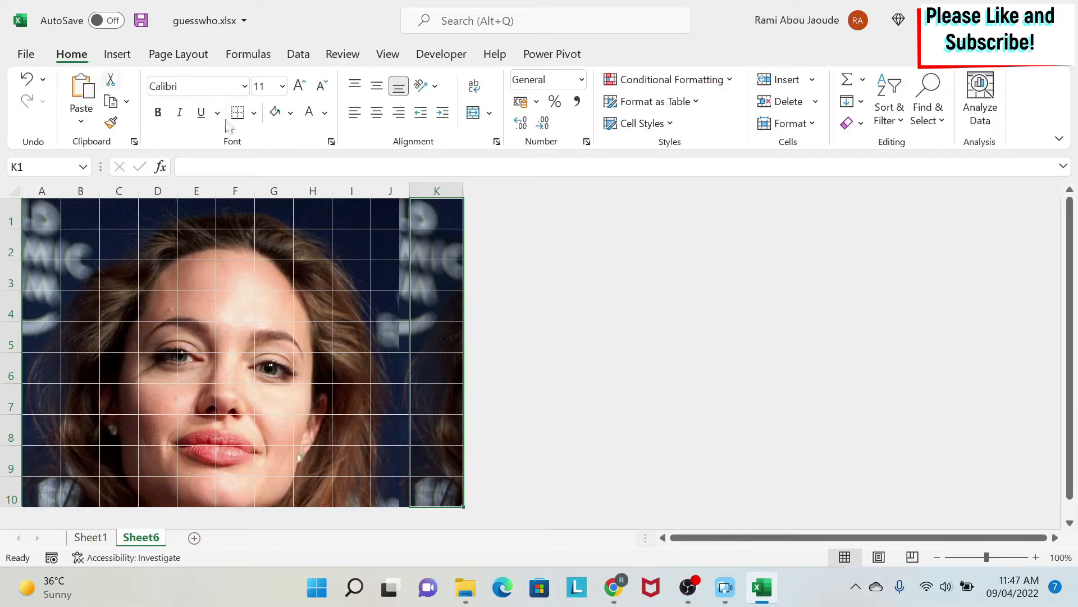
click(290, 112)
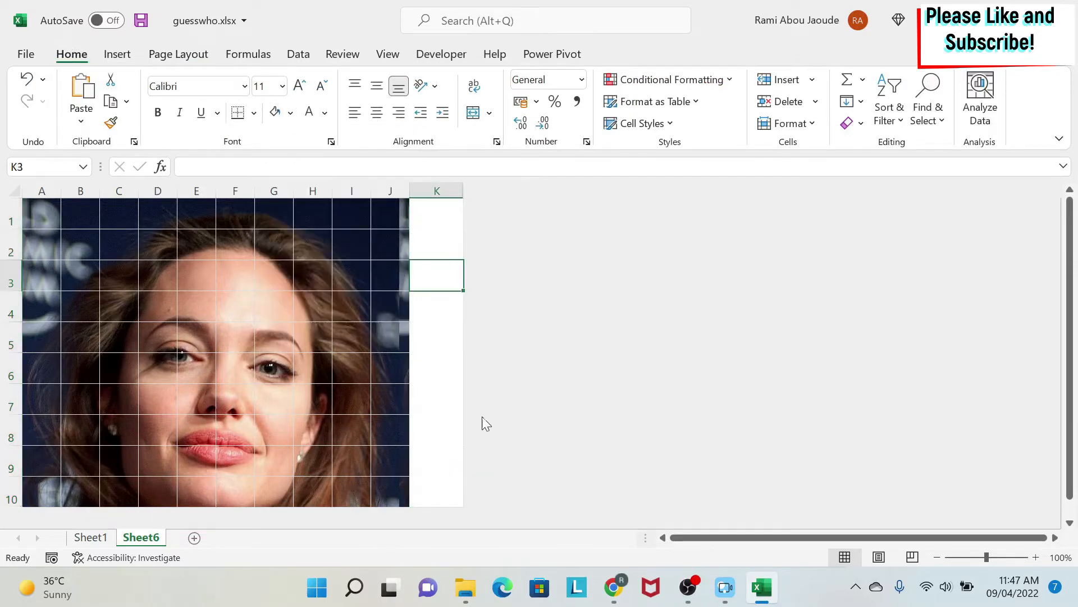
mouse_move(412, 306)
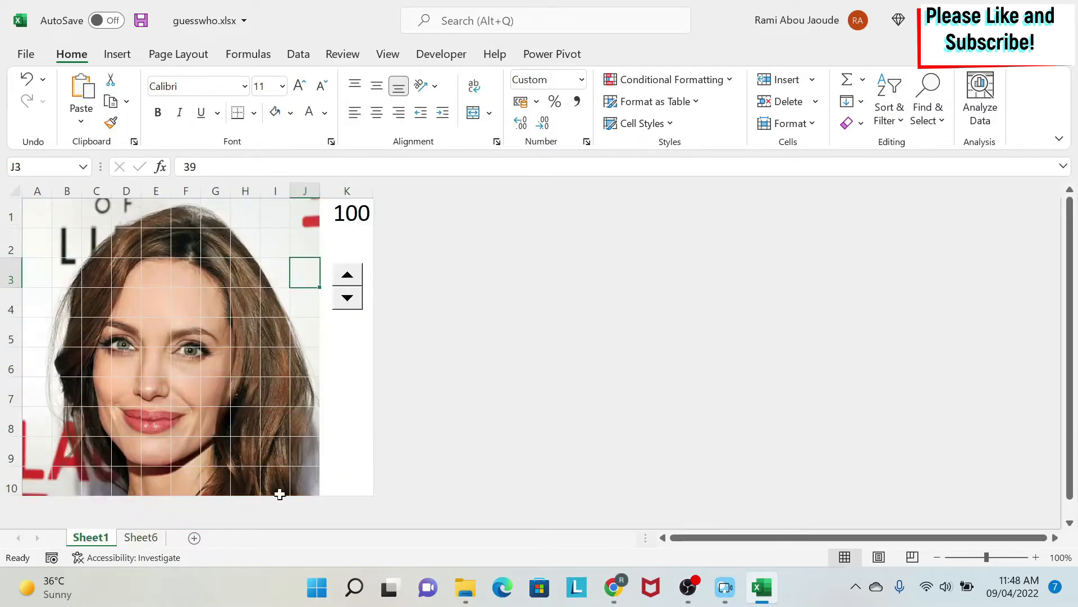
Return to Sheet6 and enable the Developer tab through Customize the Ribbon
click(140, 537)
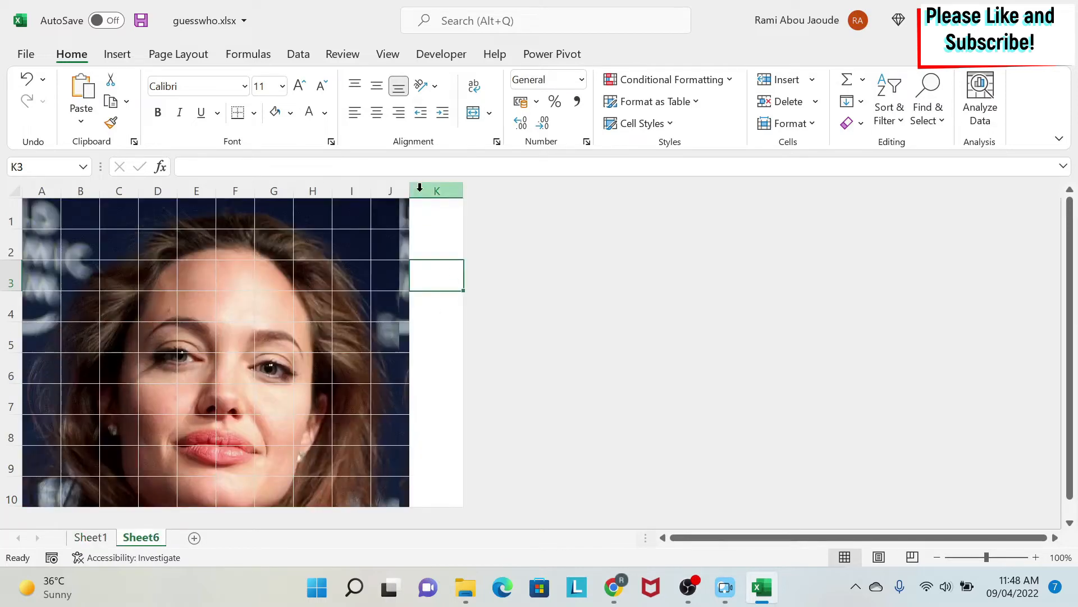
click(441, 54)
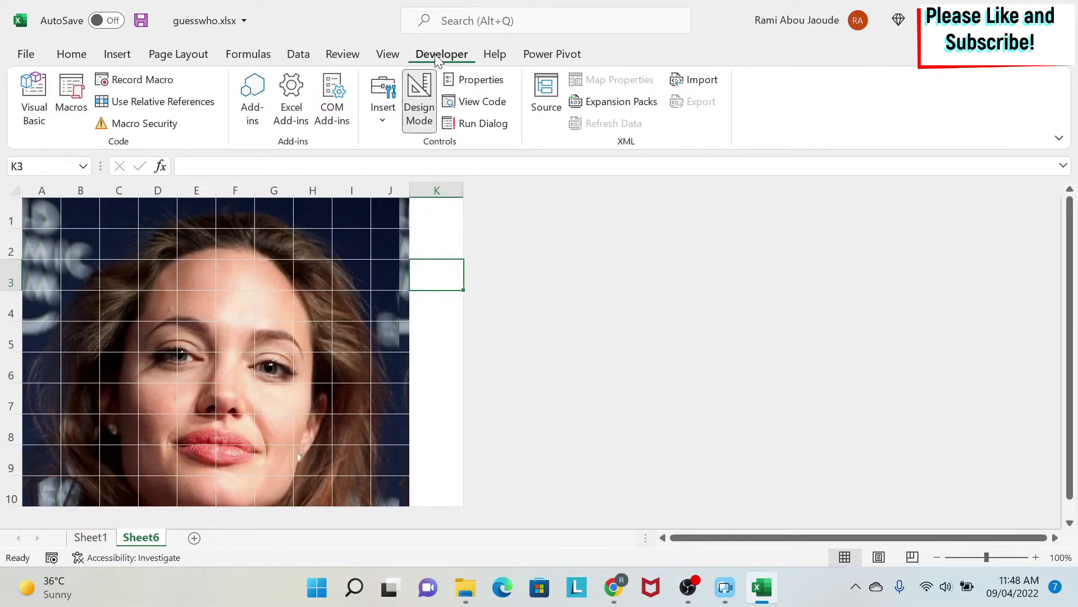
click(387, 54)
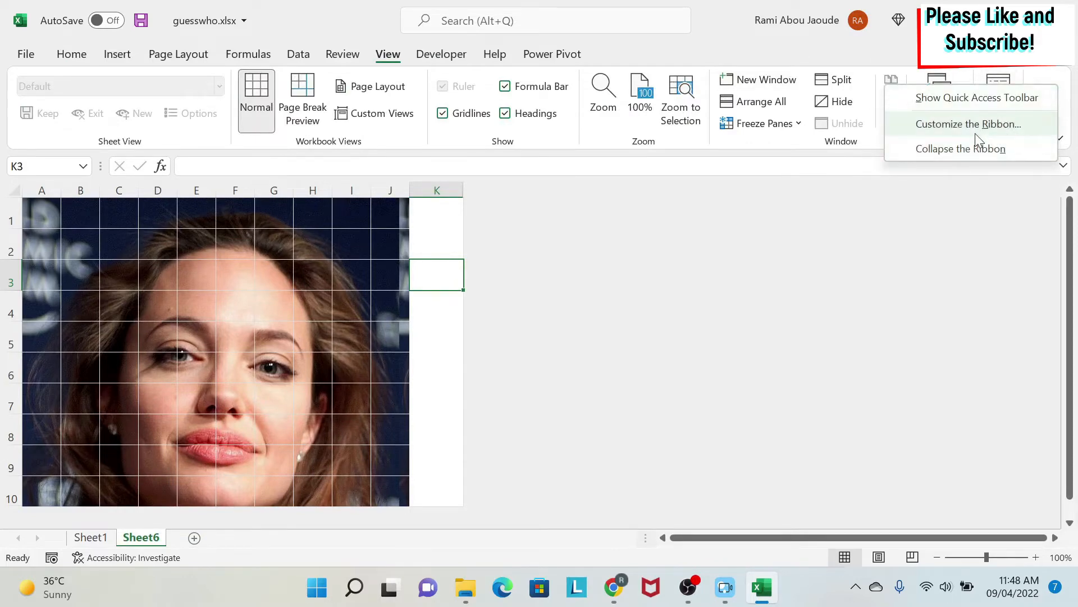
mouse_move(999, 133)
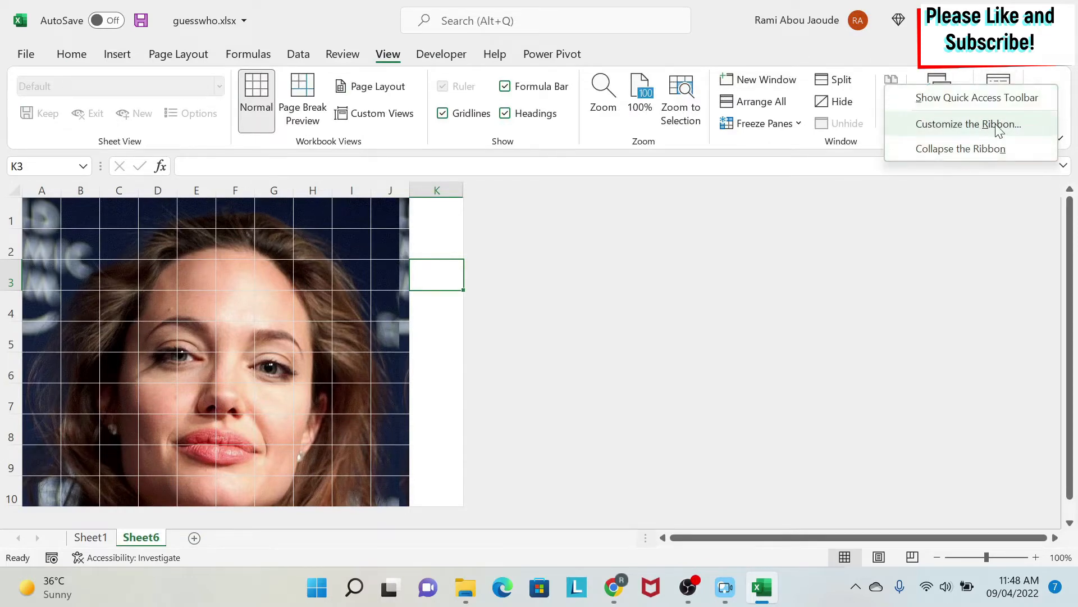
click(968, 123)
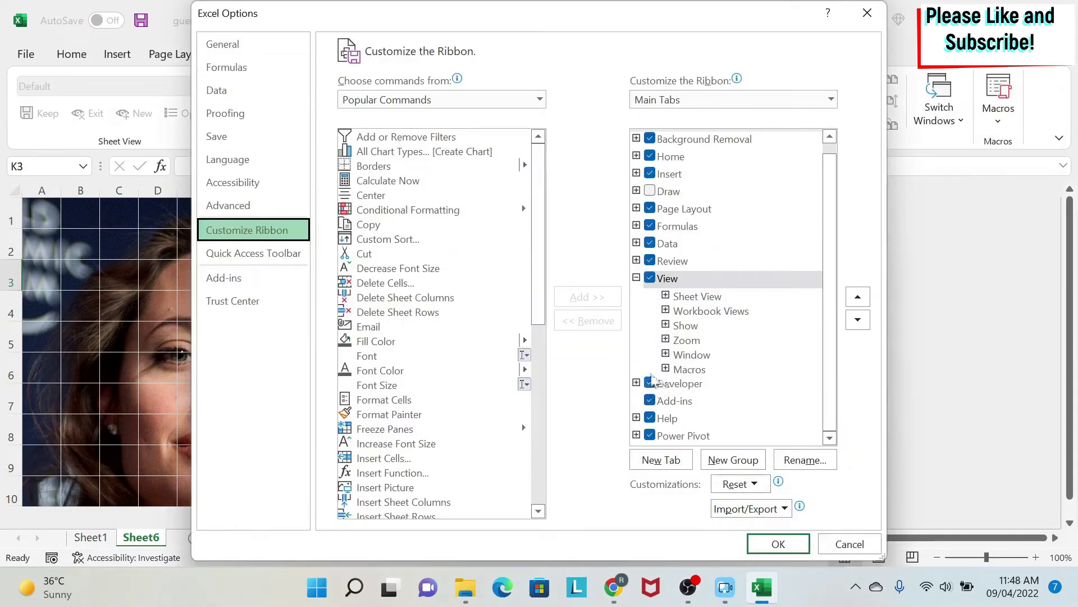
click(777, 543)
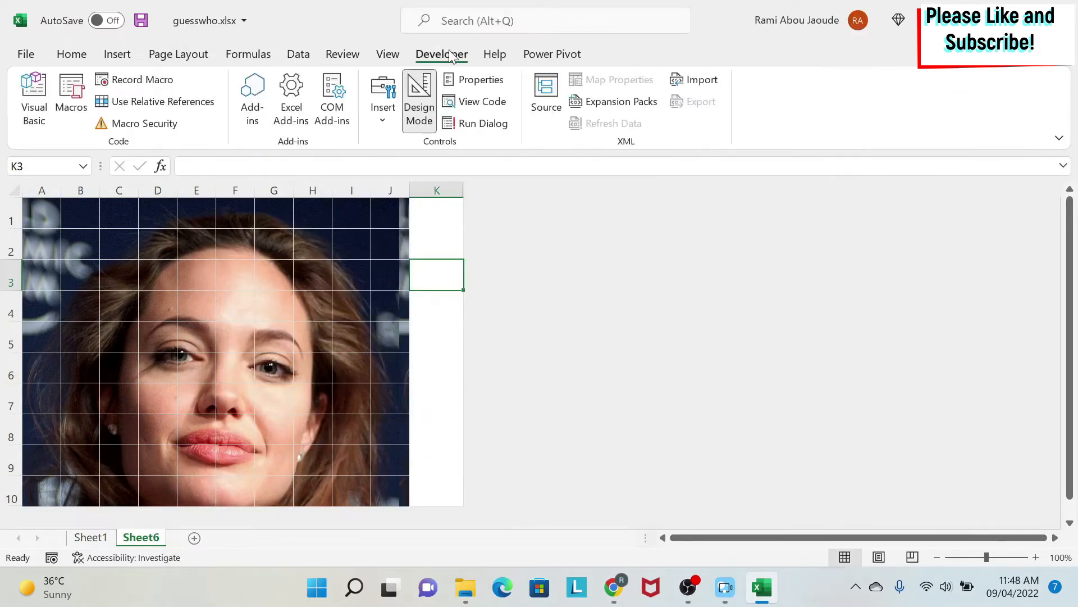
Insert a Spin Button form control and draw it in column K
click(383, 96)
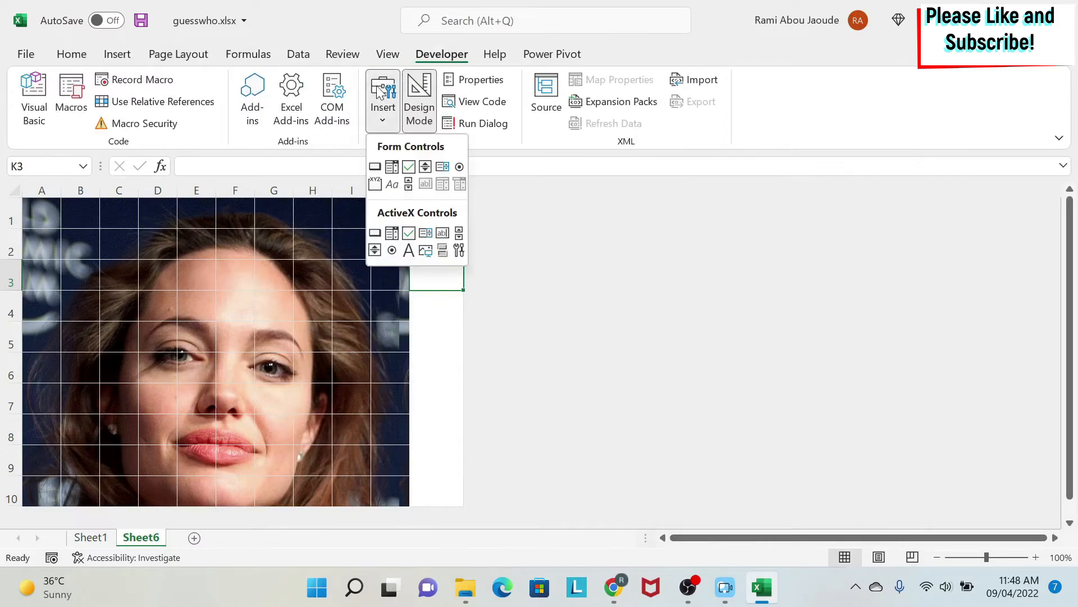
mouse_move(426, 167)
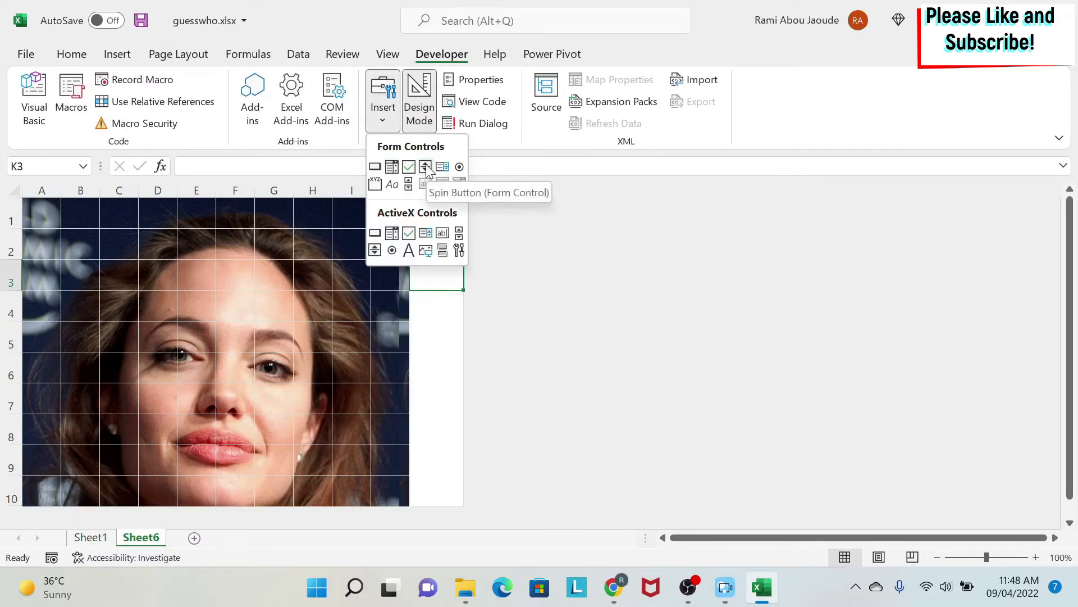
click(425, 166)
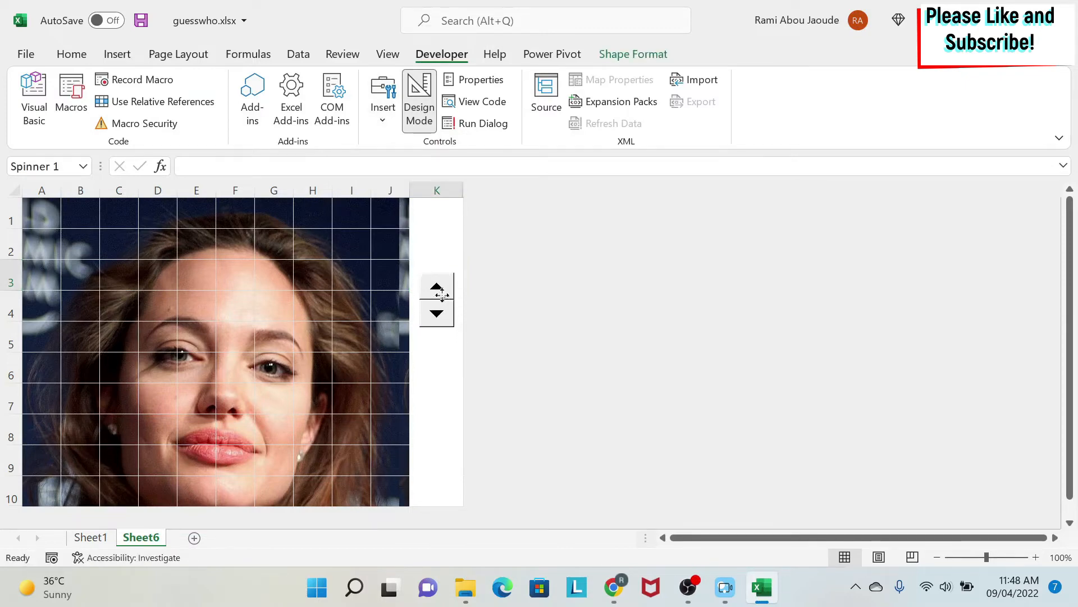
click(435, 294)
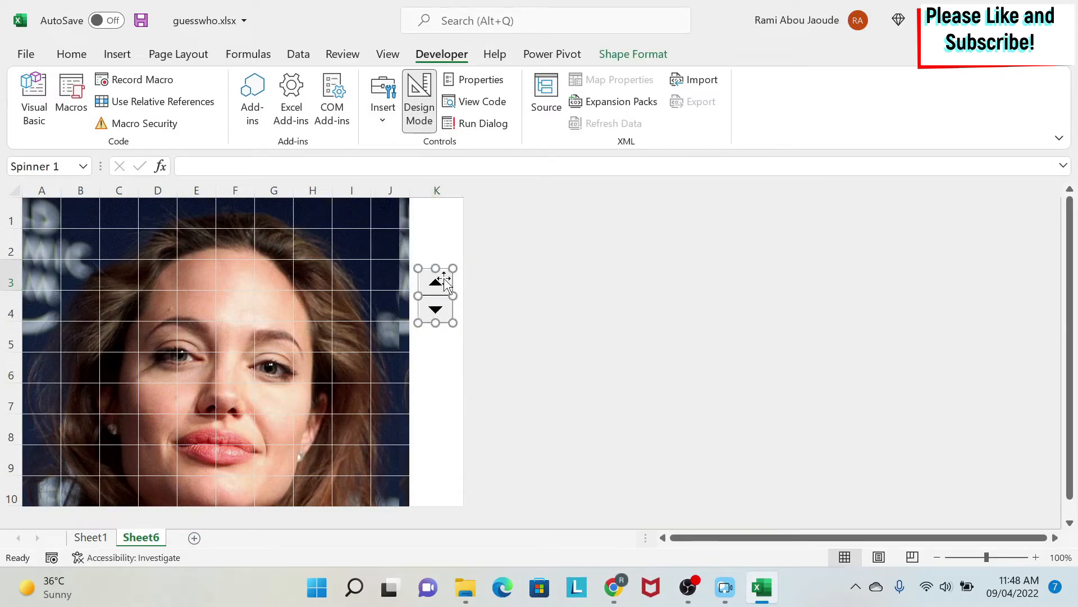
mouse_move(440, 217)
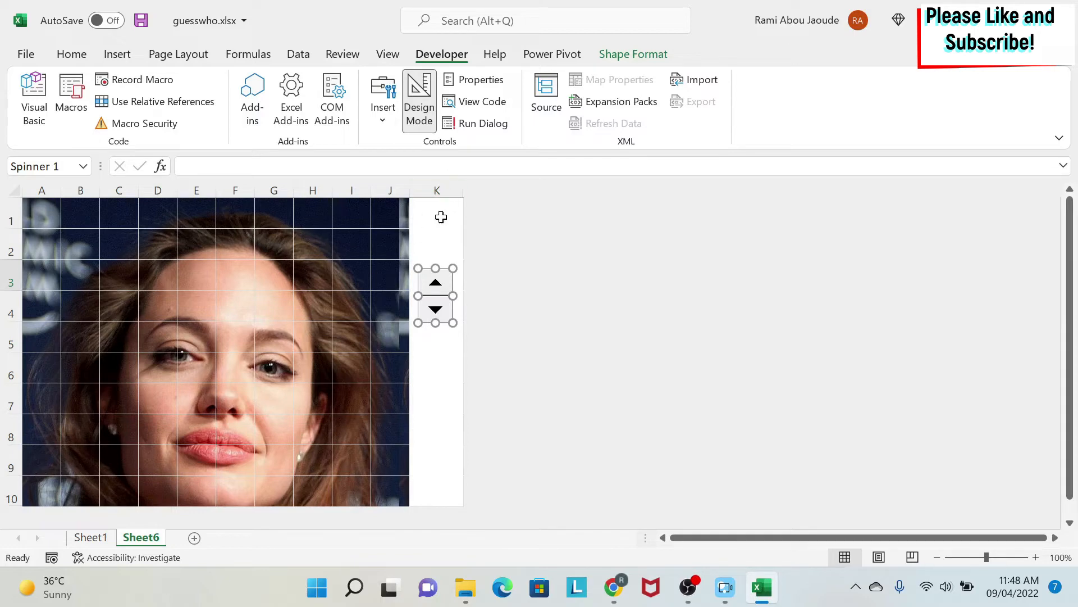
click(436, 214)
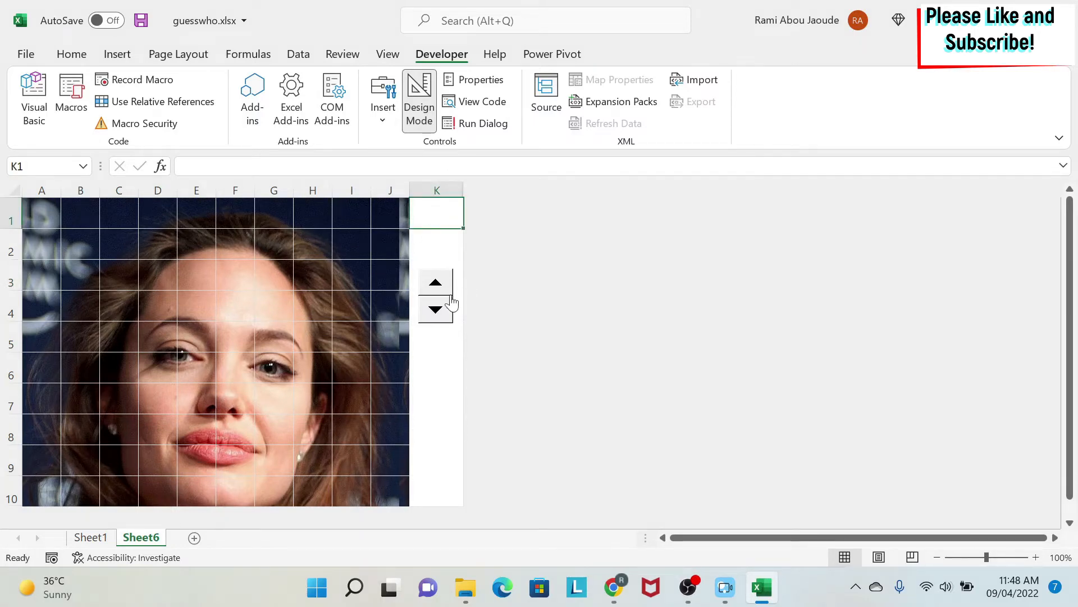
Set the spin button's Maximum to 100, increment 5, and cell link $K$1
right_click(434, 282)
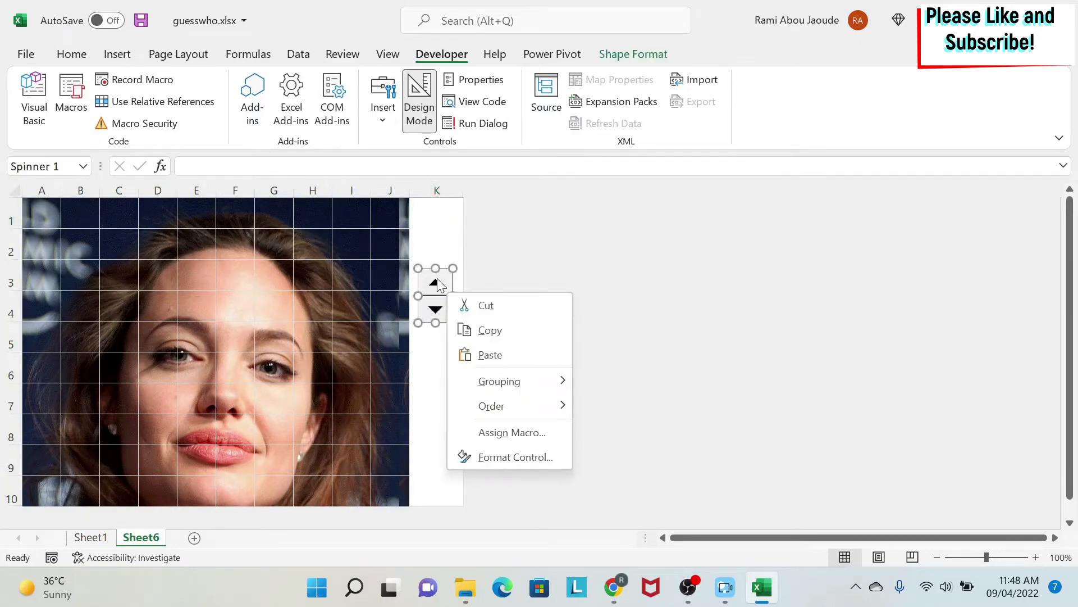
click(515, 457)
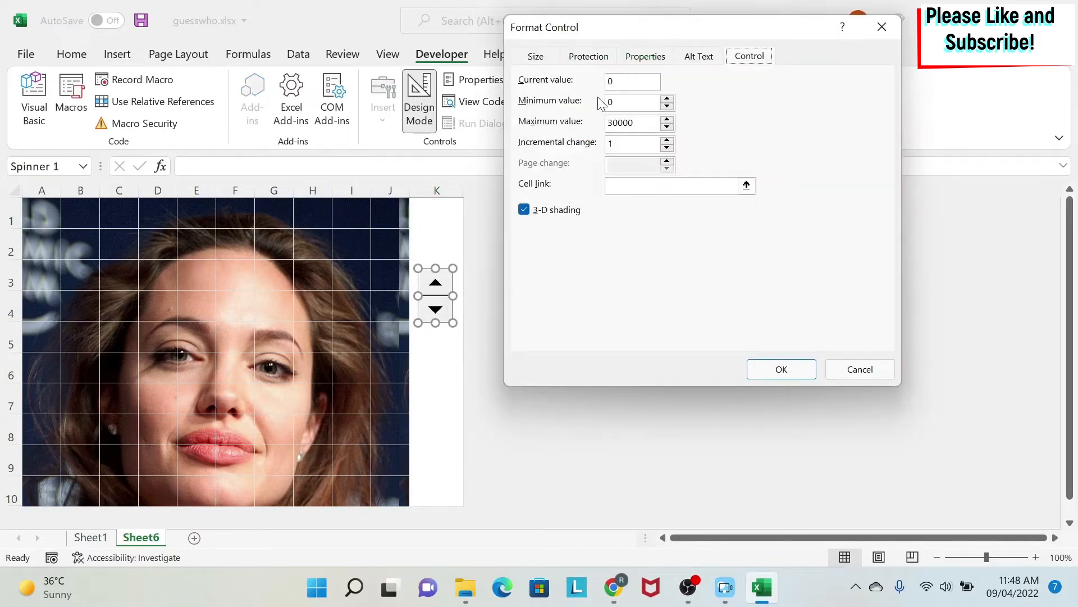
triple_click(629, 122)
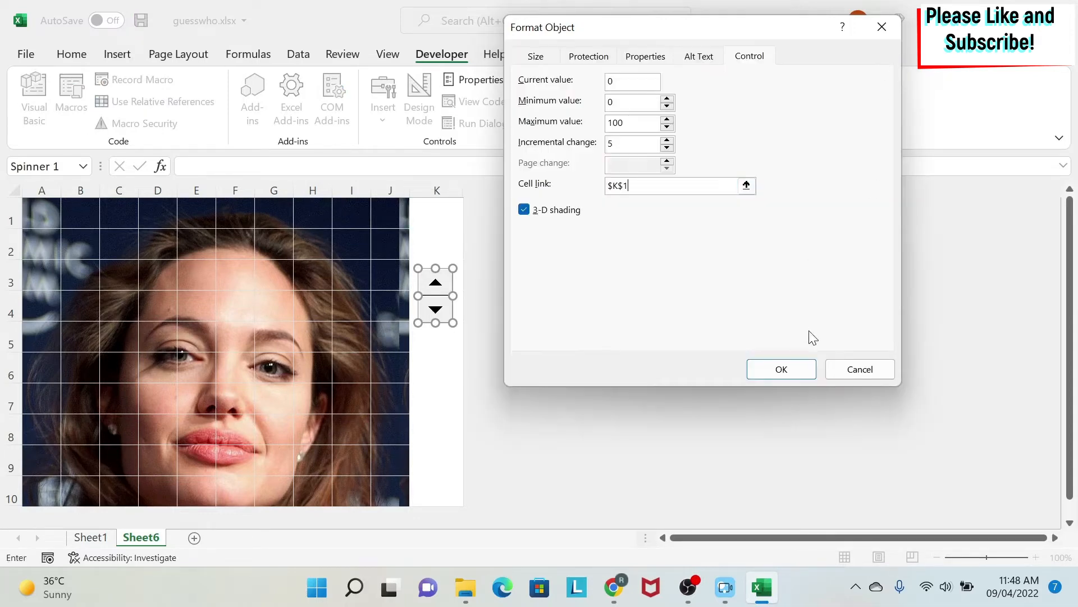
click(781, 369)
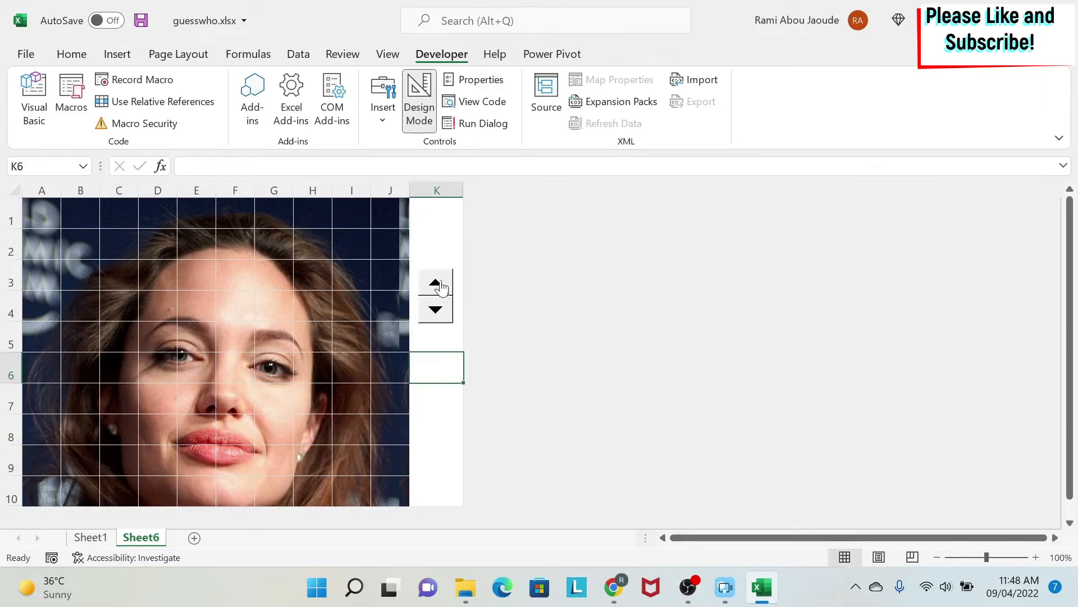
Test the spin button up and back to 0, then enlarge K1's font size
click(435, 280)
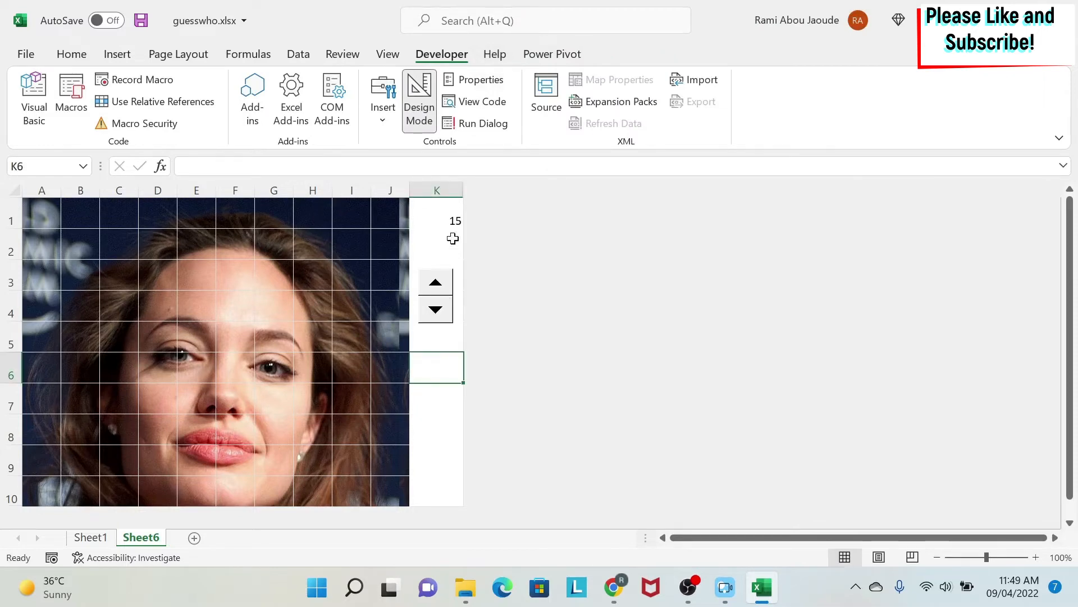
click(435, 309)
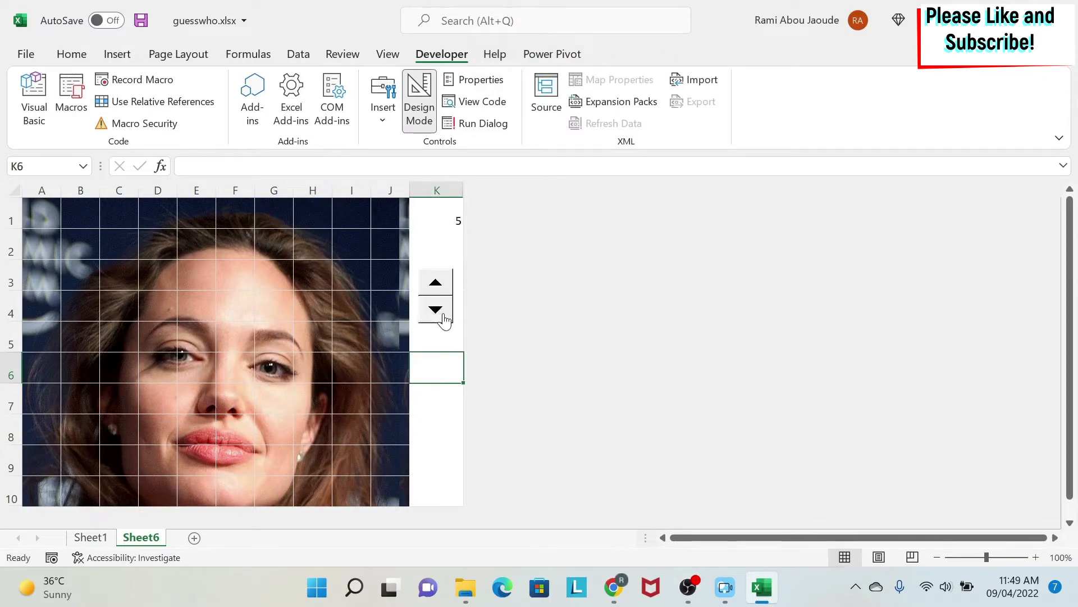
click(434, 309)
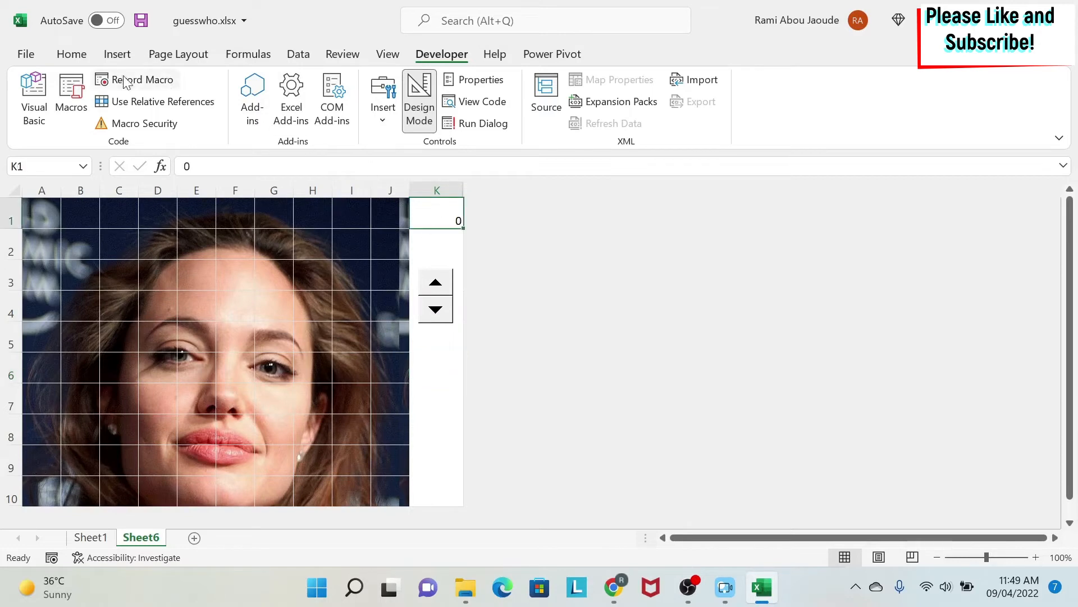
click(71, 54)
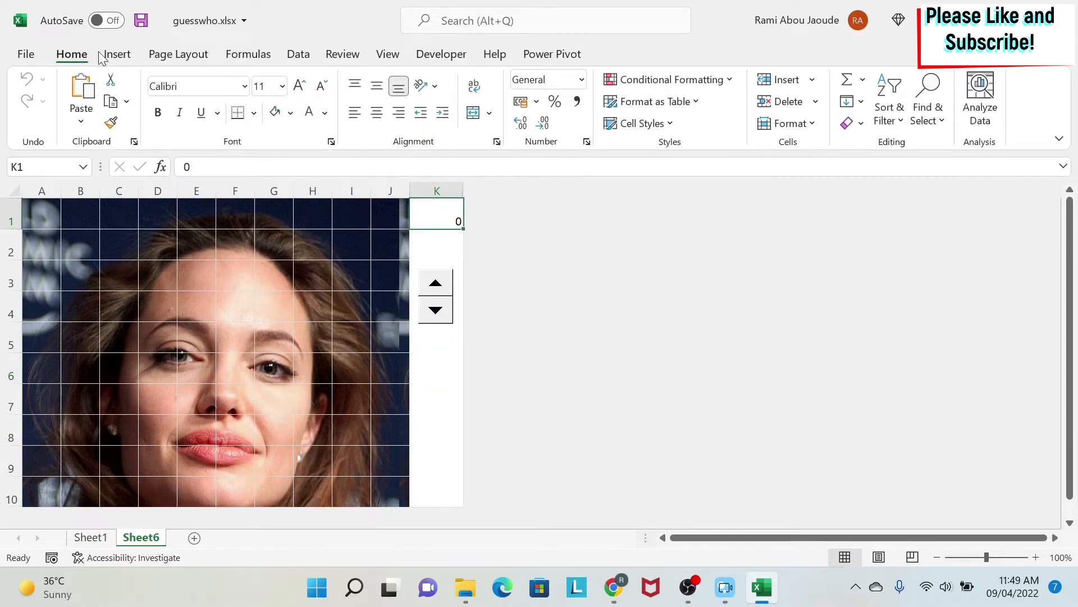
click(299, 85)
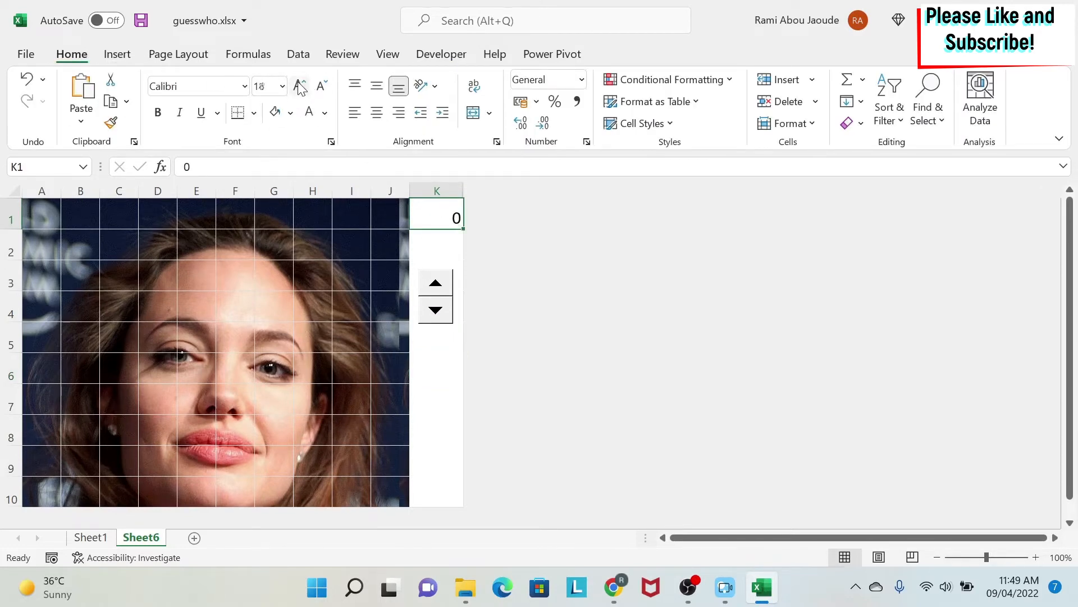
click(435, 368)
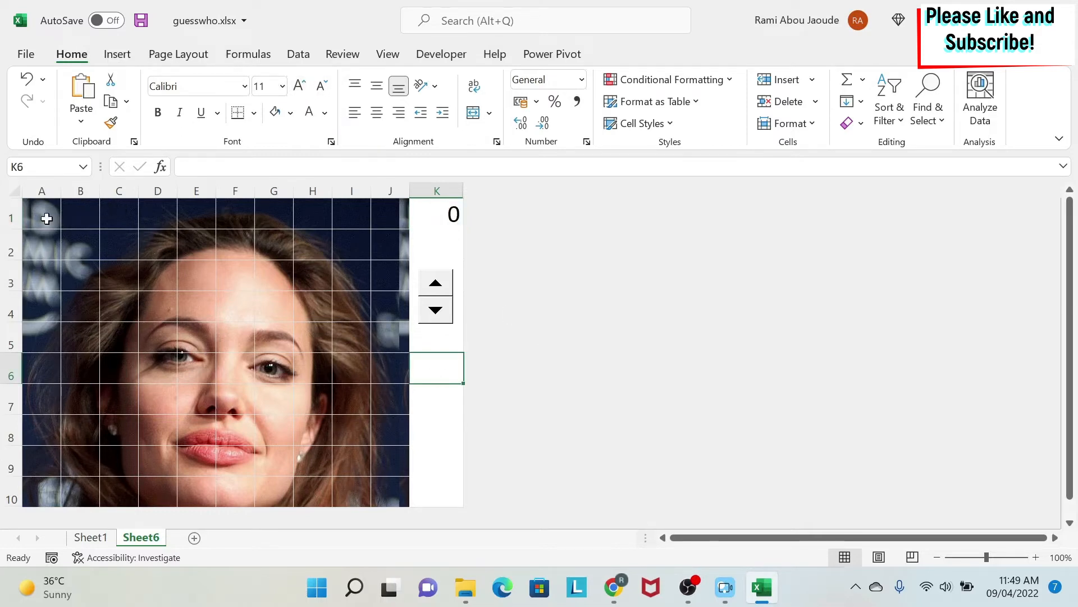
Enter =RANDBETWEEN(1,100) in cell A1 and reselect it for filling
click(41, 214)
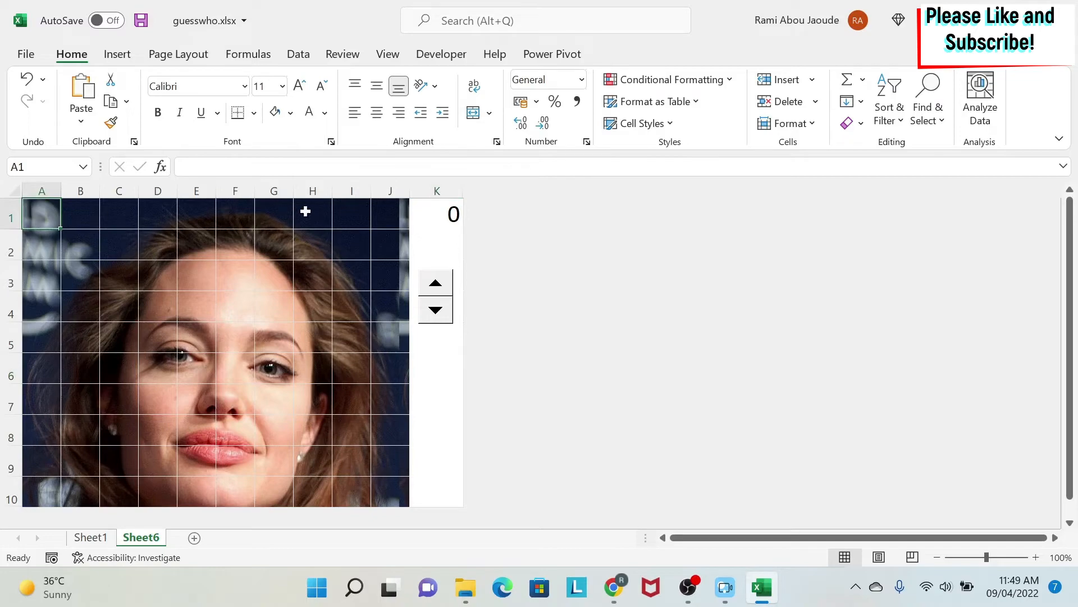
mouse_move(420, 266)
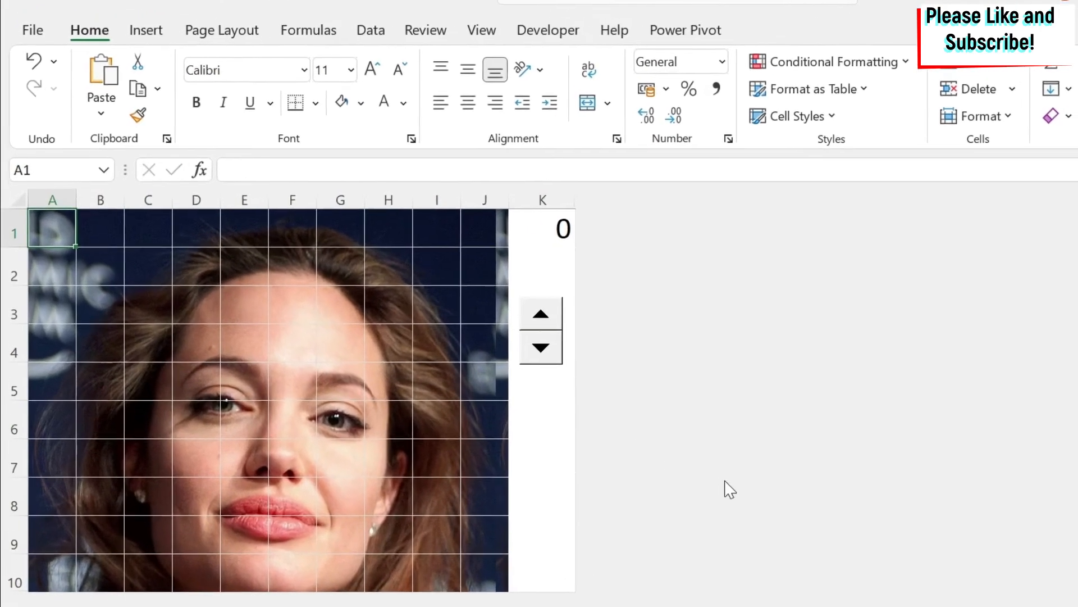
text(=rand)
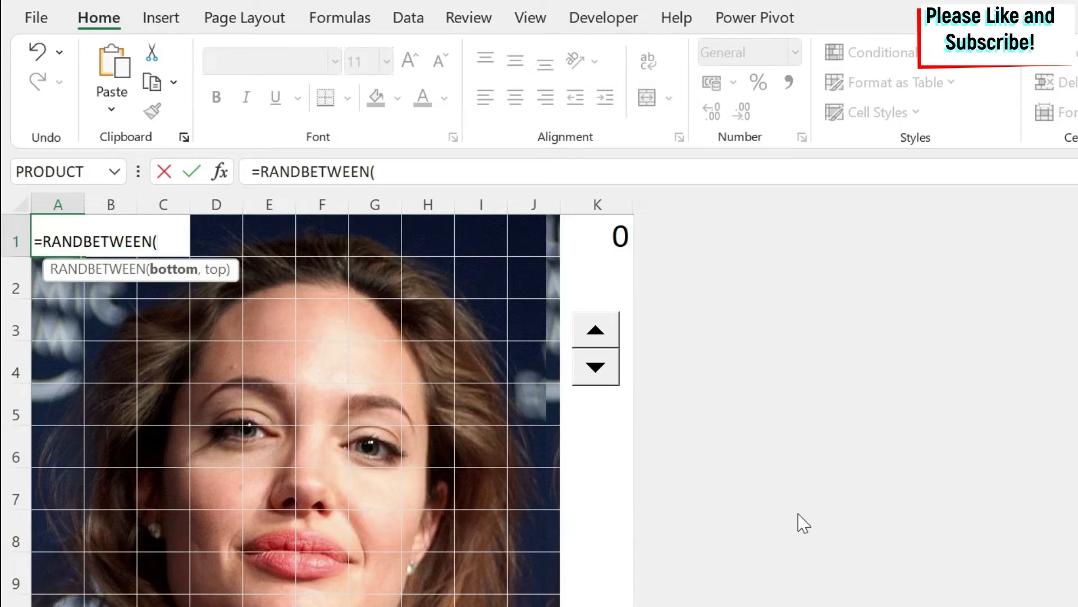
text(1,100)
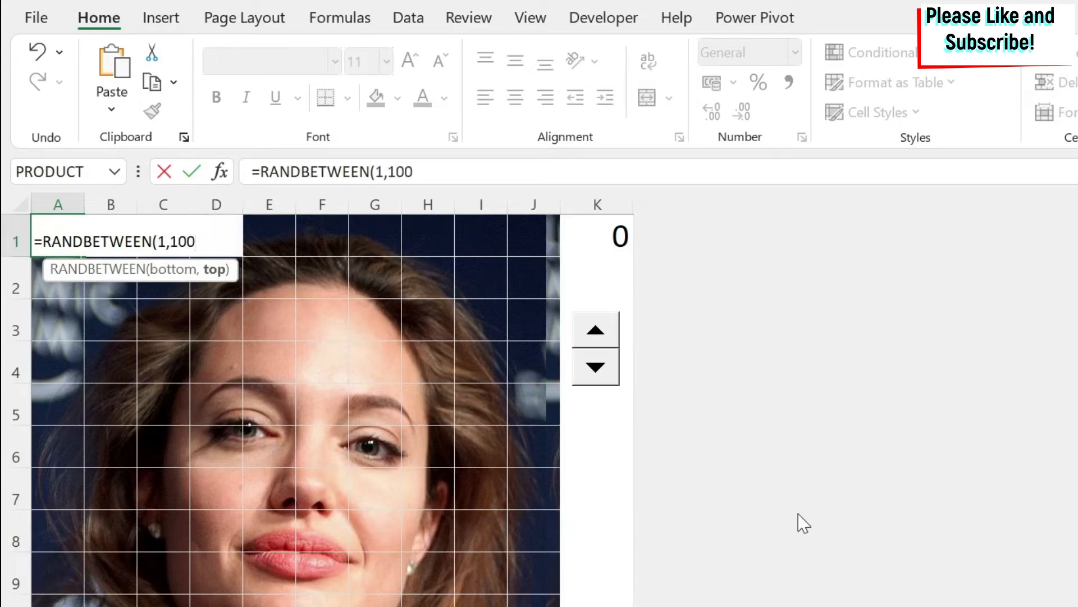
text())
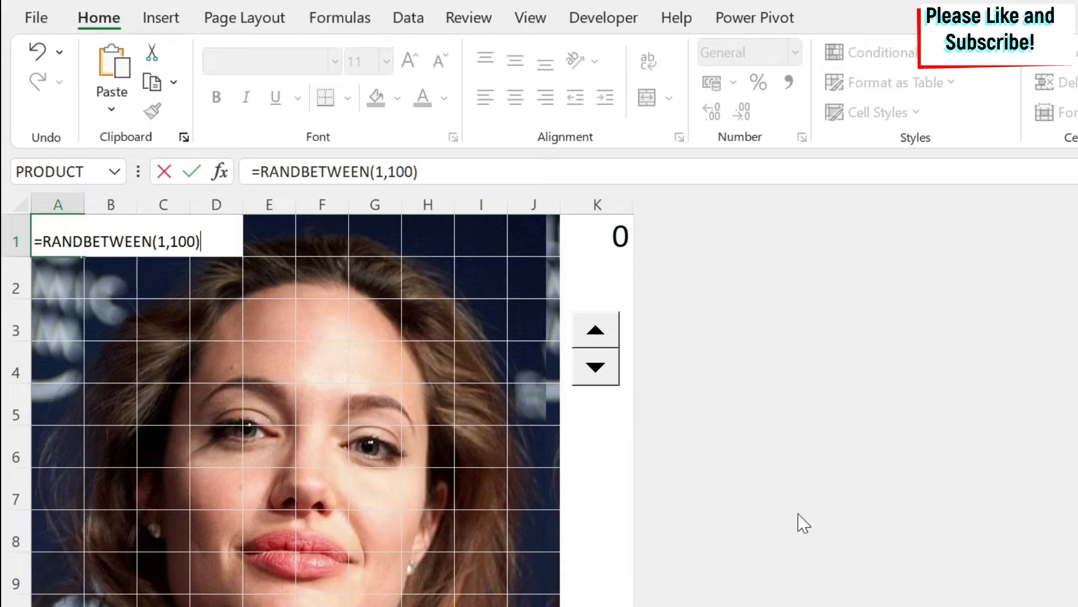
key(Return)
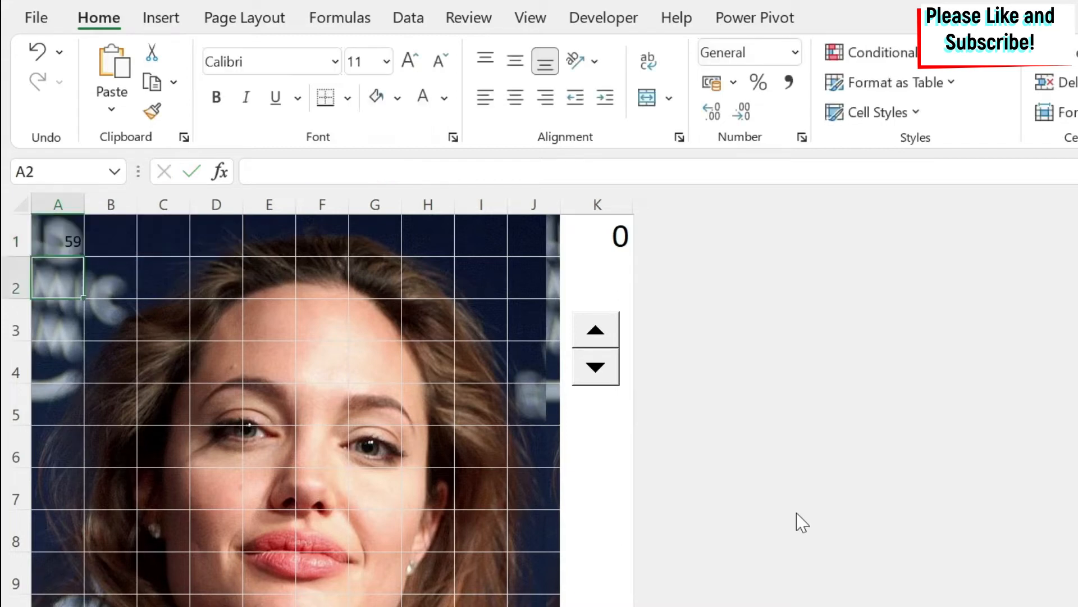
click(57, 239)
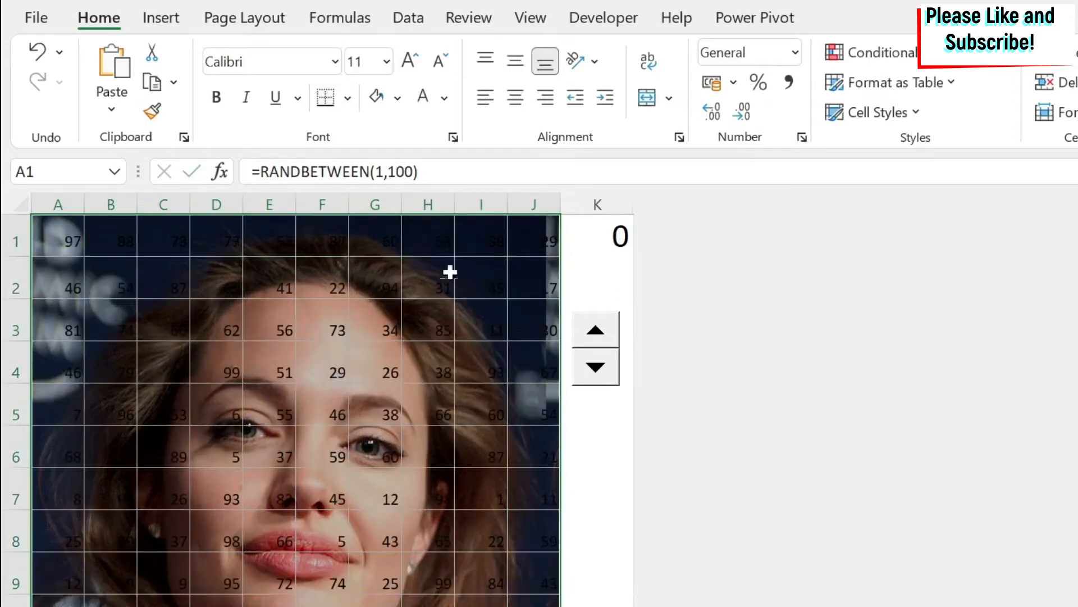
mouse_move(430, 385)
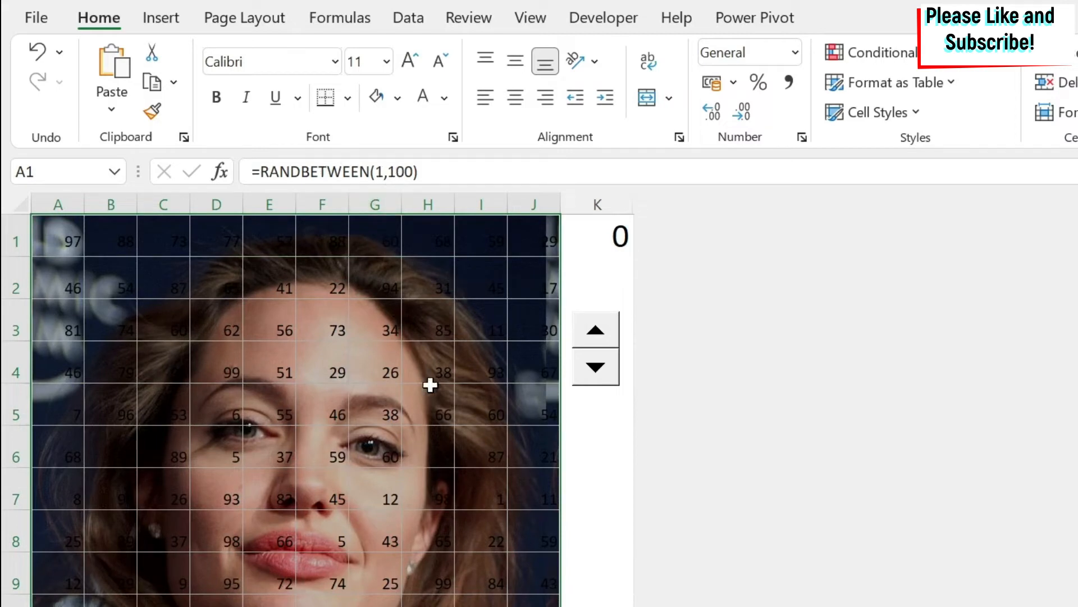
mouse_move(350, 324)
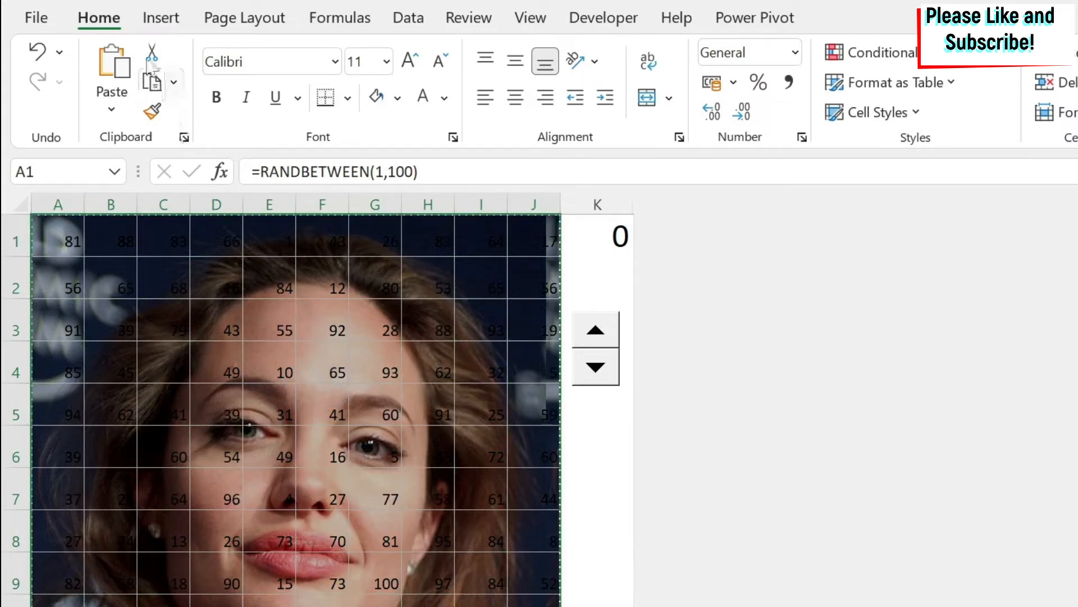
Paste the copied A1:J10 grid back over itself as plain values only
click(111, 110)
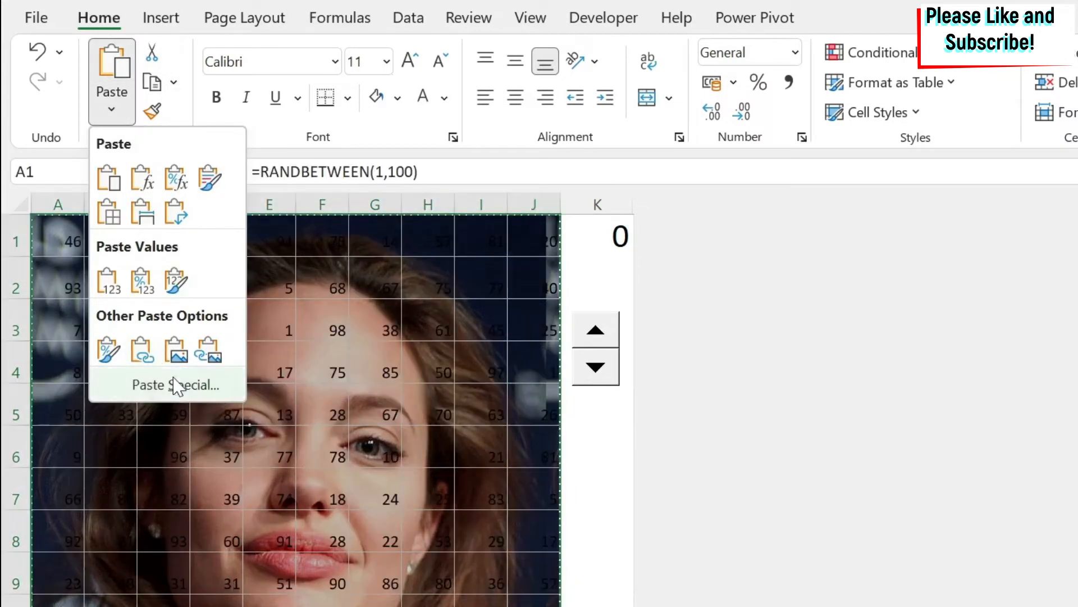
click(170, 384)
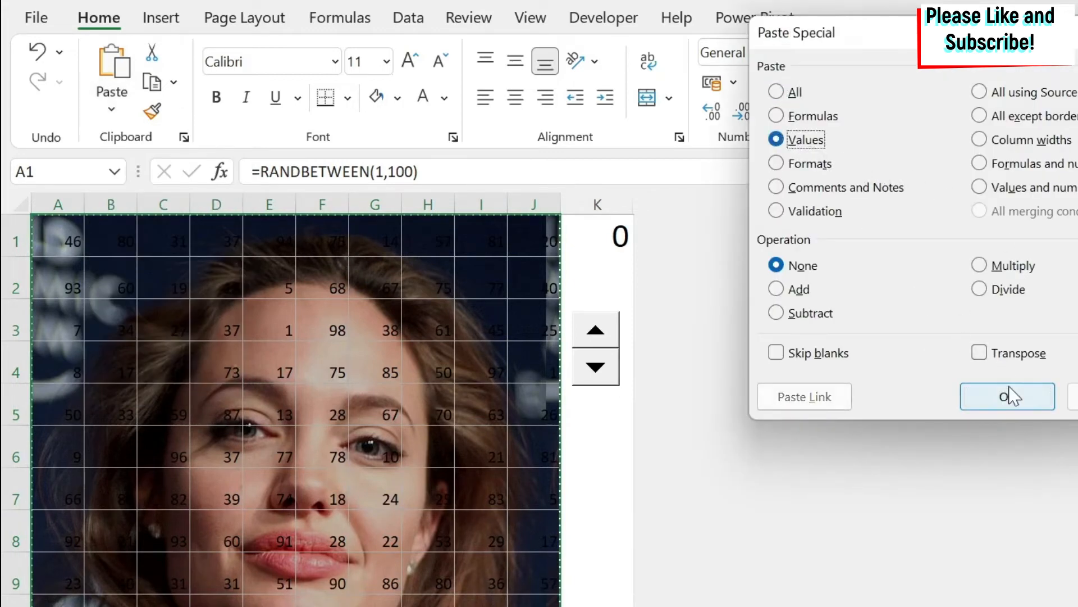
click(1006, 396)
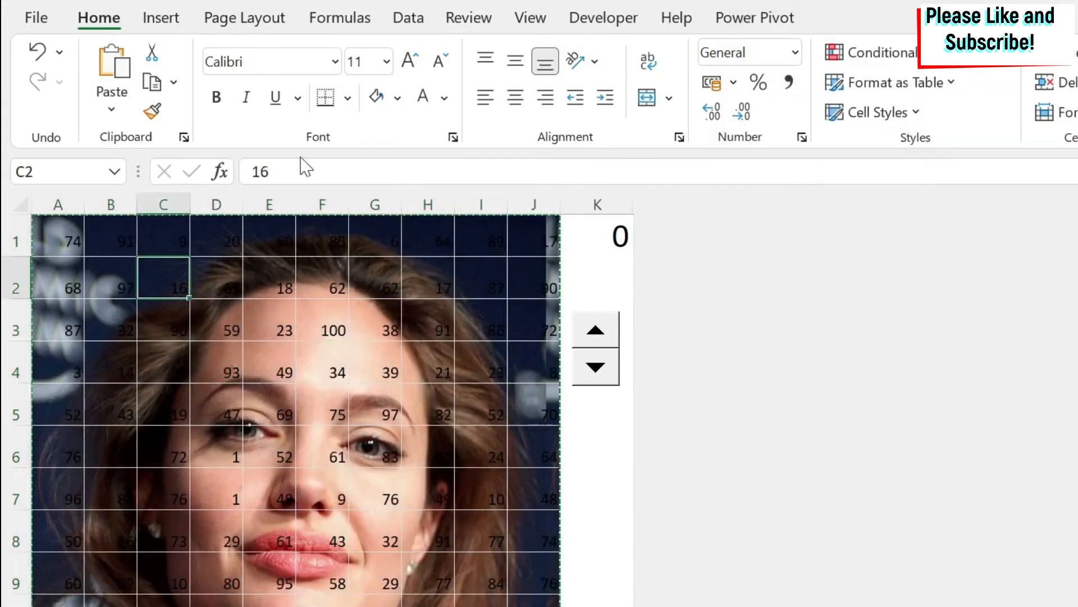
mouse_move(163, 277)
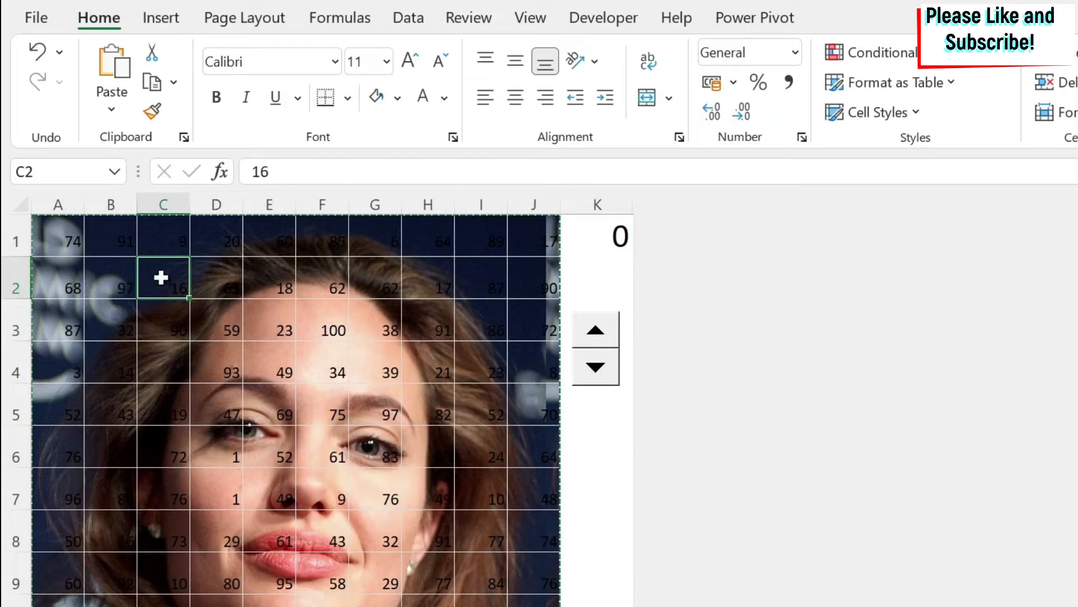
mouse_move(533, 346)
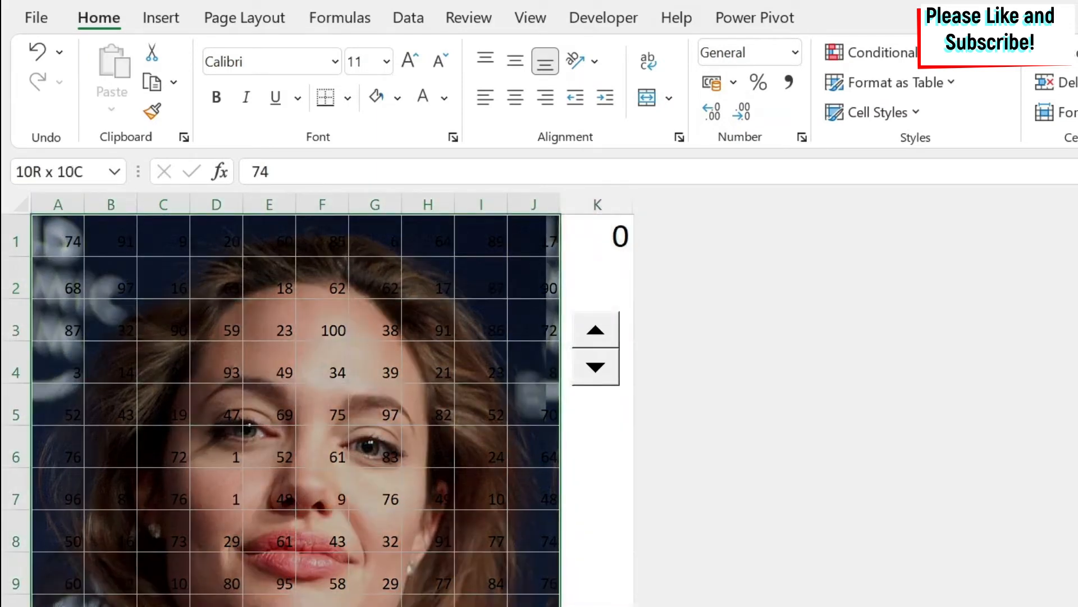
Add a grid rule: cell value less than or equal to =$K$1 gets No Color fill
click(874, 53)
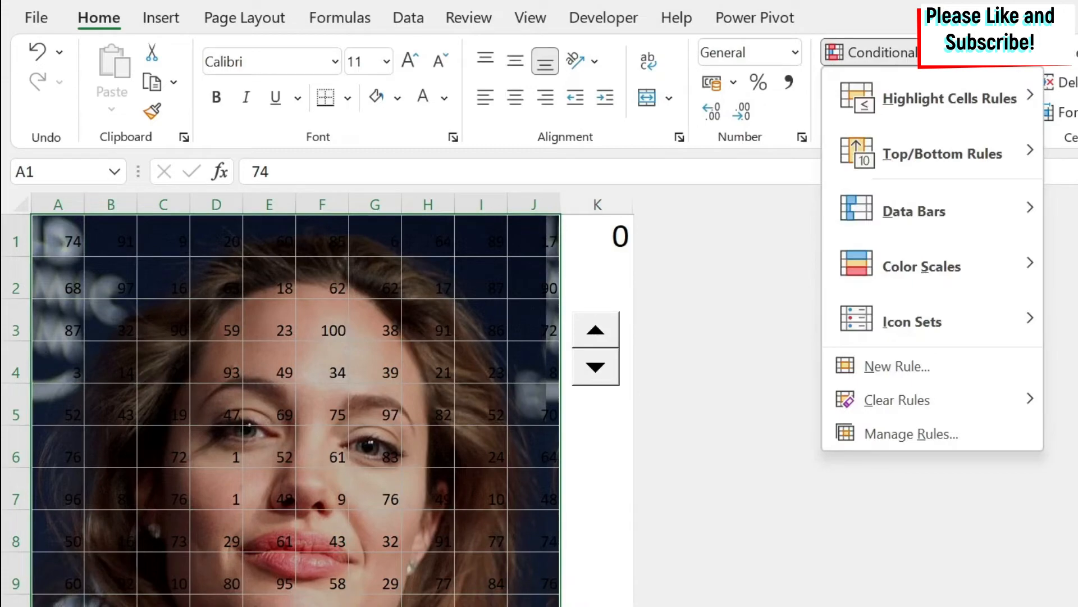
click(948, 376)
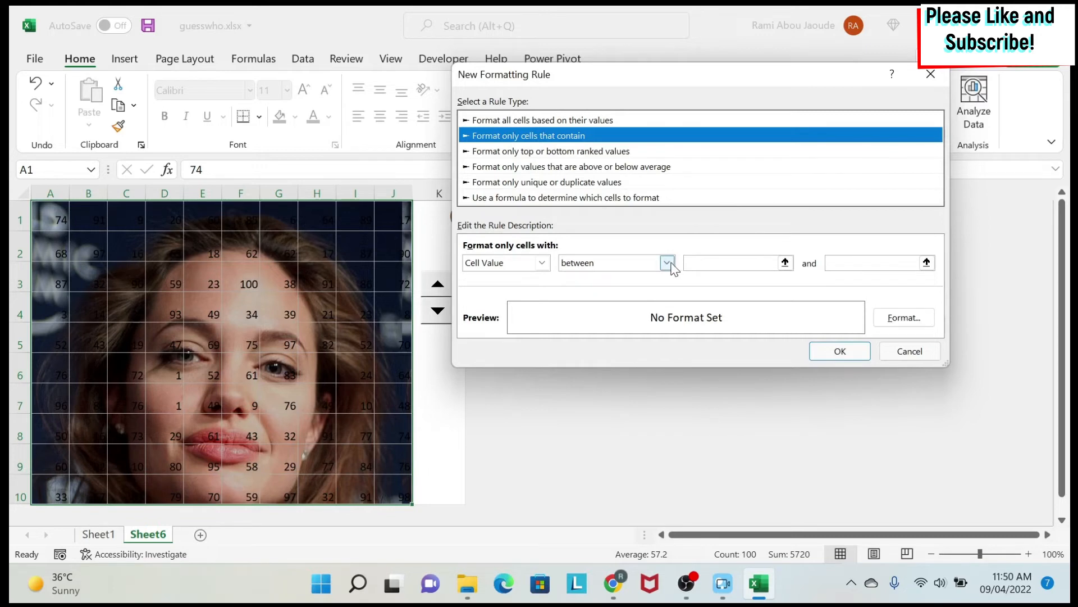
click(665, 262)
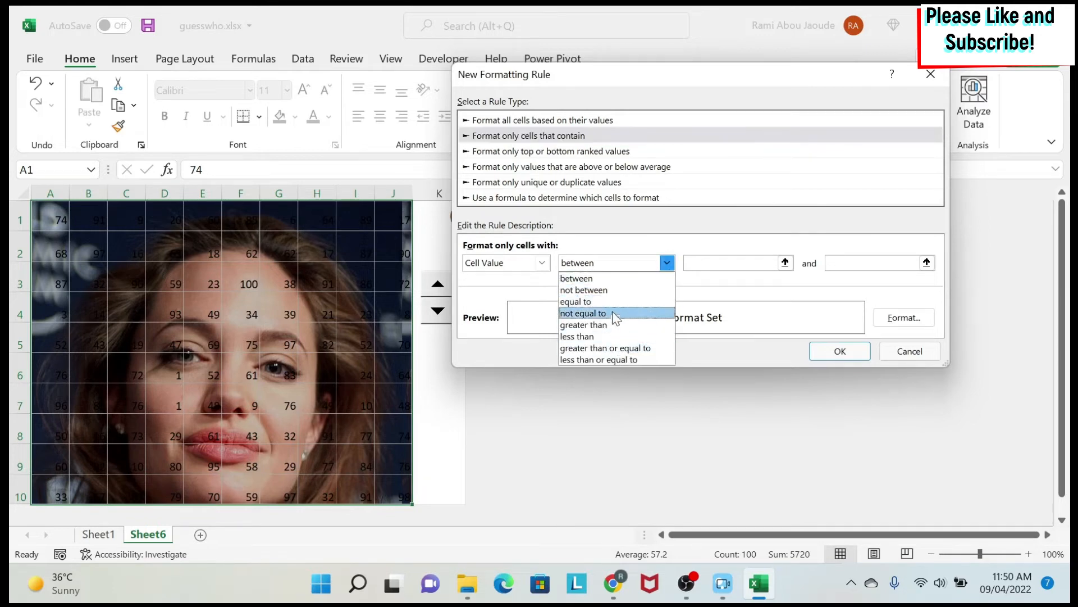
mouse_move(612, 359)
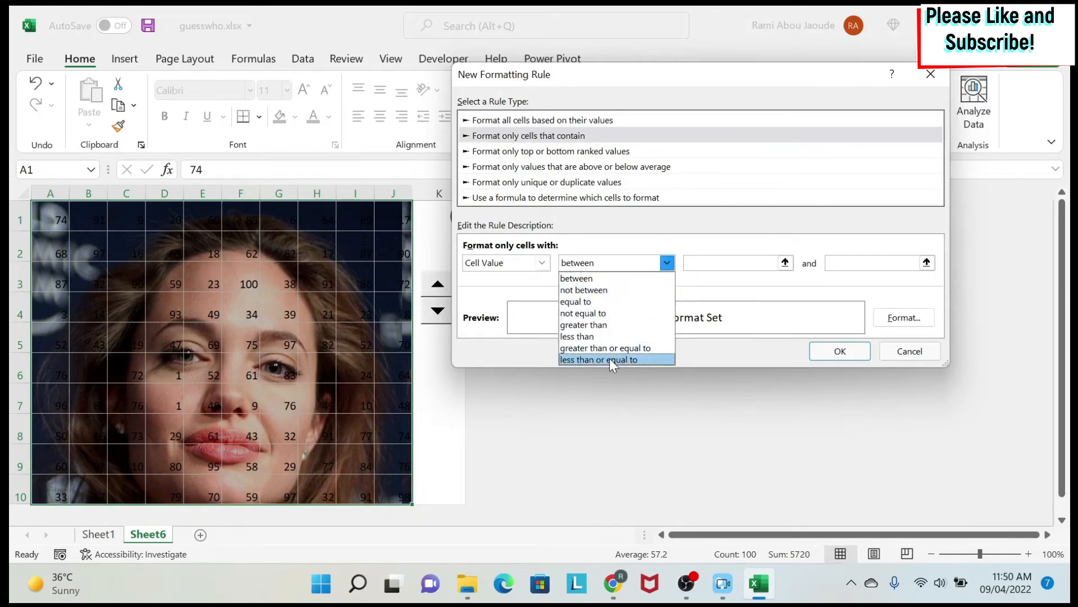
click(598, 359)
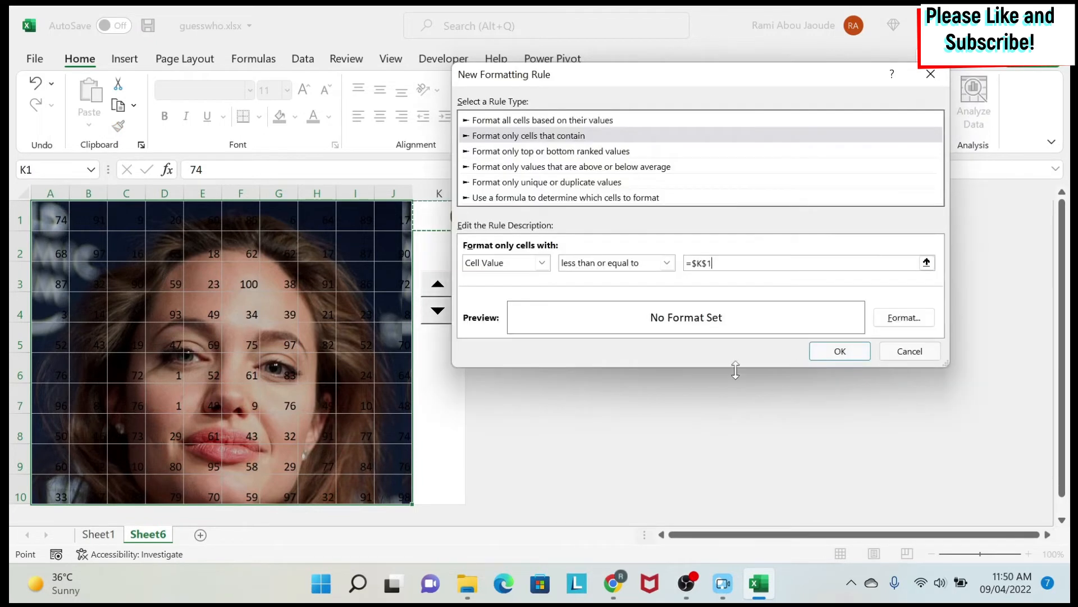
click(904, 317)
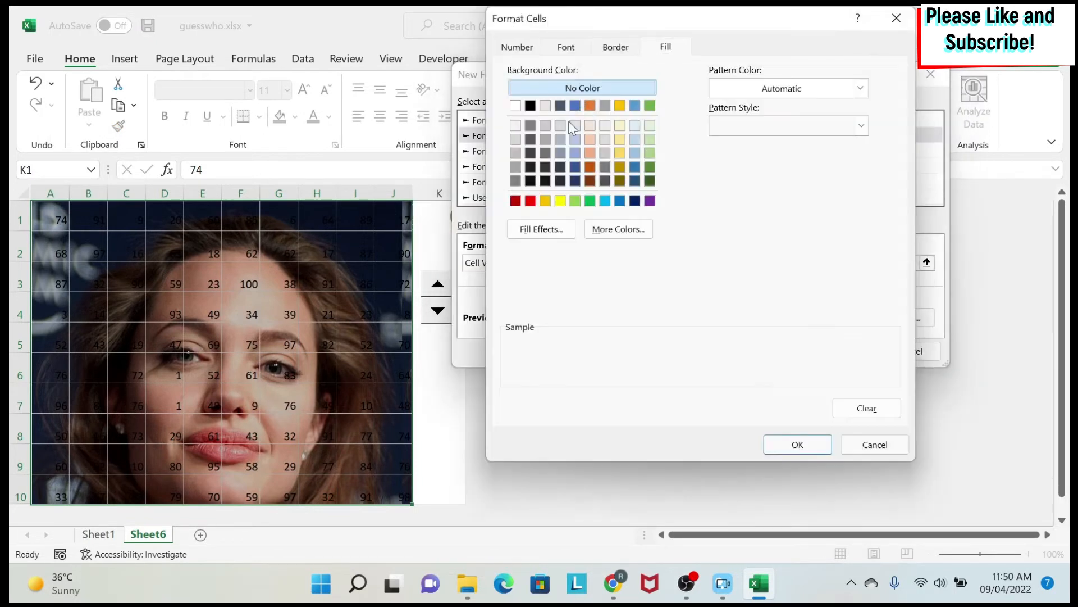
click(797, 445)
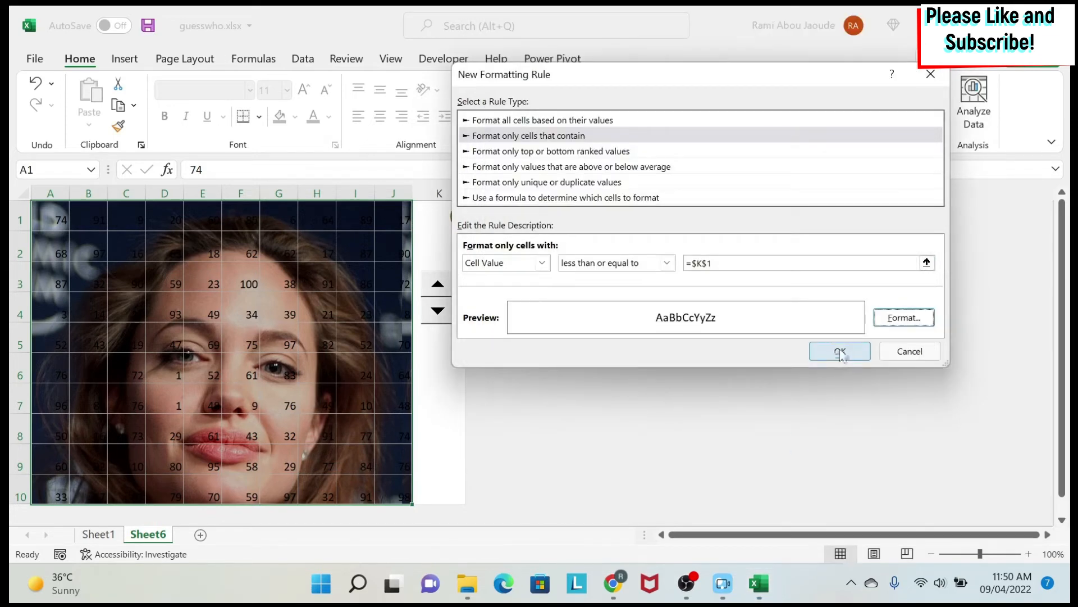
click(839, 350)
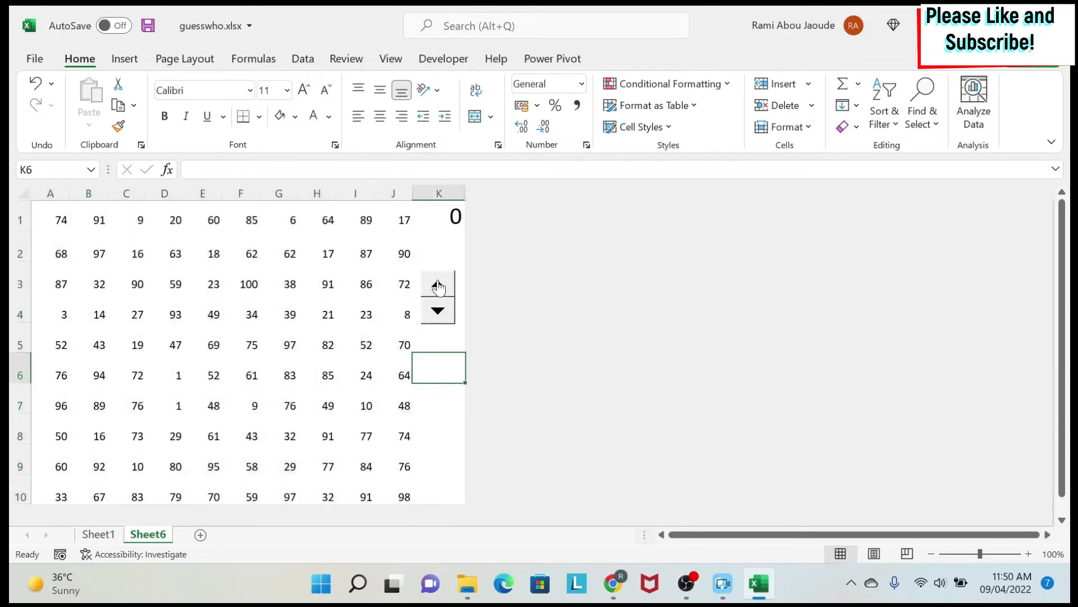
Raise the K1 counter and inspect the revealed cells A4, D6 and D7
click(437, 283)
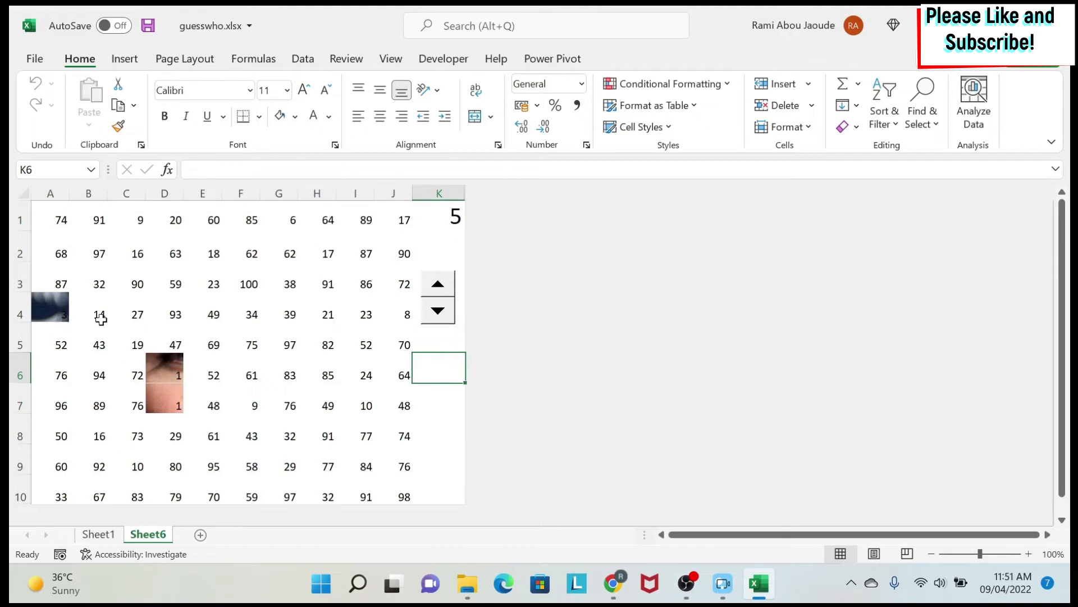
click(438, 220)
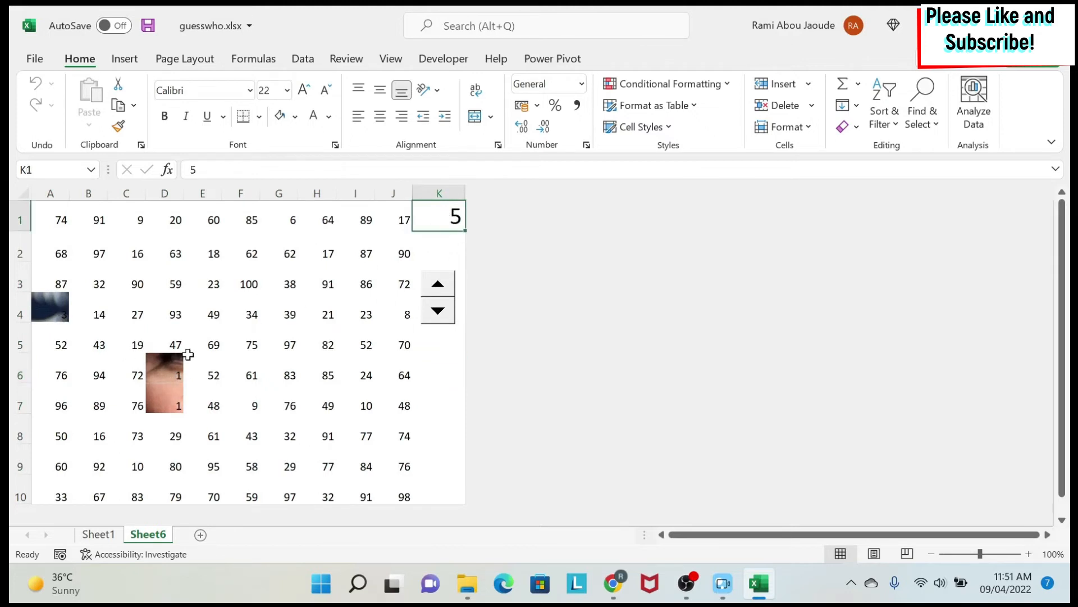
click(50, 315)
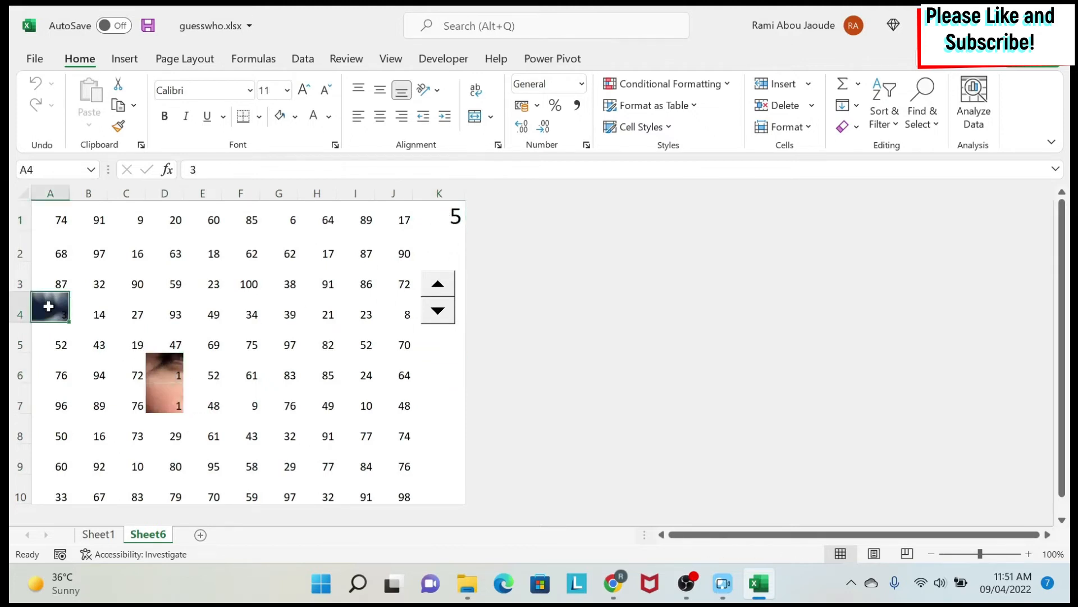
click(163, 381)
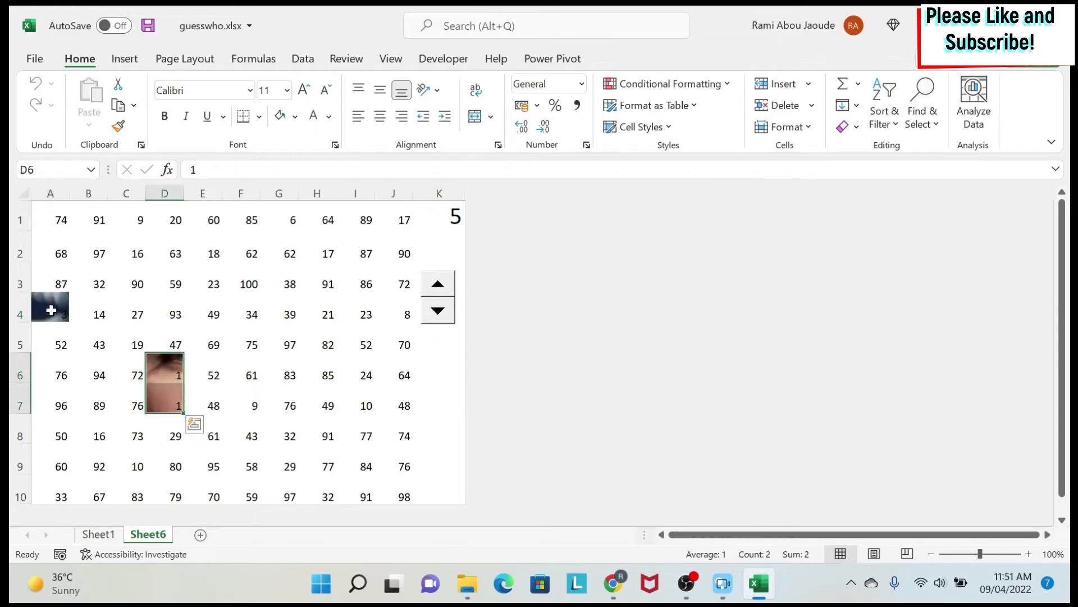
click(49, 314)
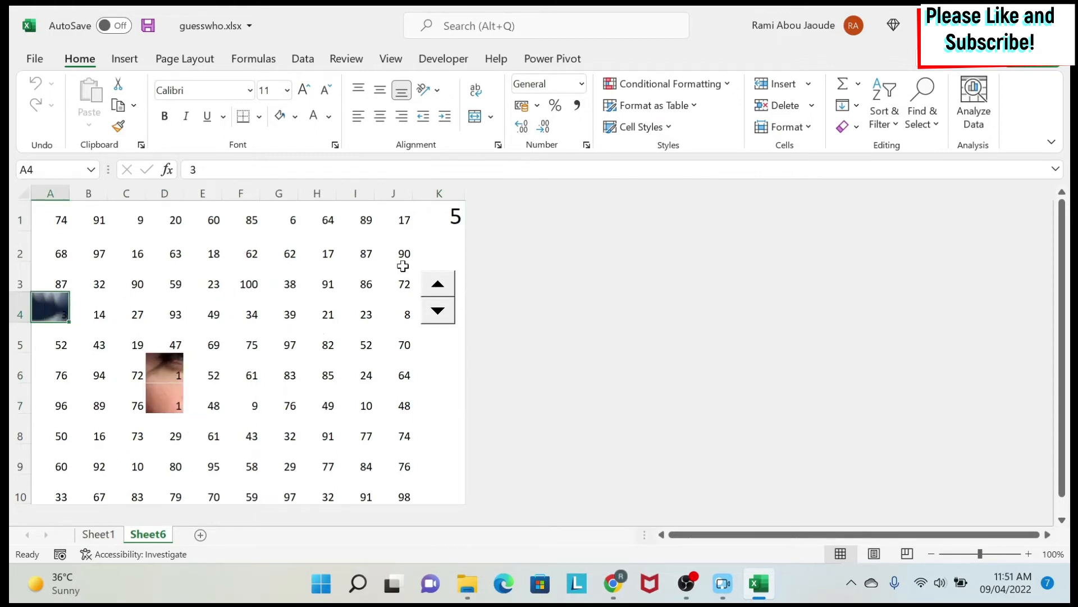
mouse_move(208, 199)
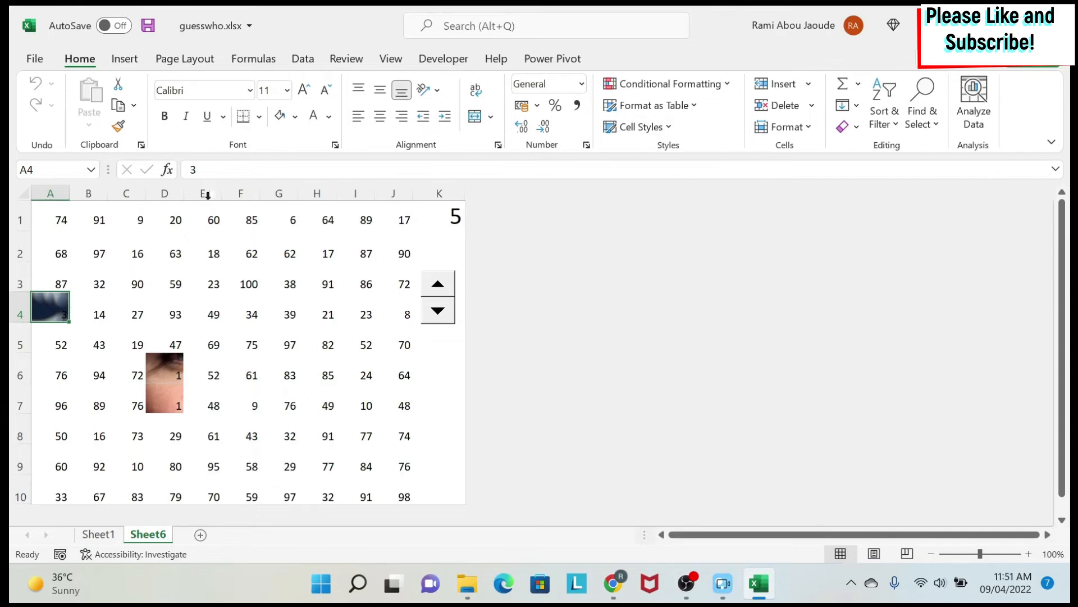
mouse_move(393, 226)
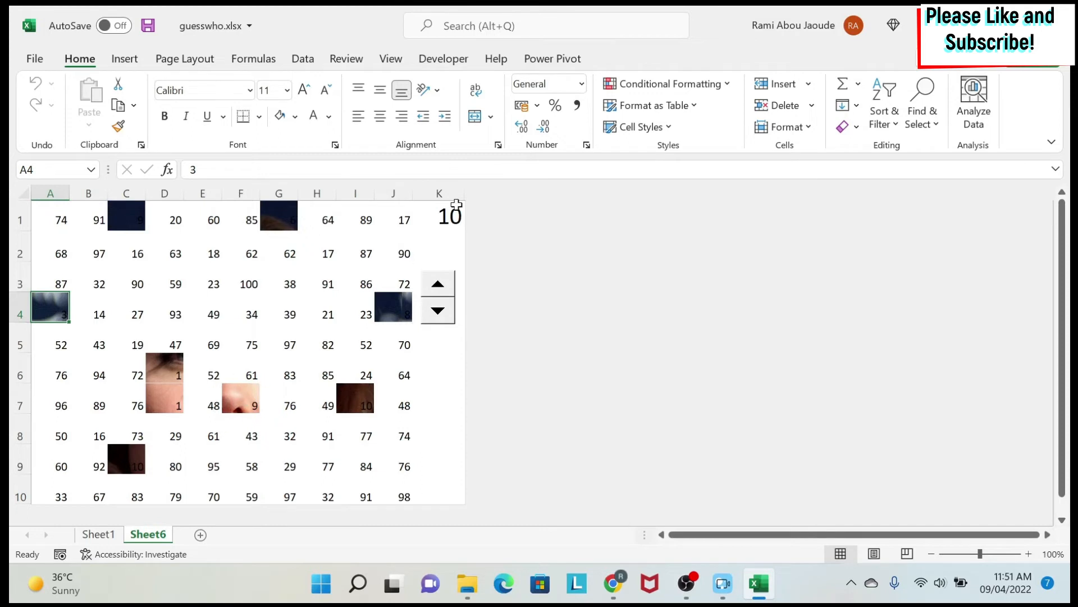
mouse_move(153, 389)
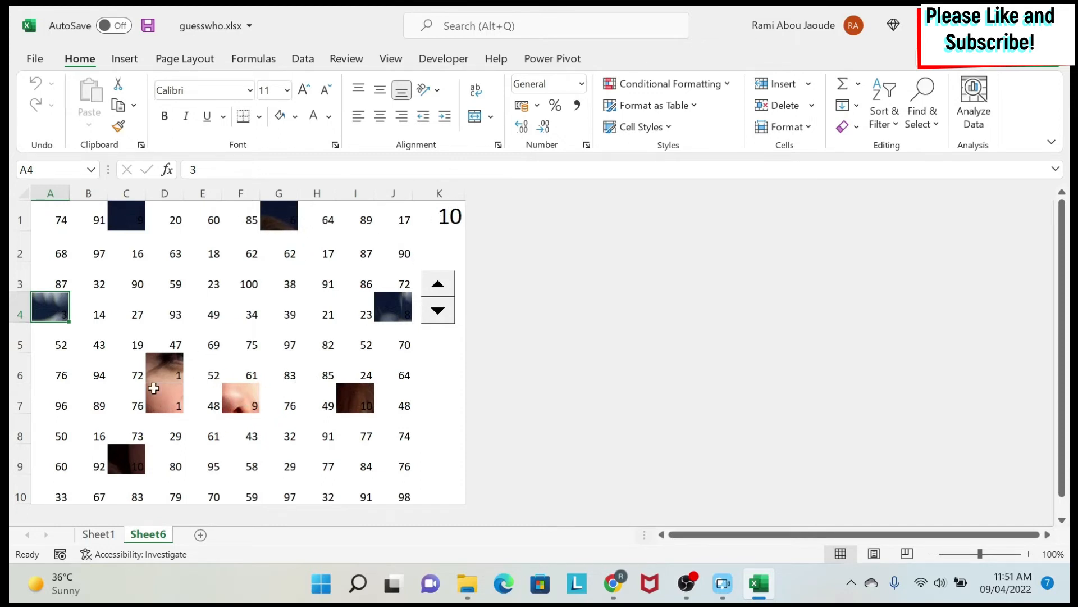
mouse_move(380, 234)
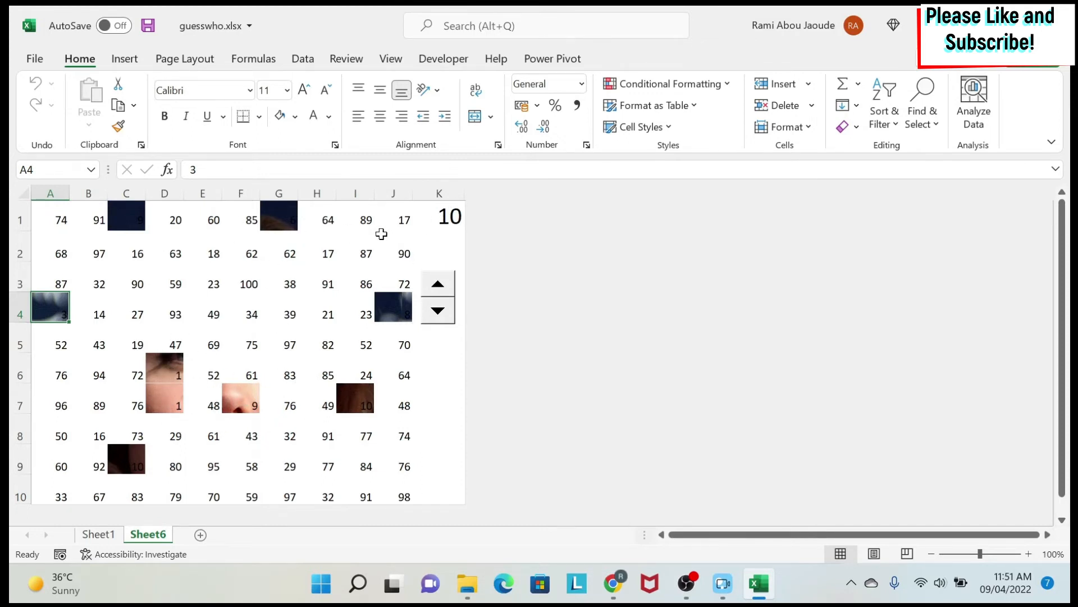
mouse_move(469, 288)
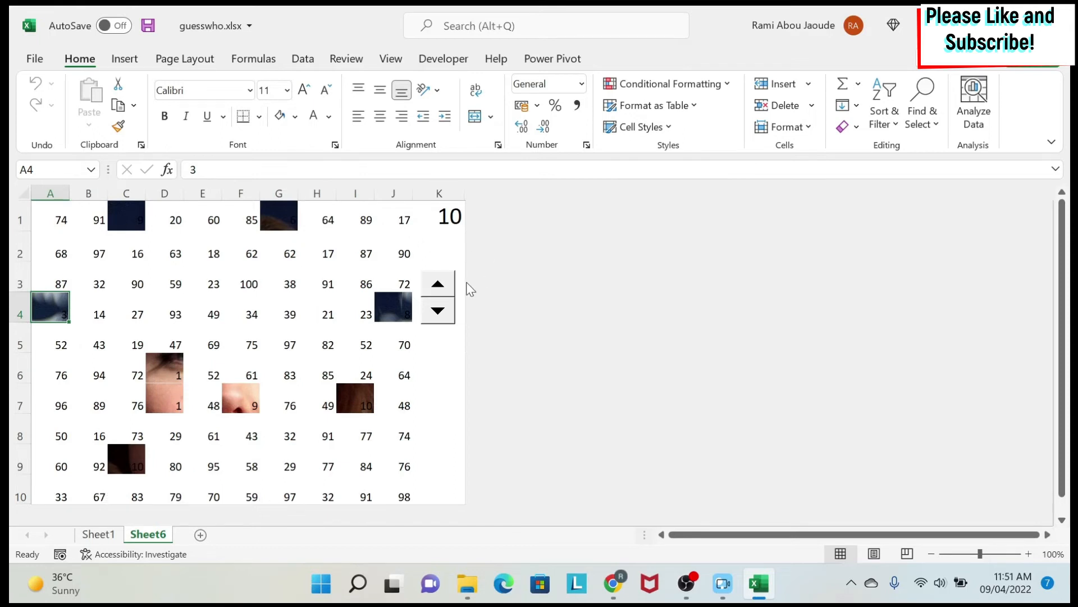
click(665, 83)
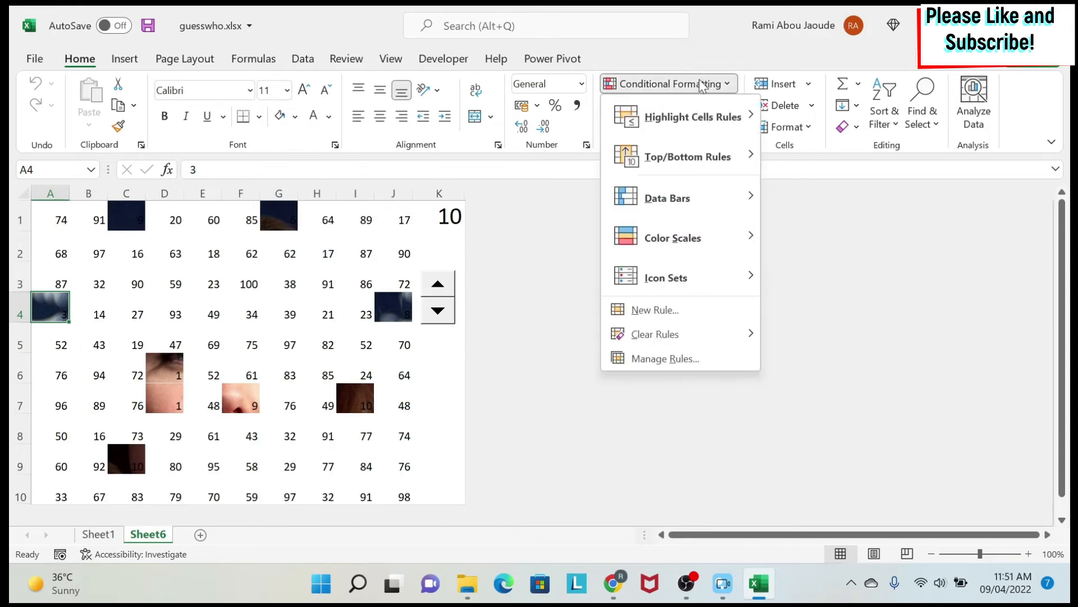
mouse_move(678, 361)
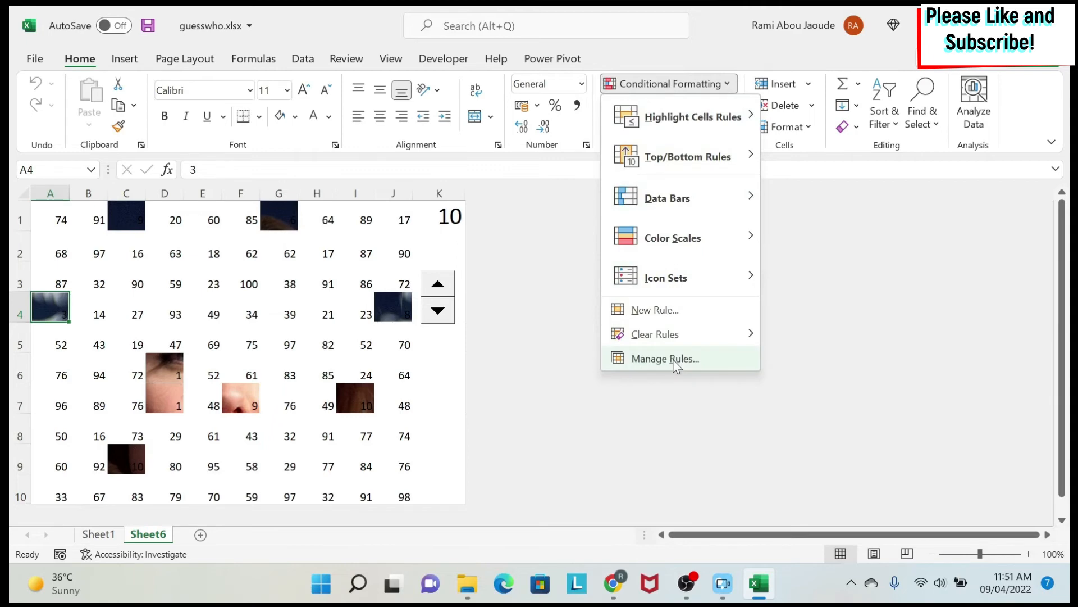
click(664, 359)
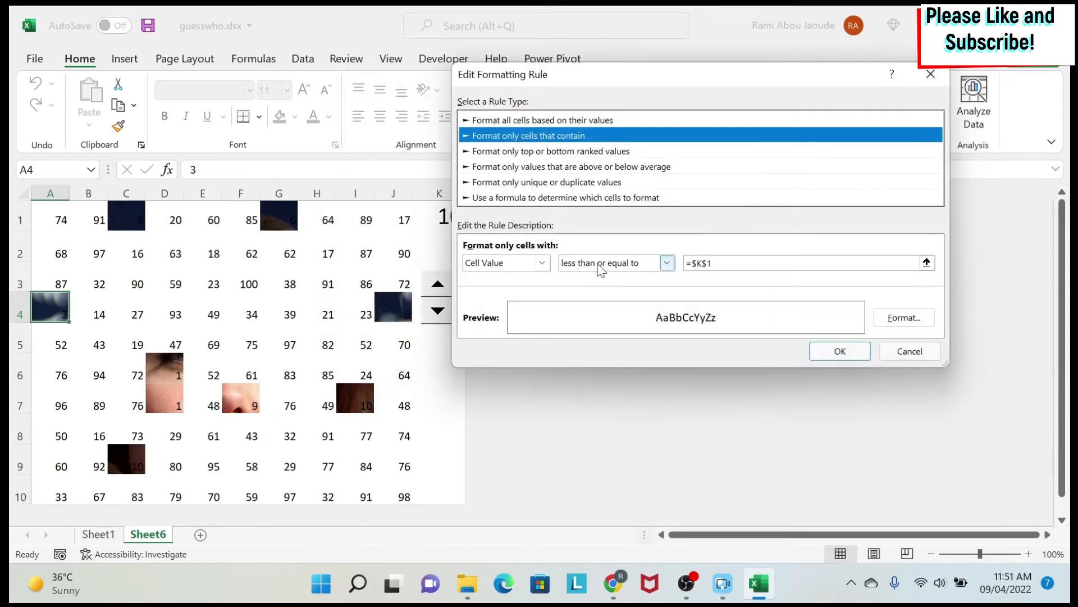
mouse_move(467, 236)
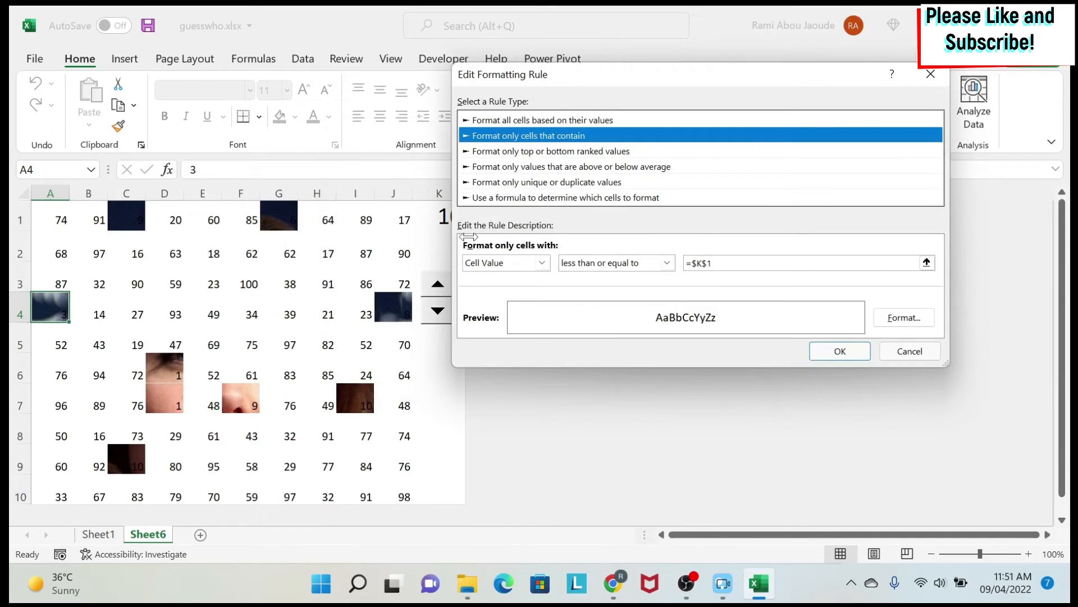
mouse_move(608, 90)
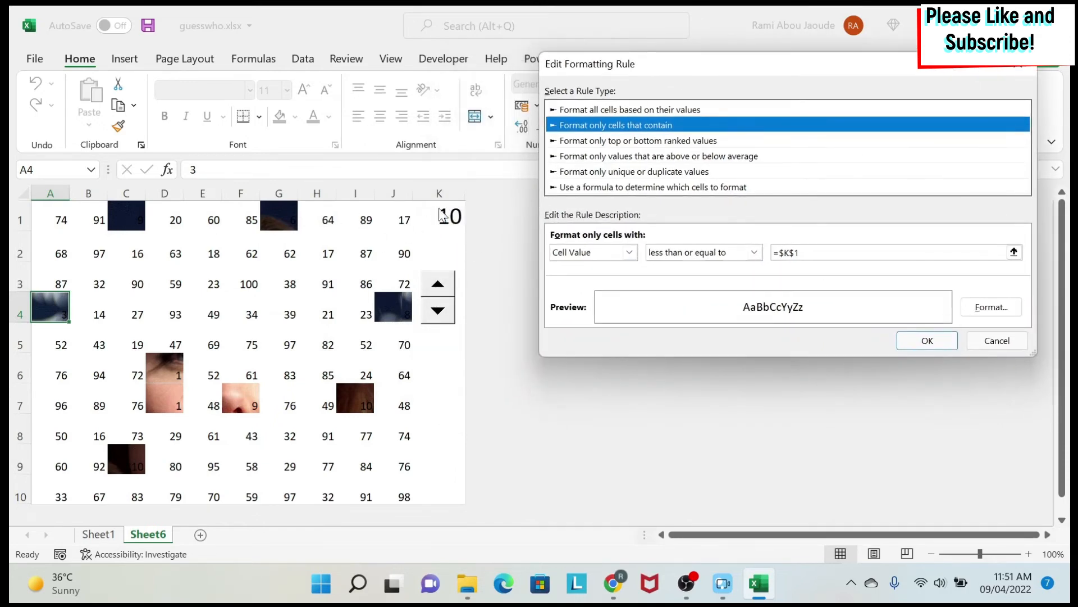
click(990, 306)
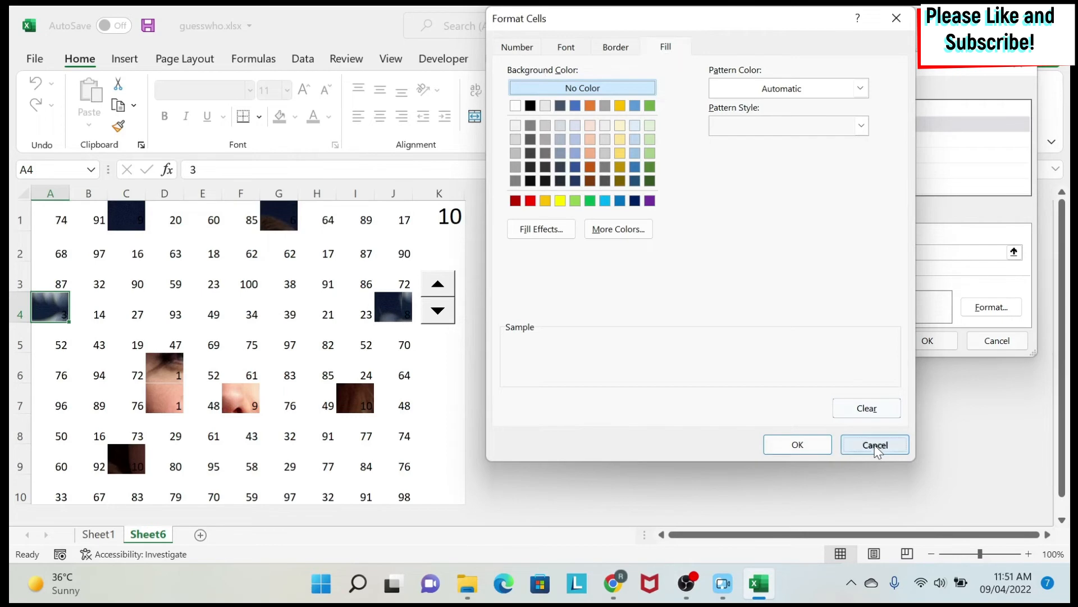
click(875, 445)
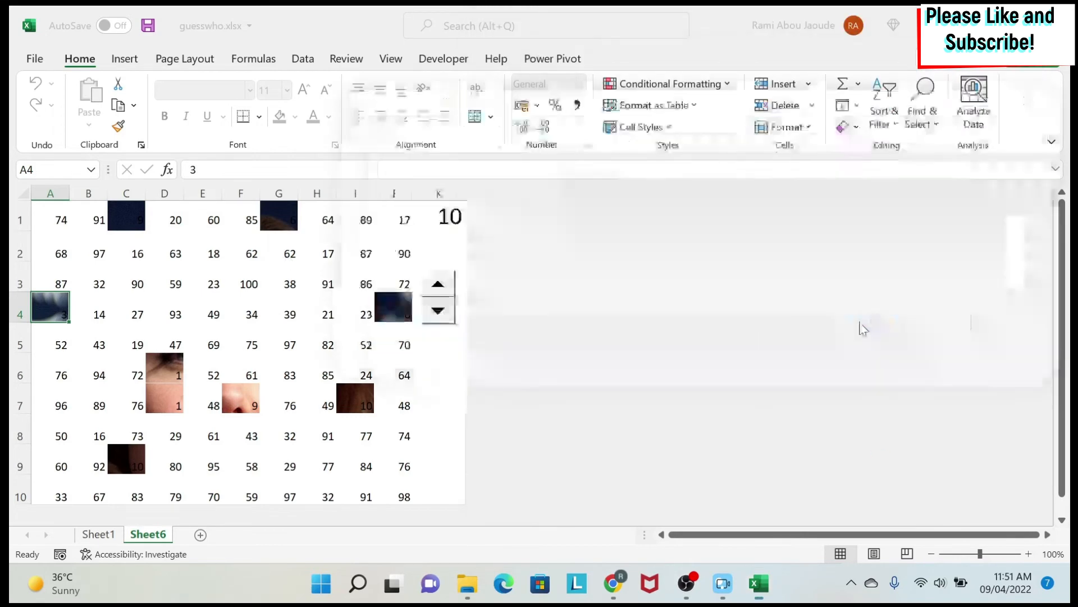
Step the spin button up until K1 reaches 65
click(438, 283)
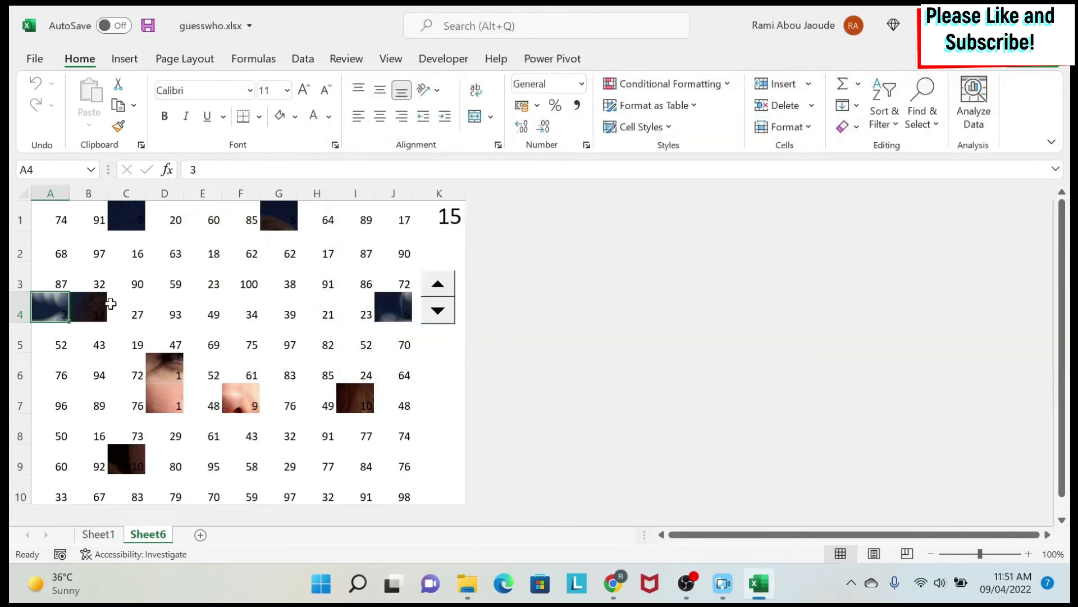
mouse_move(251, 315)
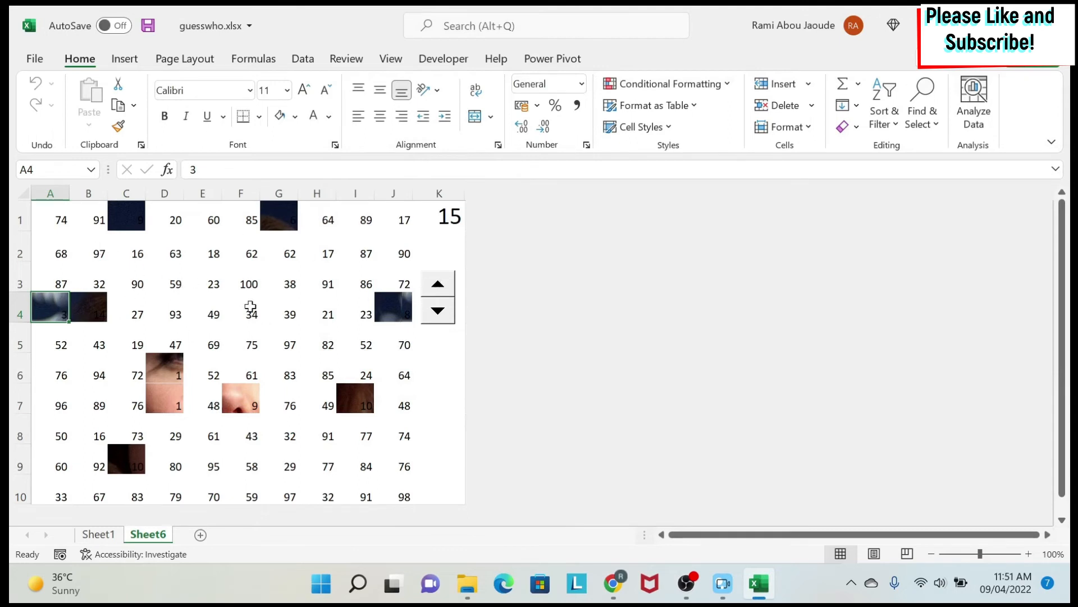
mouse_move(416, 223)
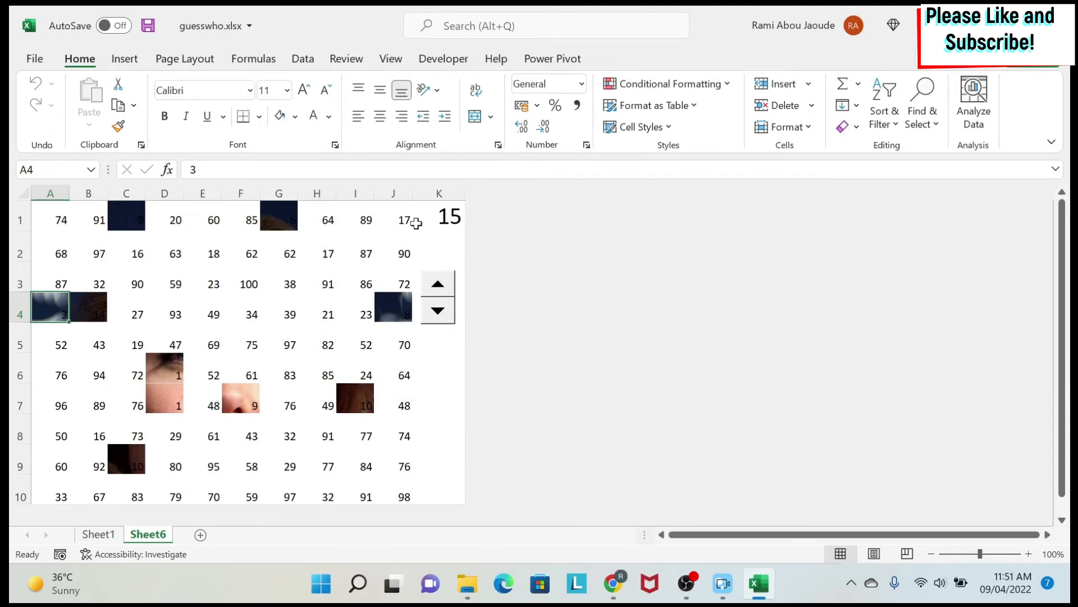
mouse_move(211, 290)
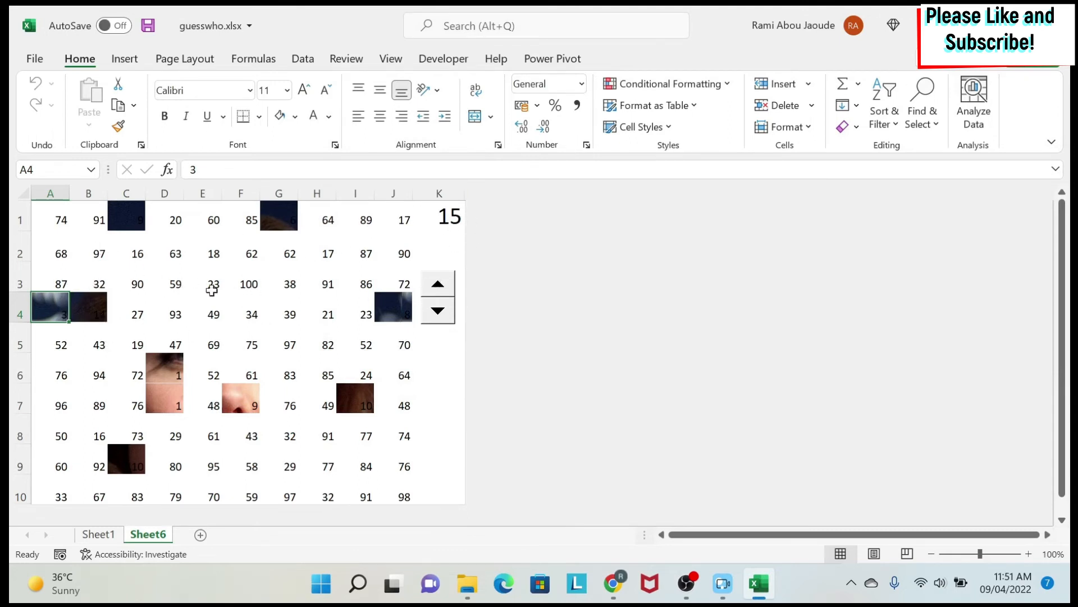
click(437, 283)
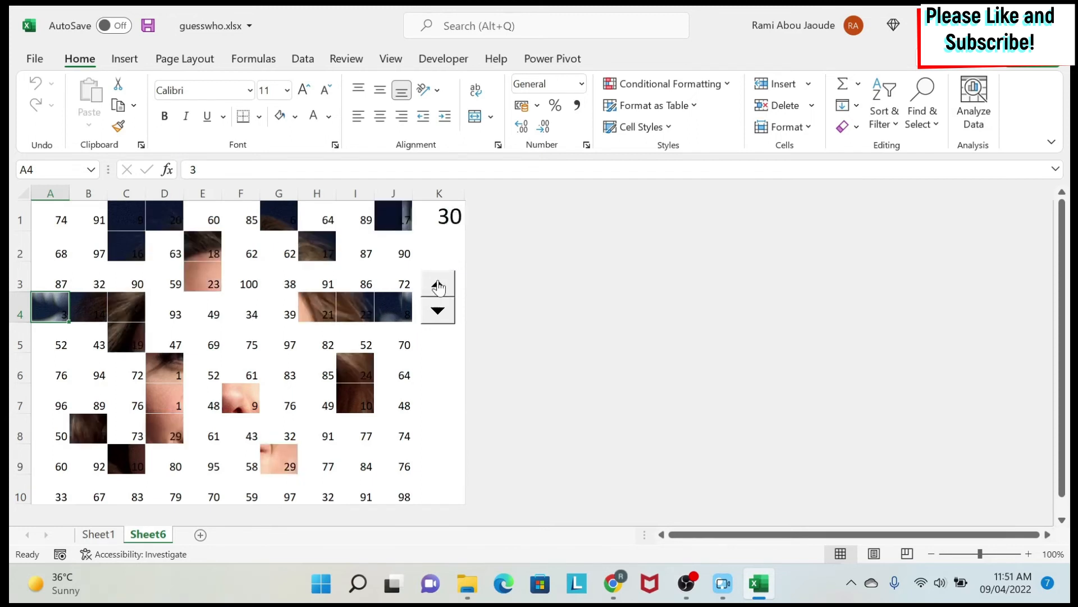
click(436, 286)
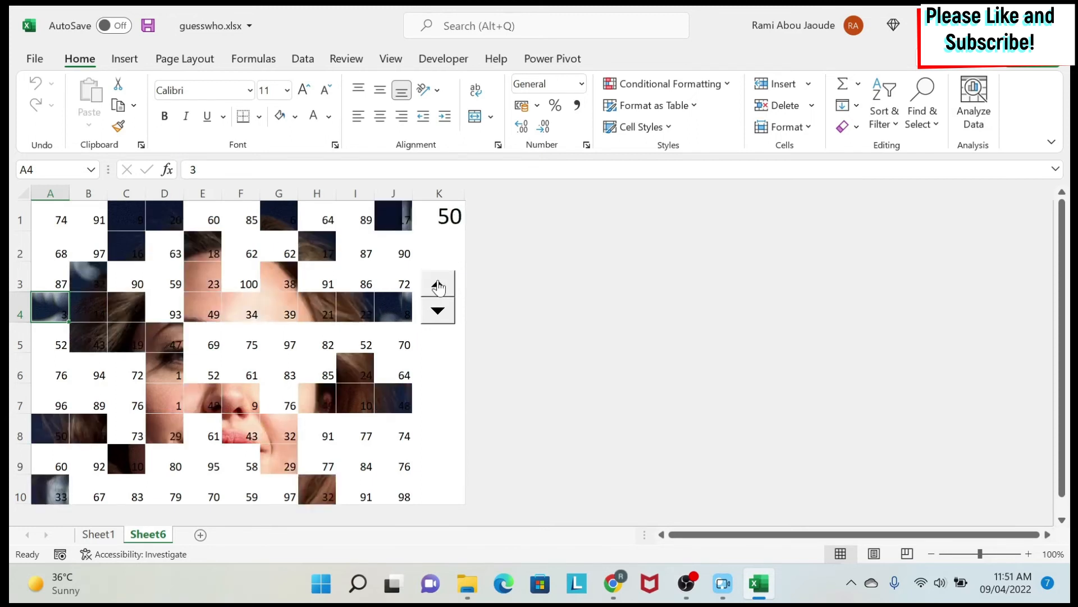
click(438, 285)
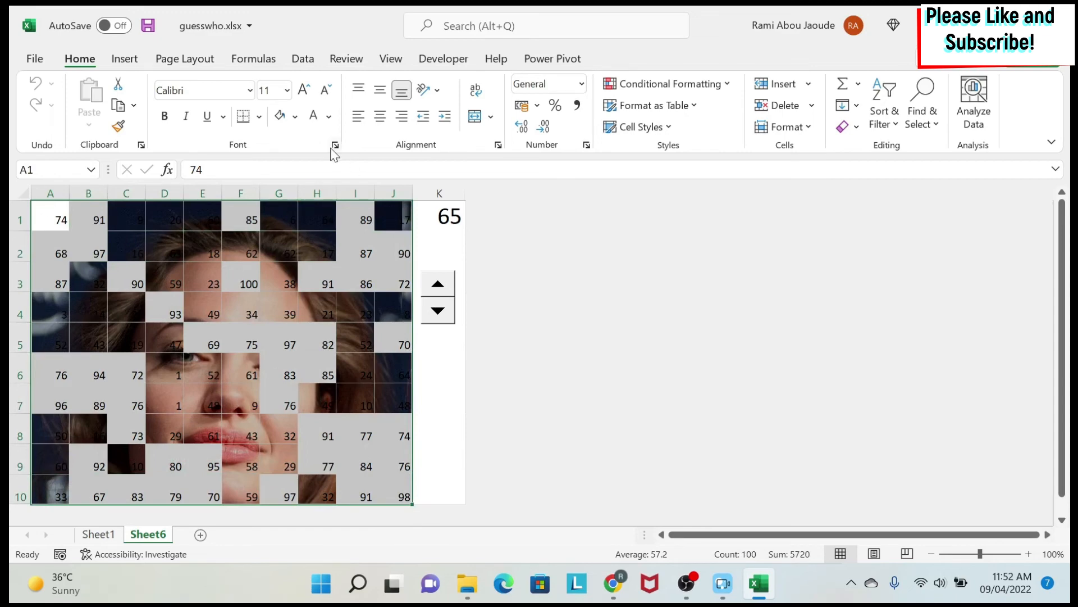
mouse_move(336, 145)
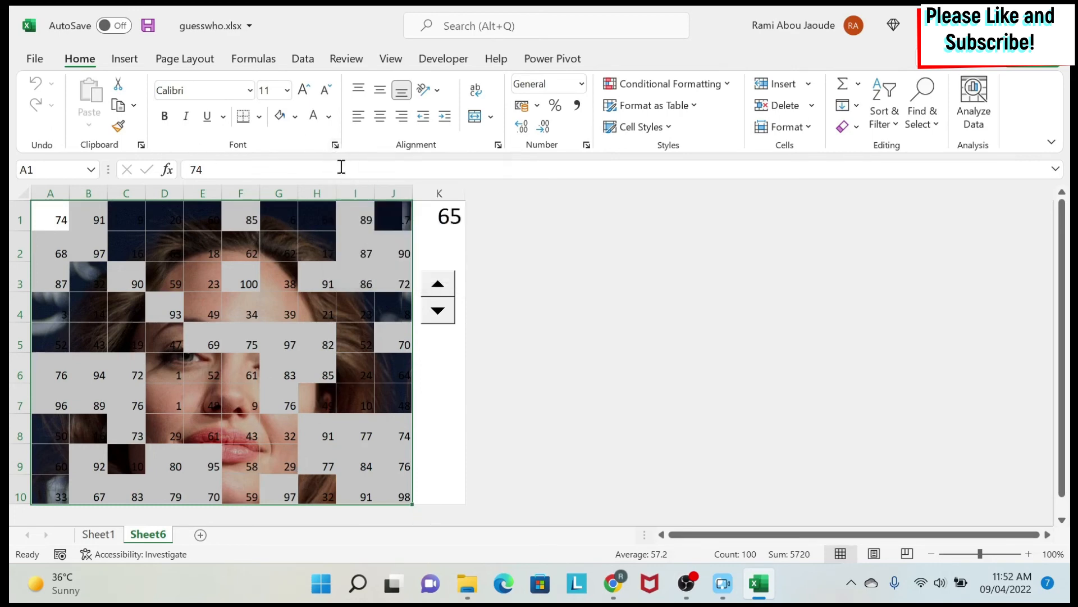
Give the grid cells the custom number format ;;; to hide the numbers
click(335, 144)
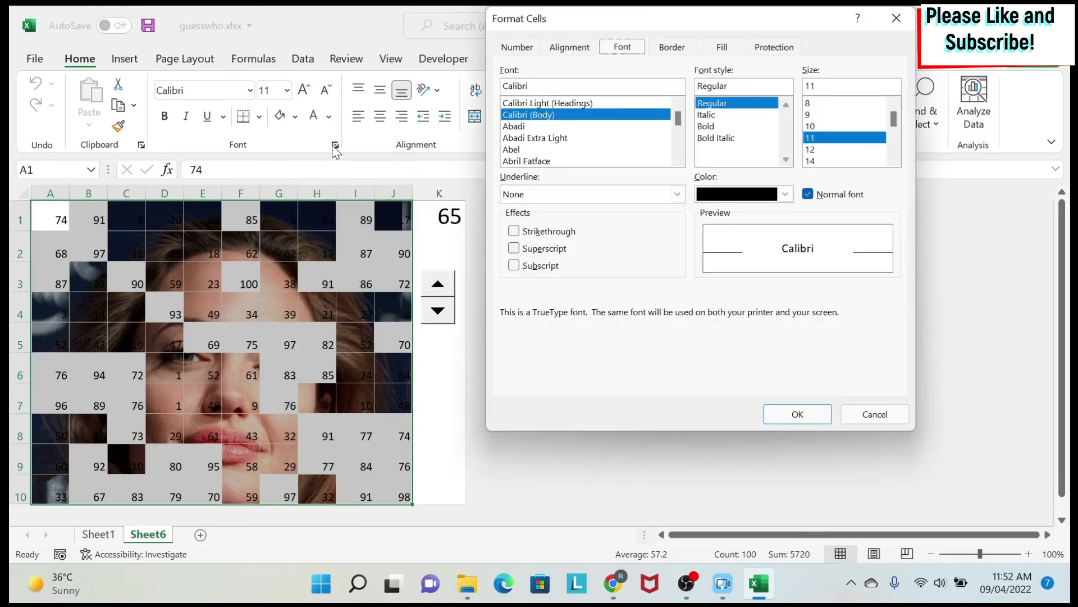
click(515, 47)
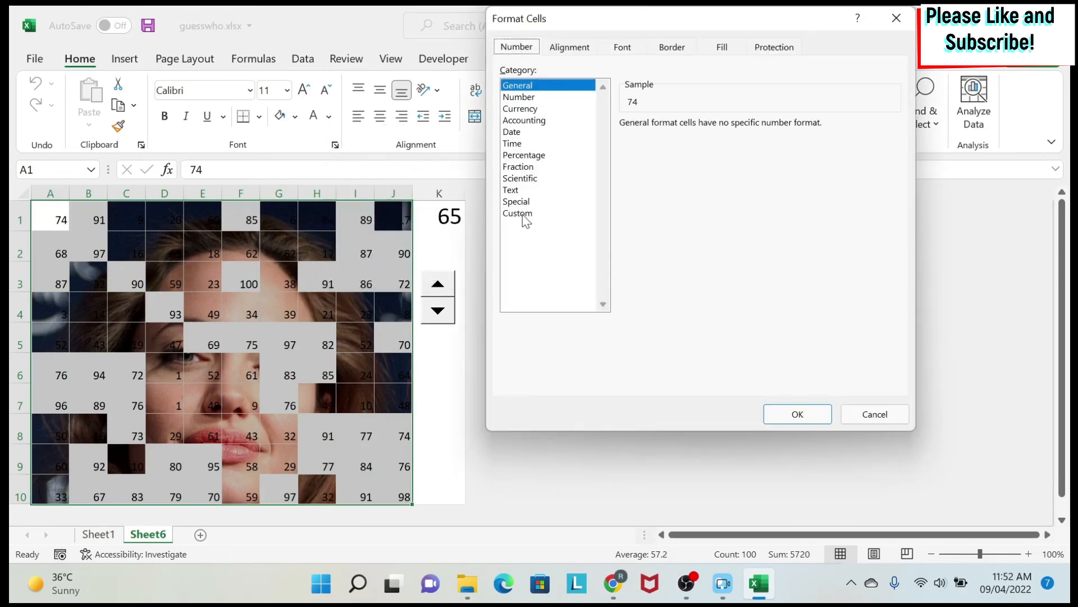
click(517, 212)
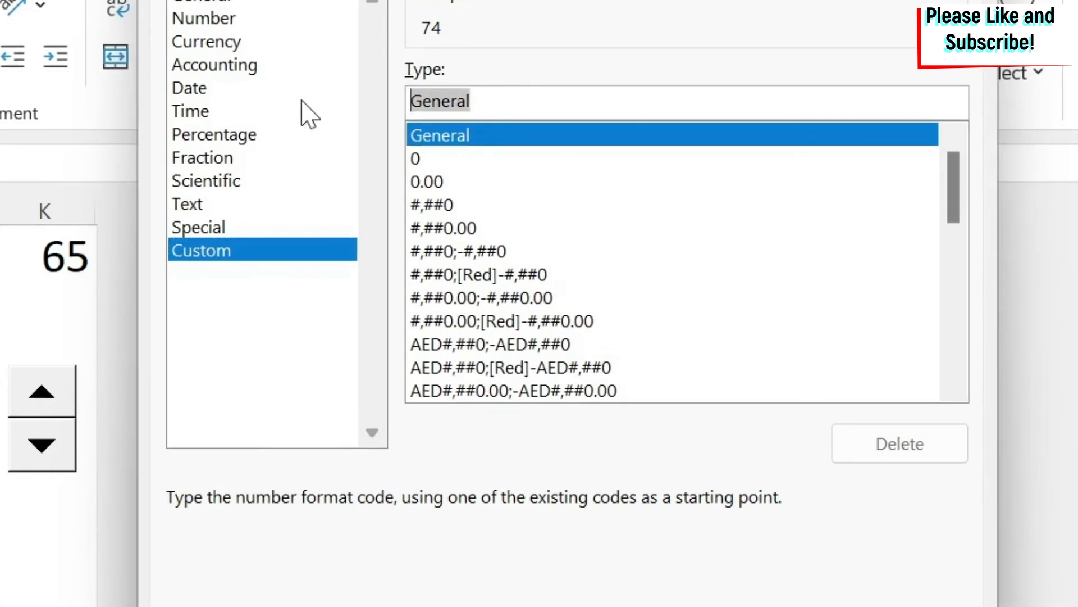
text(;)
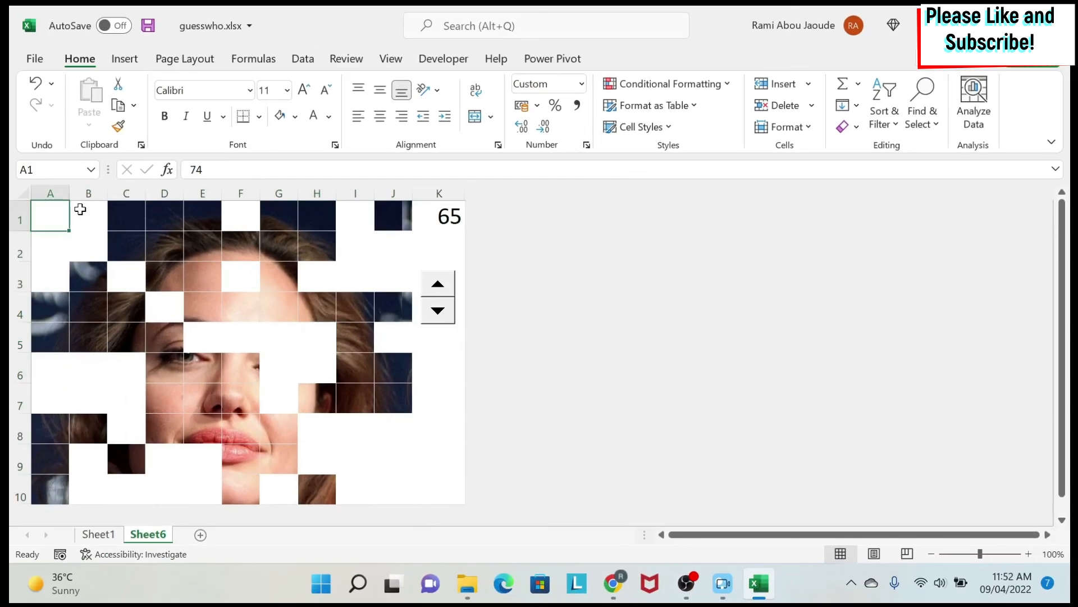
mouse_move(180, 181)
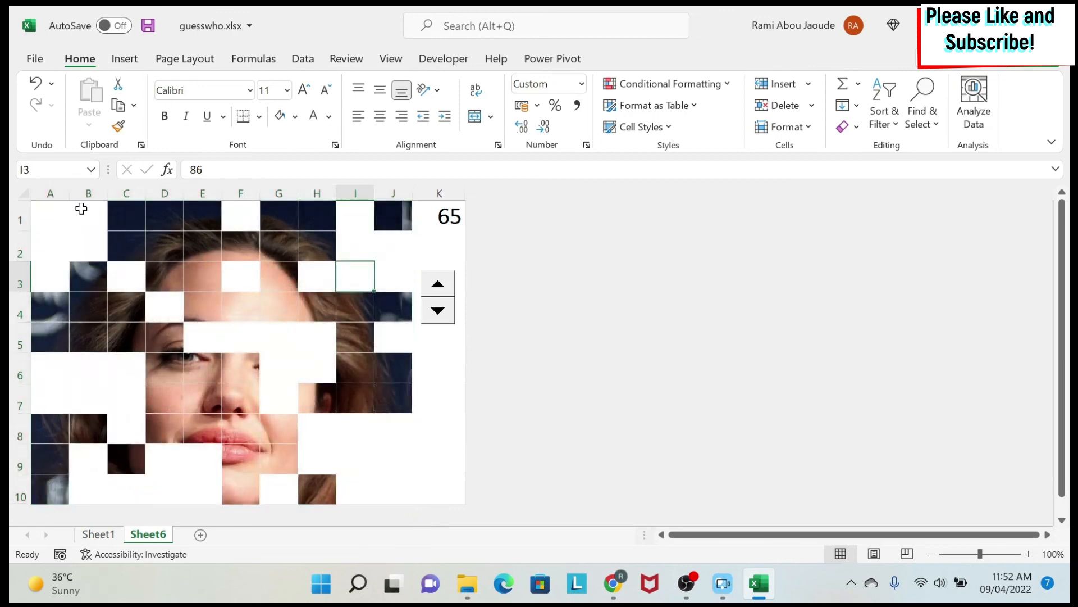
Raise K1 to 95 to reveal nearly the whole face, then lower it to 40
click(438, 283)
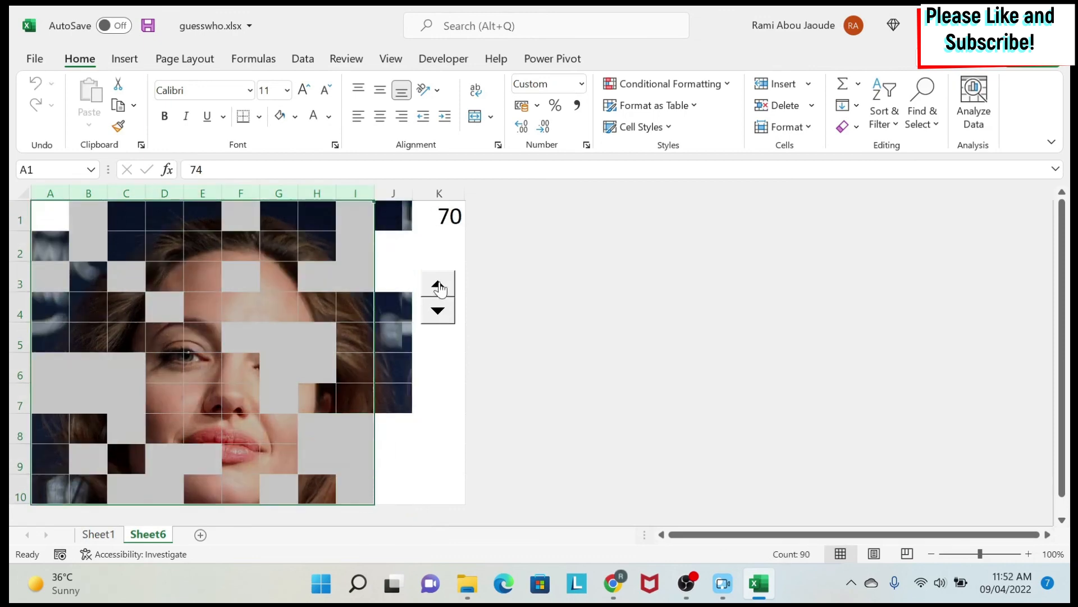
click(438, 282)
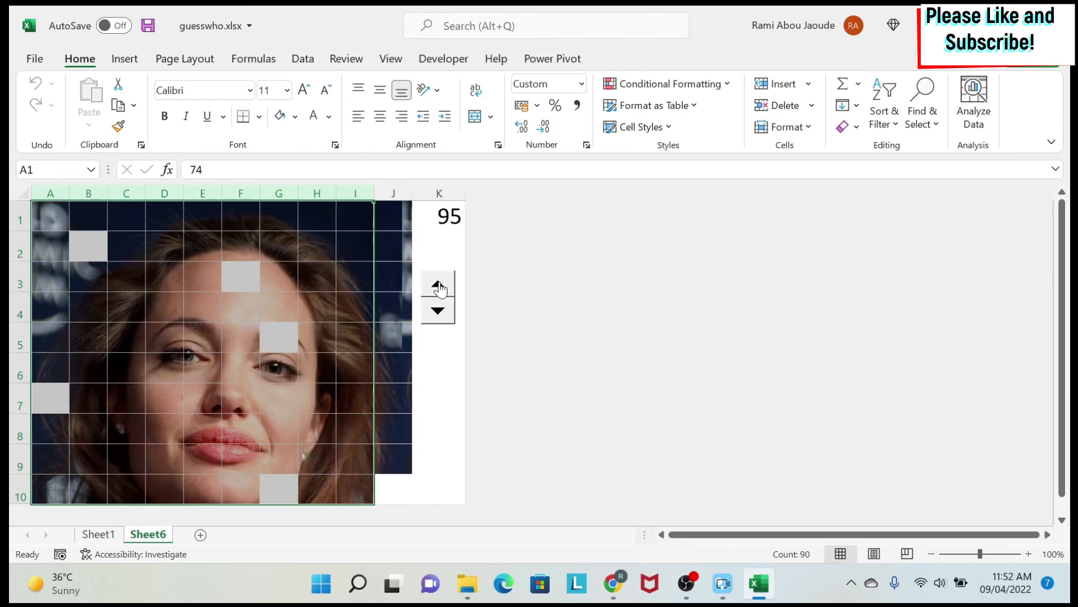
click(439, 311)
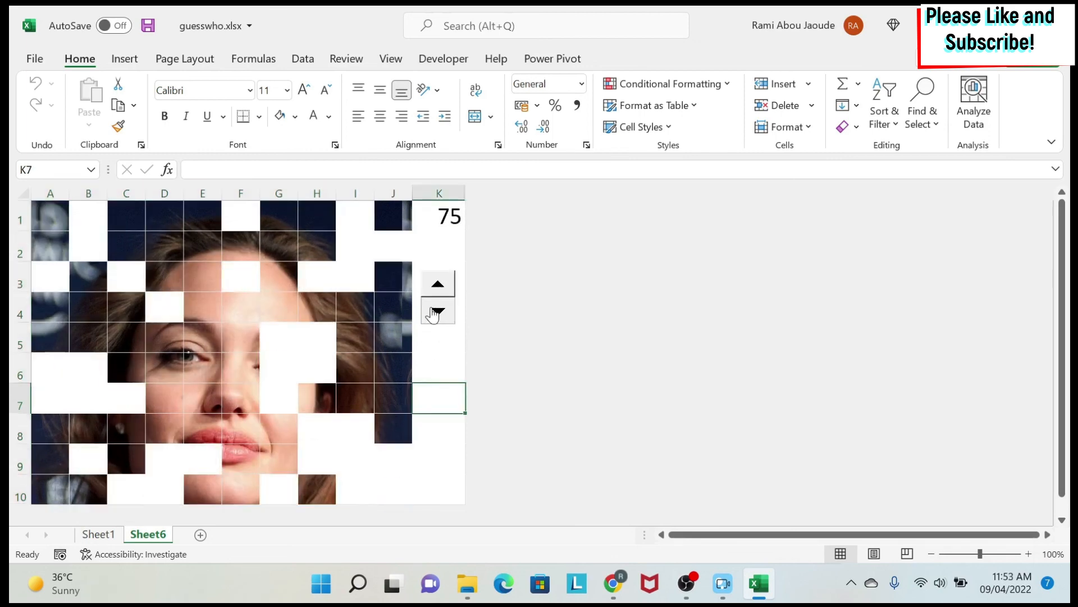
click(438, 310)
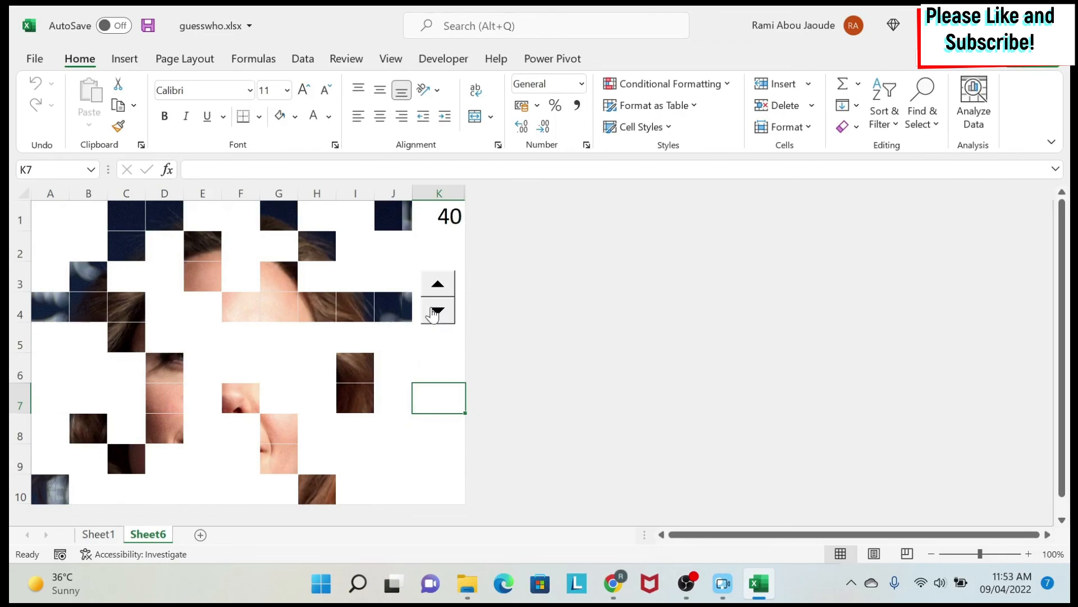